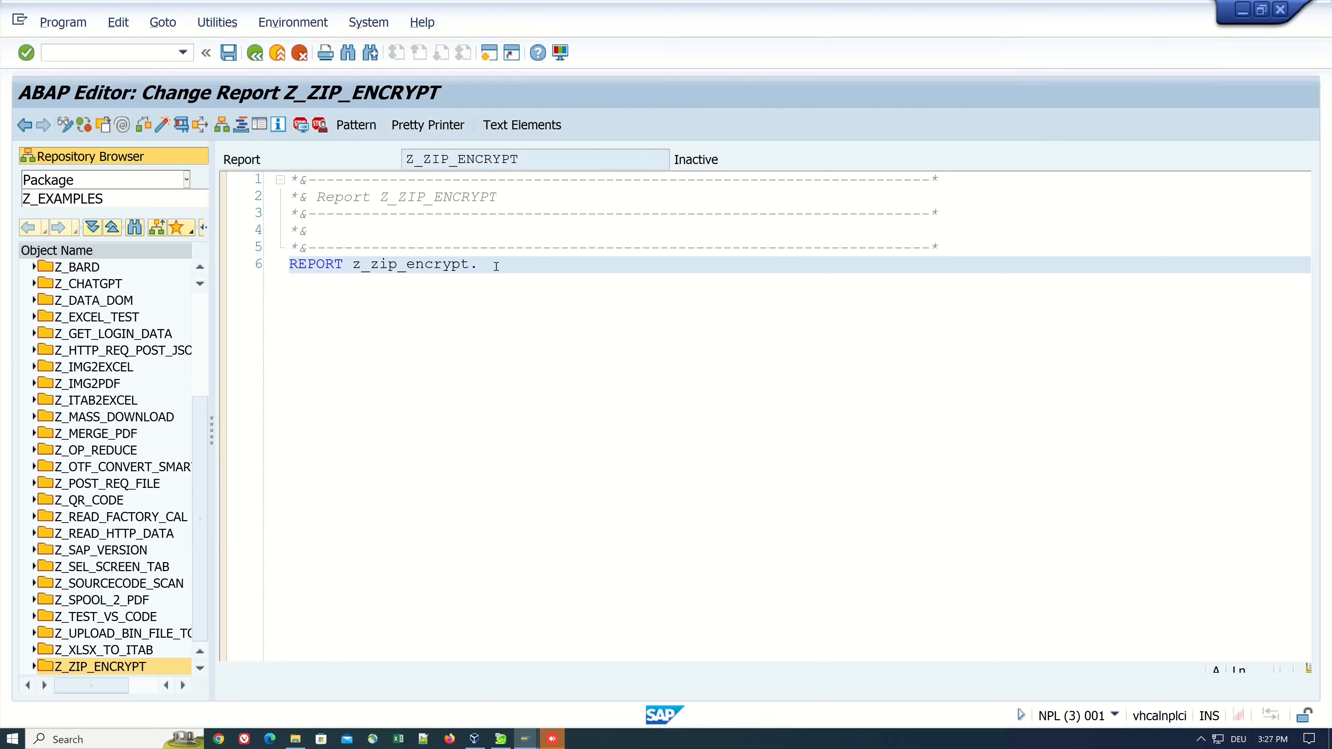
mouse_move(487, 277)
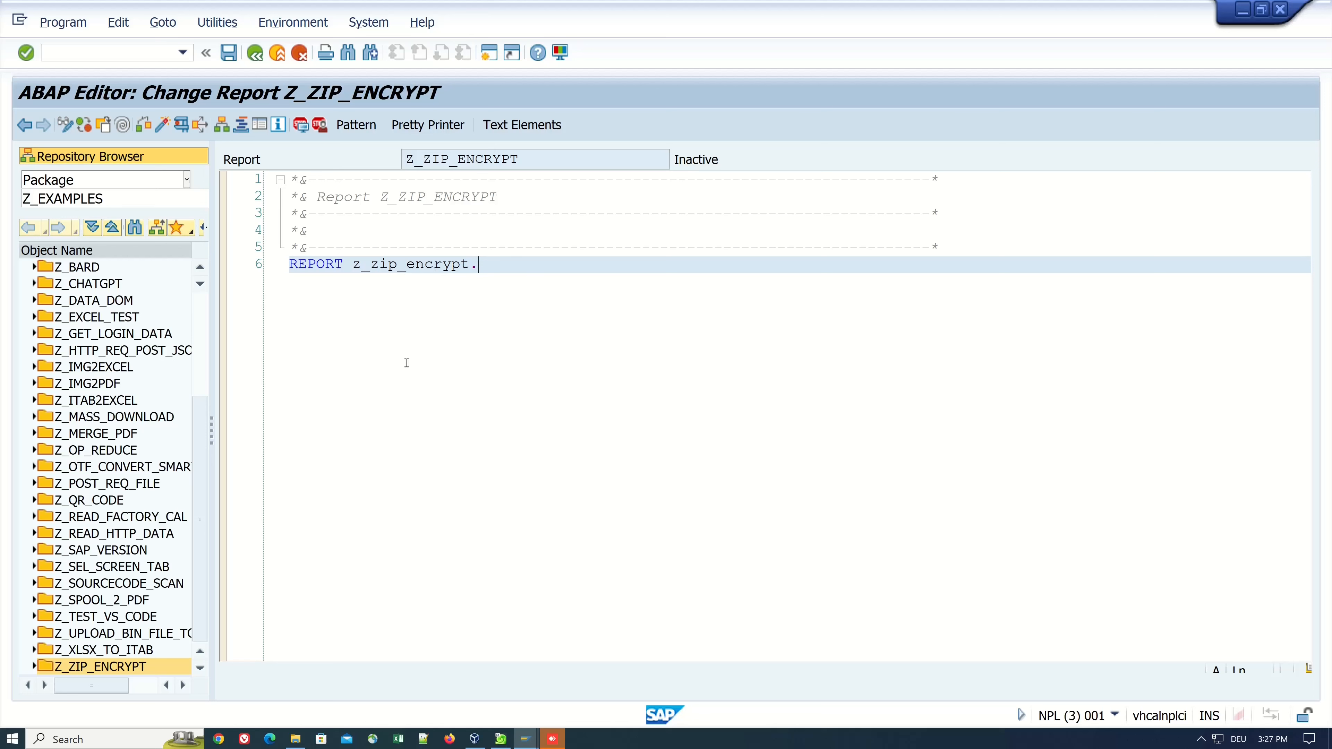
Step: Open External Operating System Commands (SM69) in a new session from the report editor
double_click(397, 264)
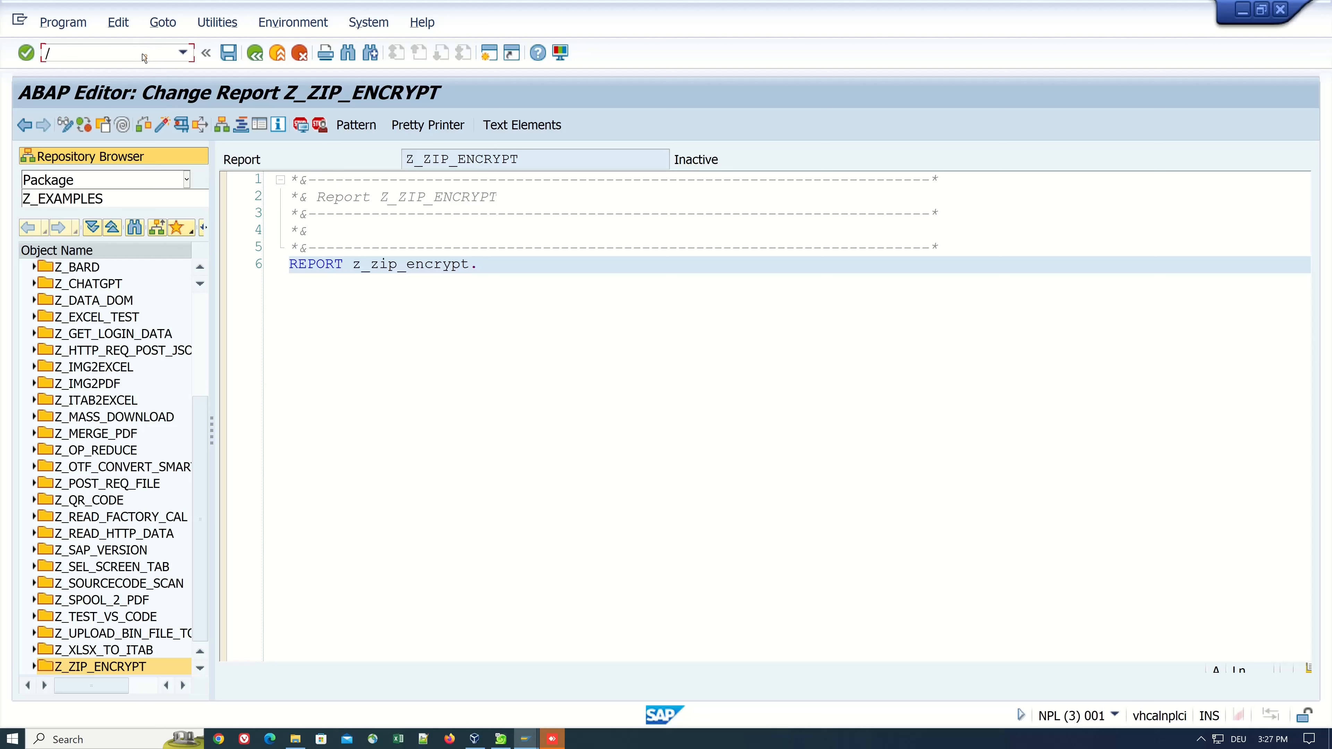
text(o)
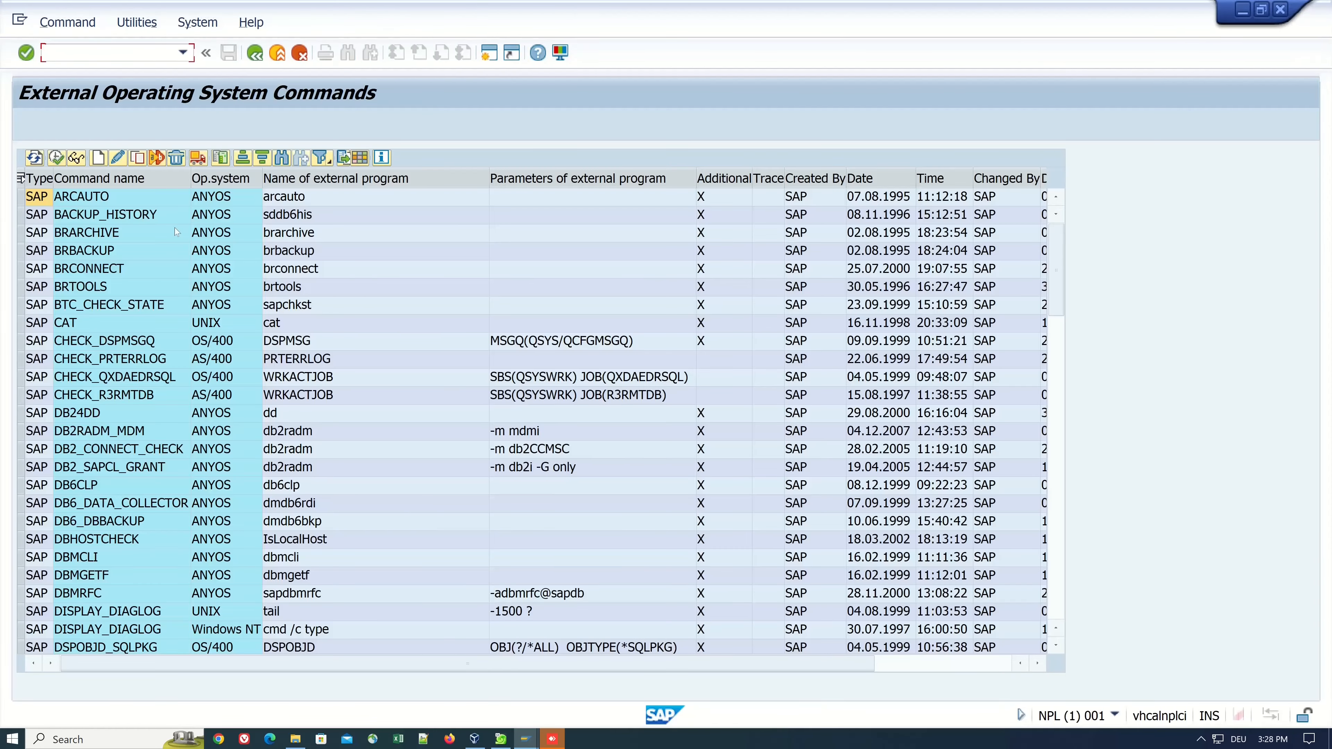
mouse_move(249, 334)
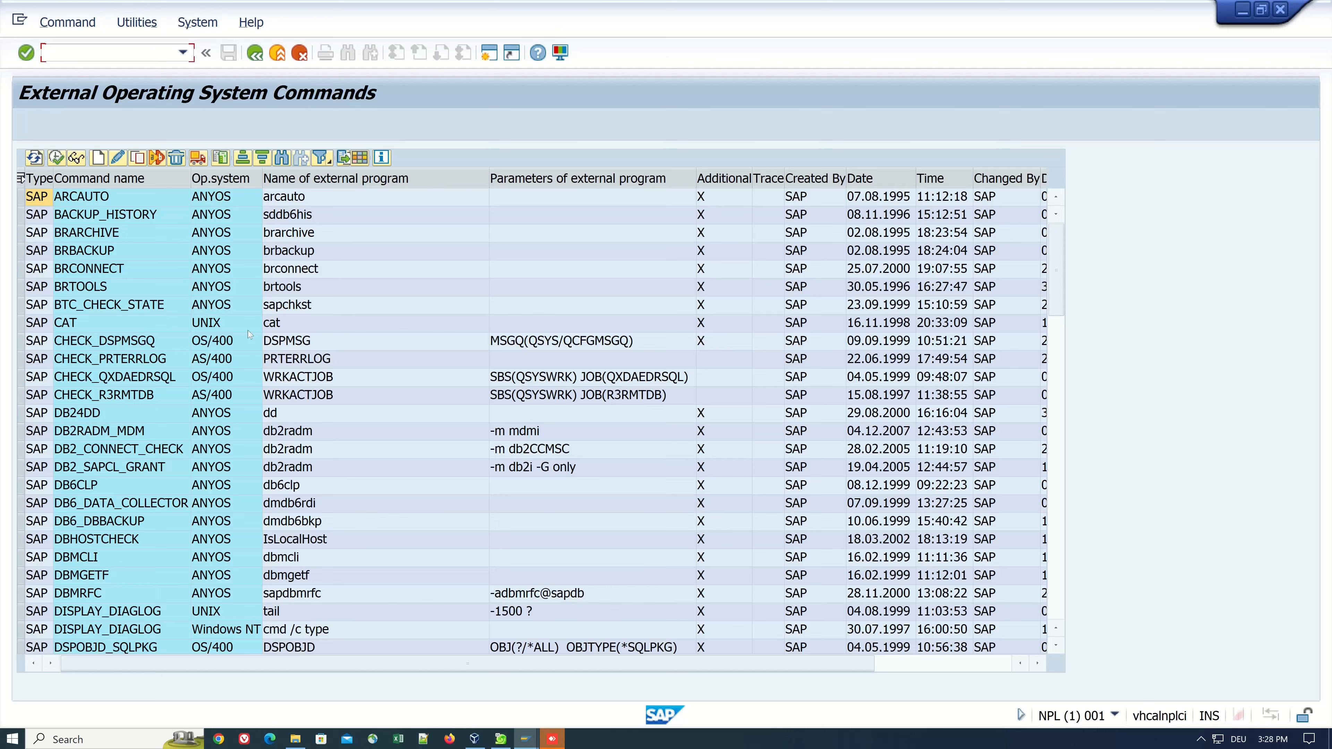
Step: Define new Linux command ZZIP_ENCRYPT with operating system command zip
scroll(down, 3)
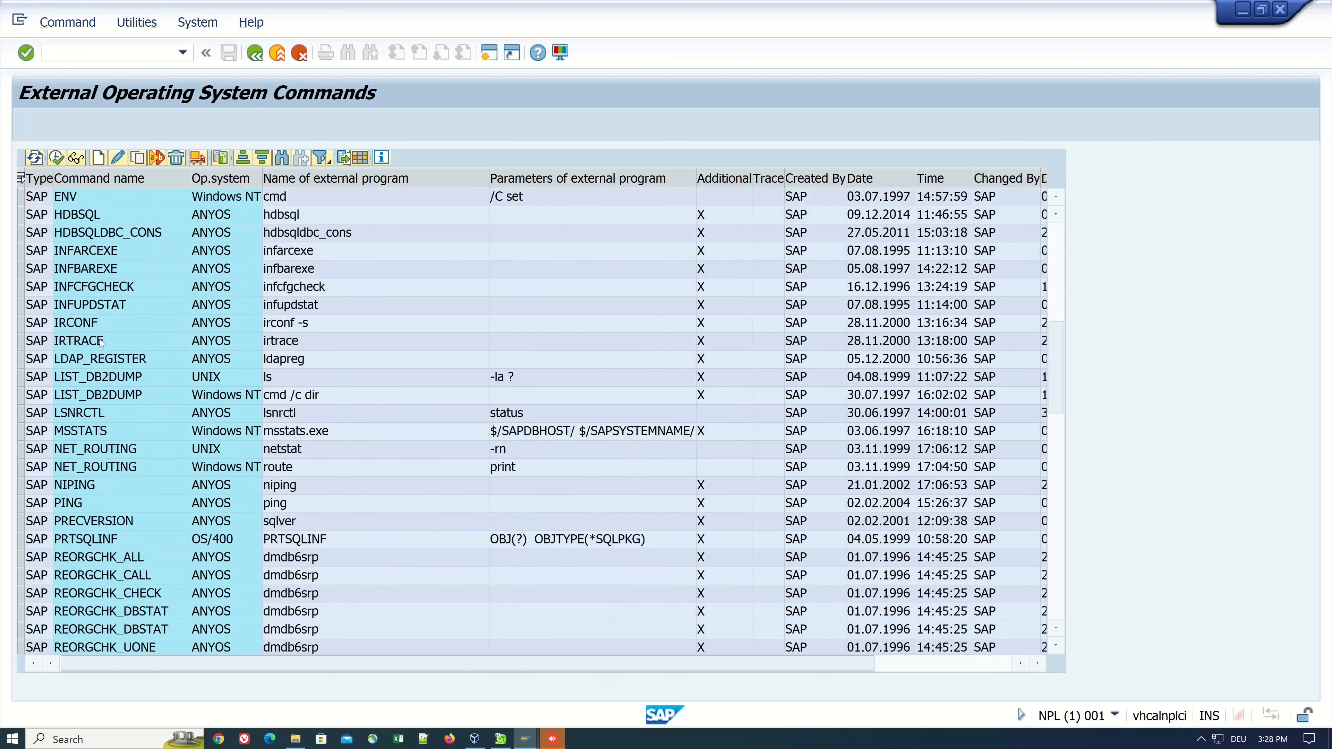
scroll(down, 3)
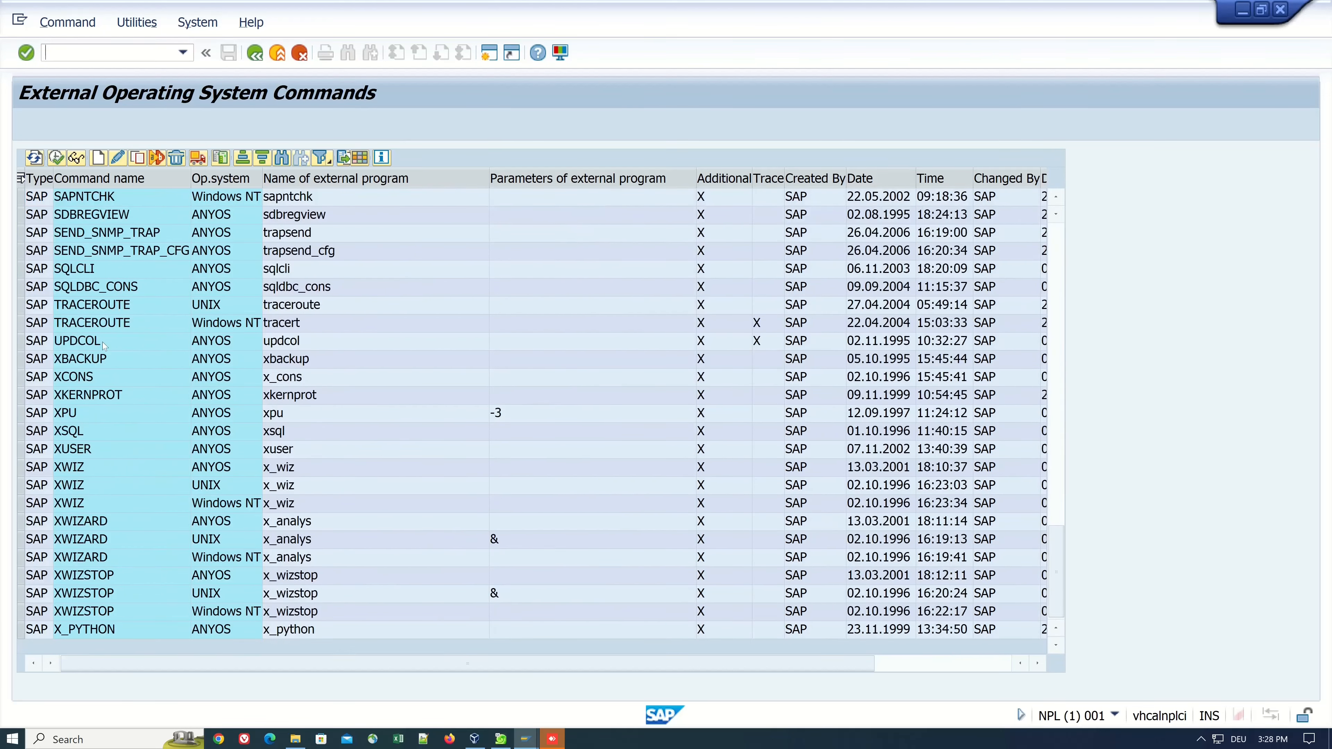
scroll(up, 3)
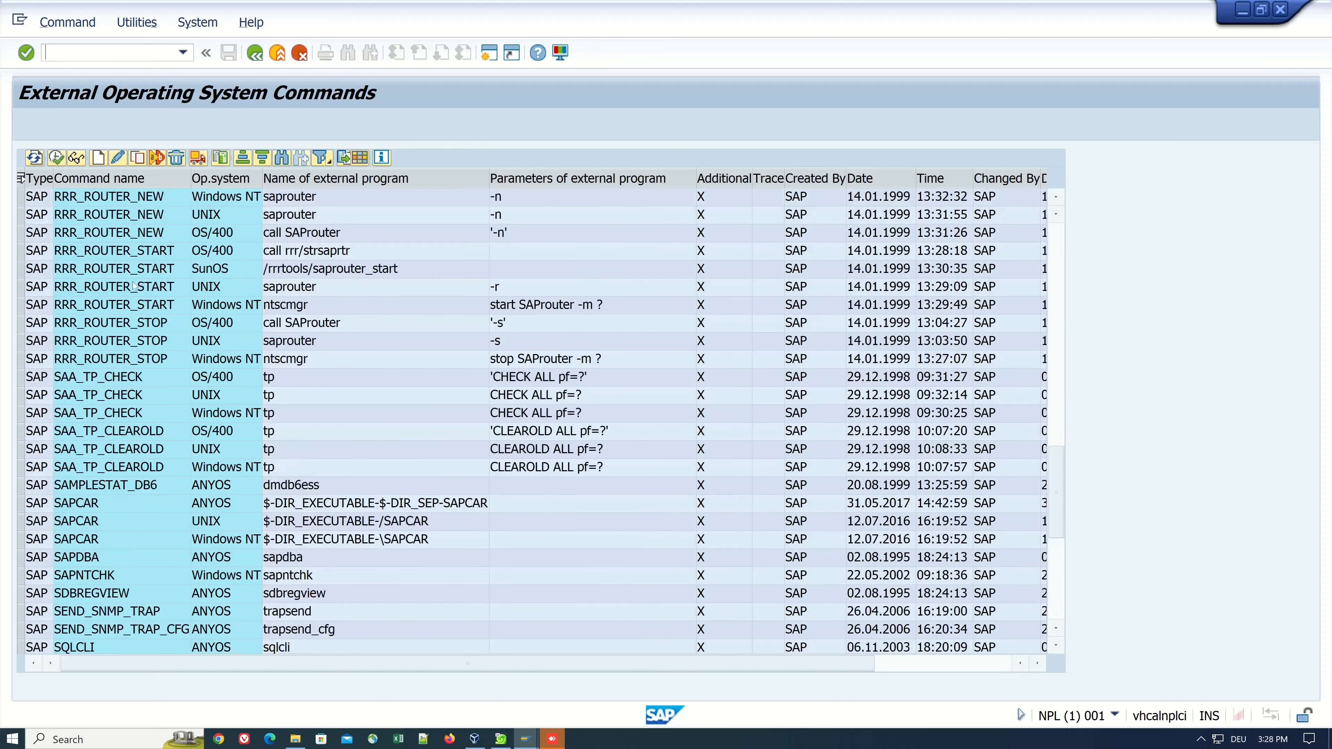
click(99, 158)
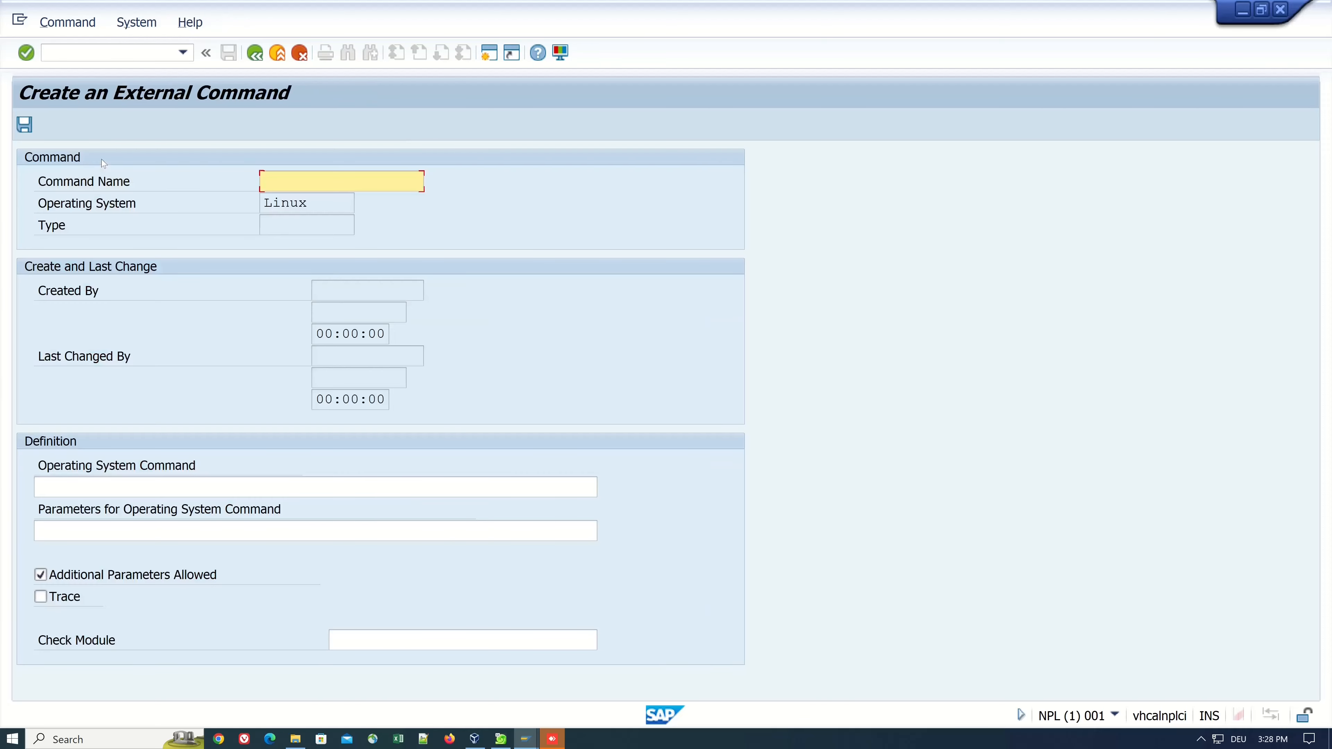
mouse_move(340, 180)
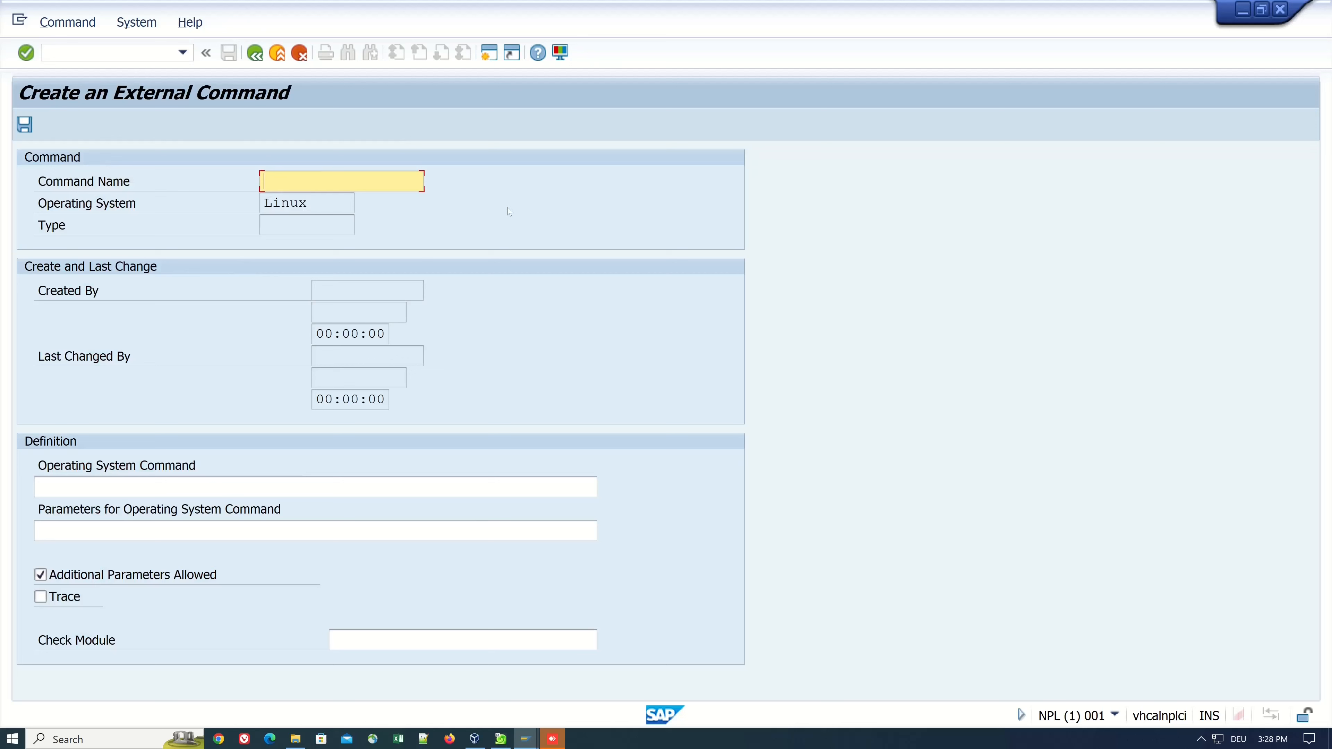
text(ZZIP_ENCRYPT)
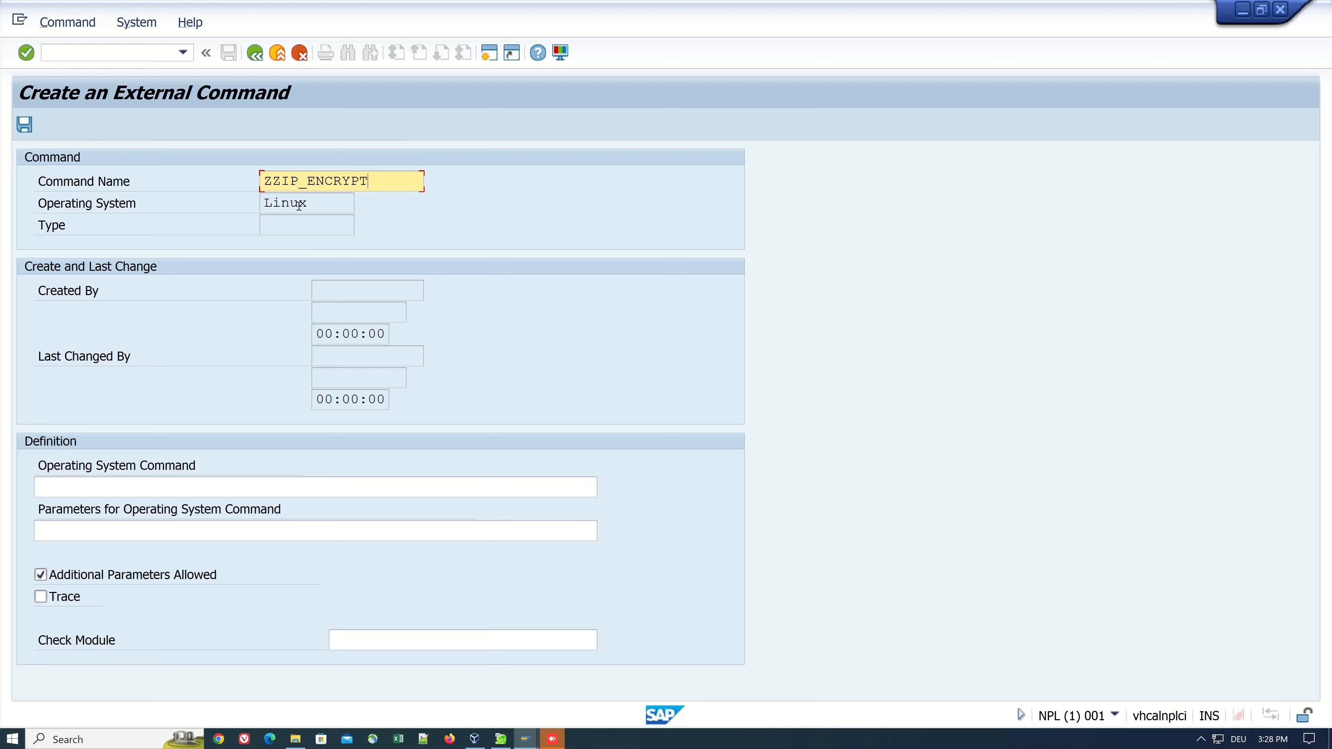
mouse_move(277, 281)
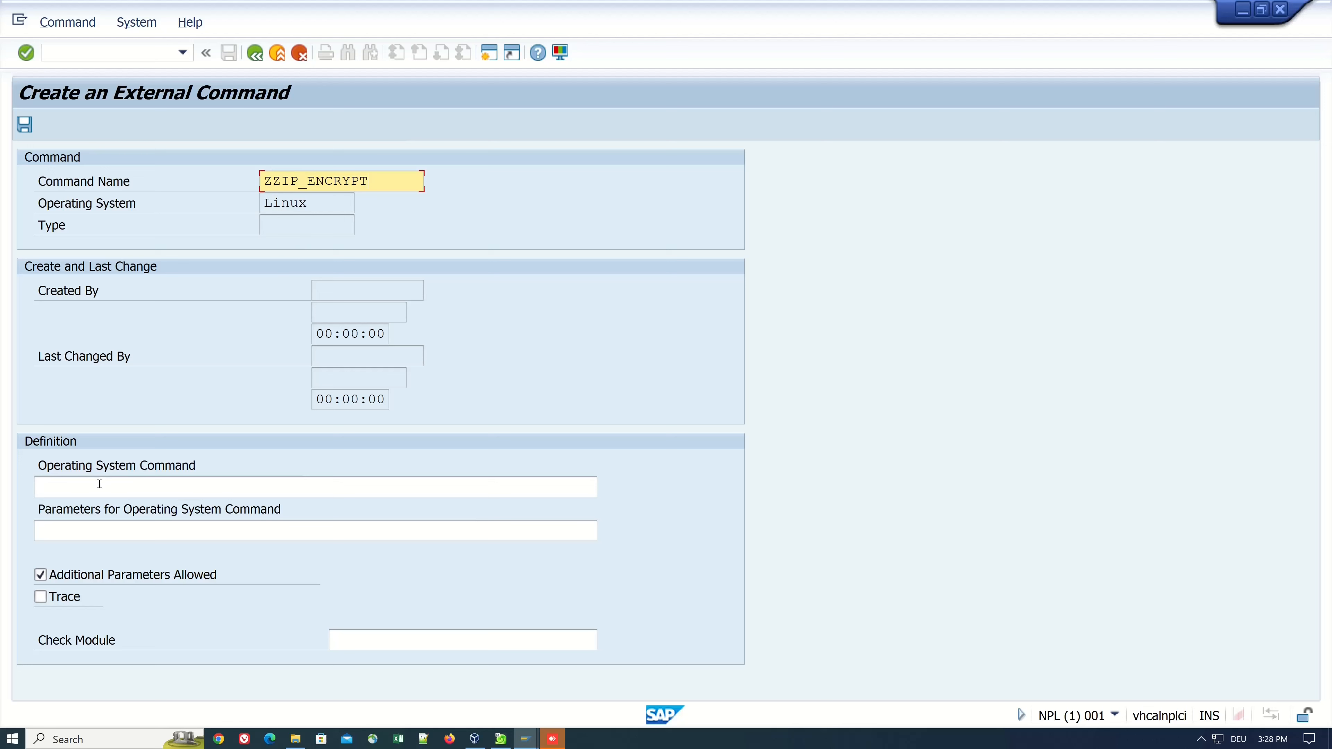
click(315, 485)
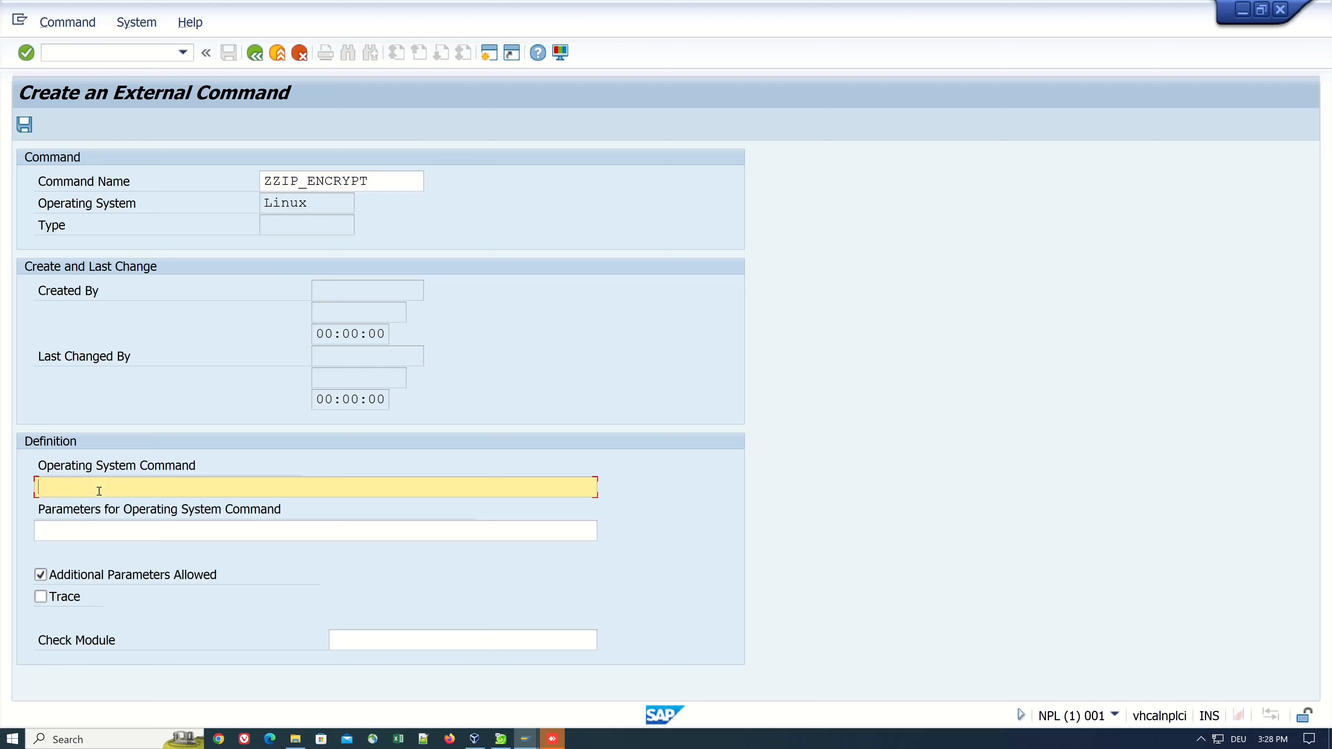
text(zip)
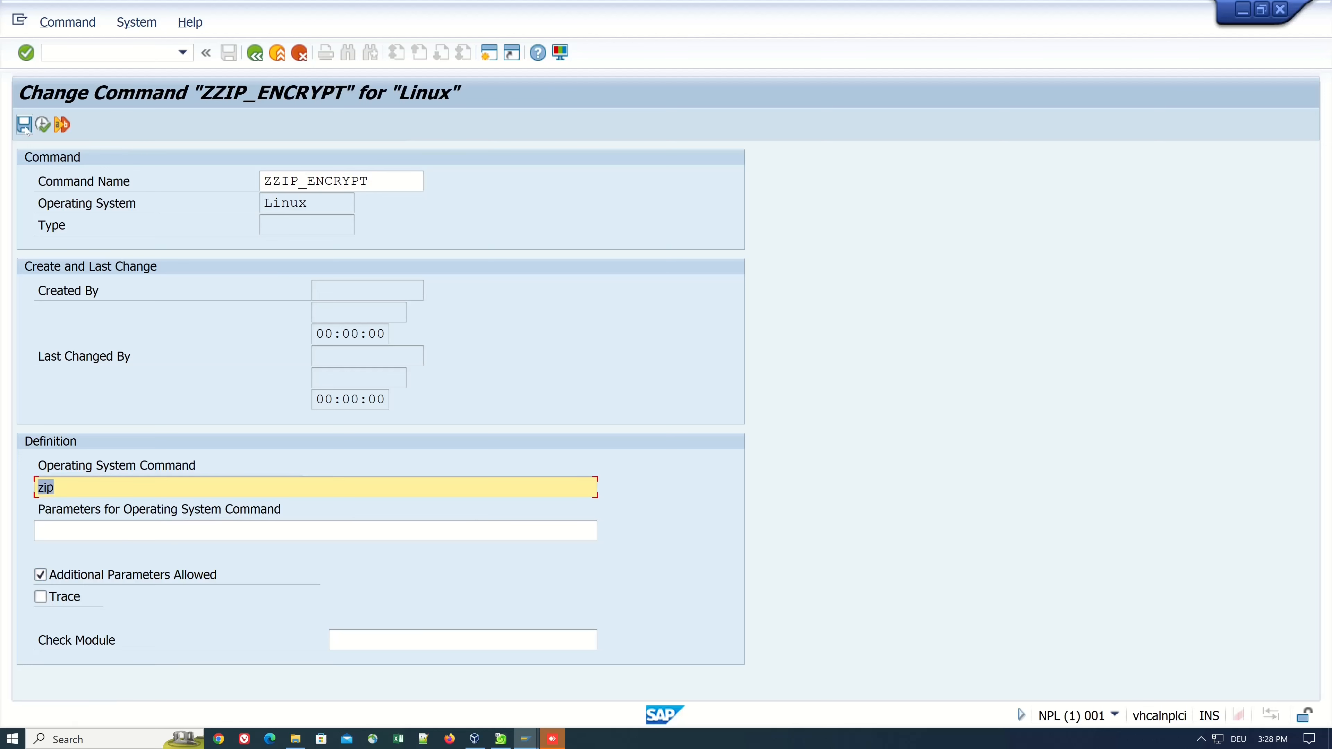
Step: Test-run ZZIP_ENCRYPT with additional parameter -h and review the zip usage help output
click(23, 125)
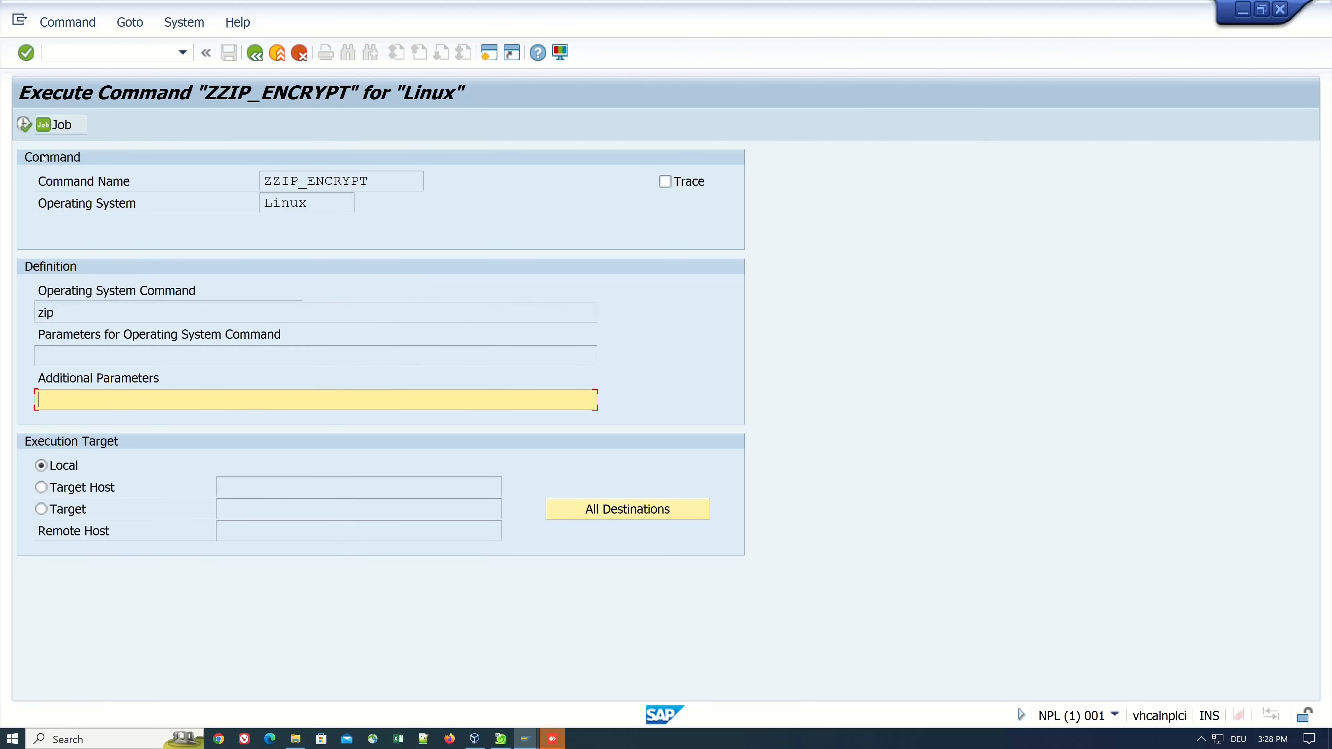
mouse_move(61, 322)
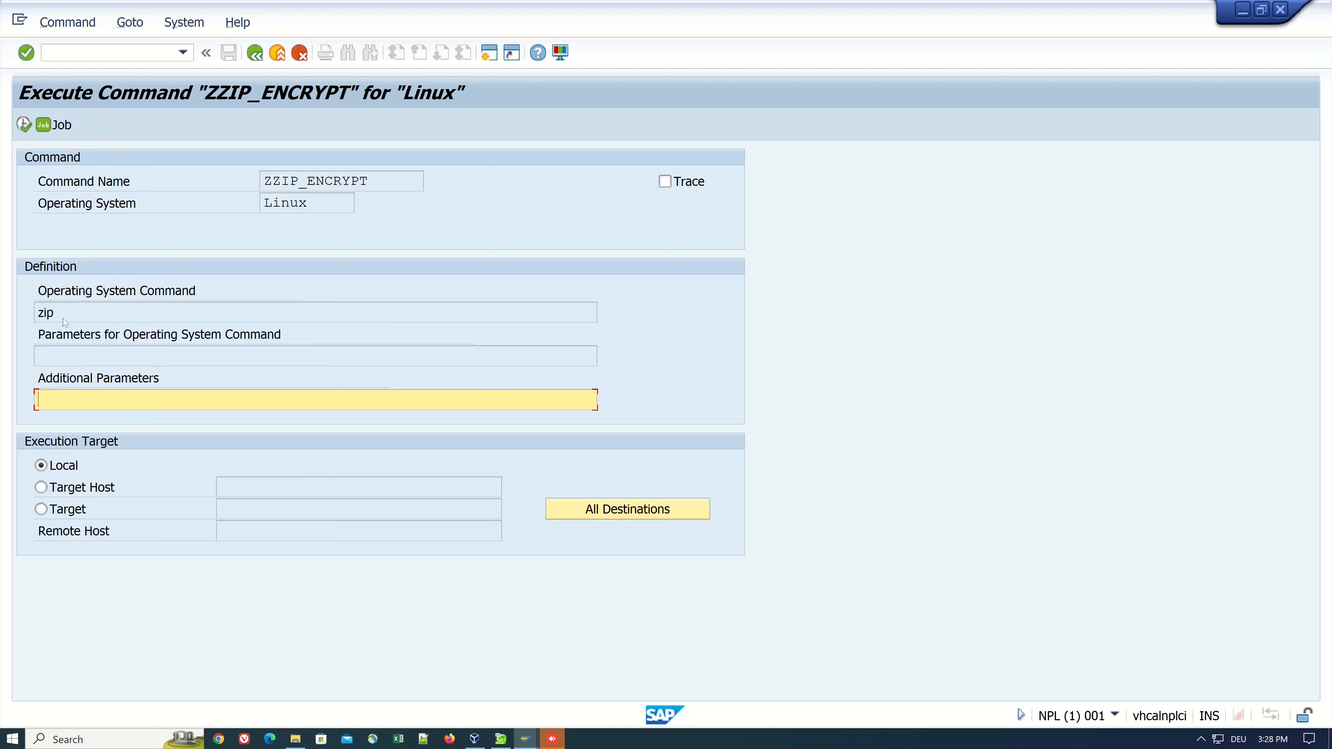
mouse_move(101, 391)
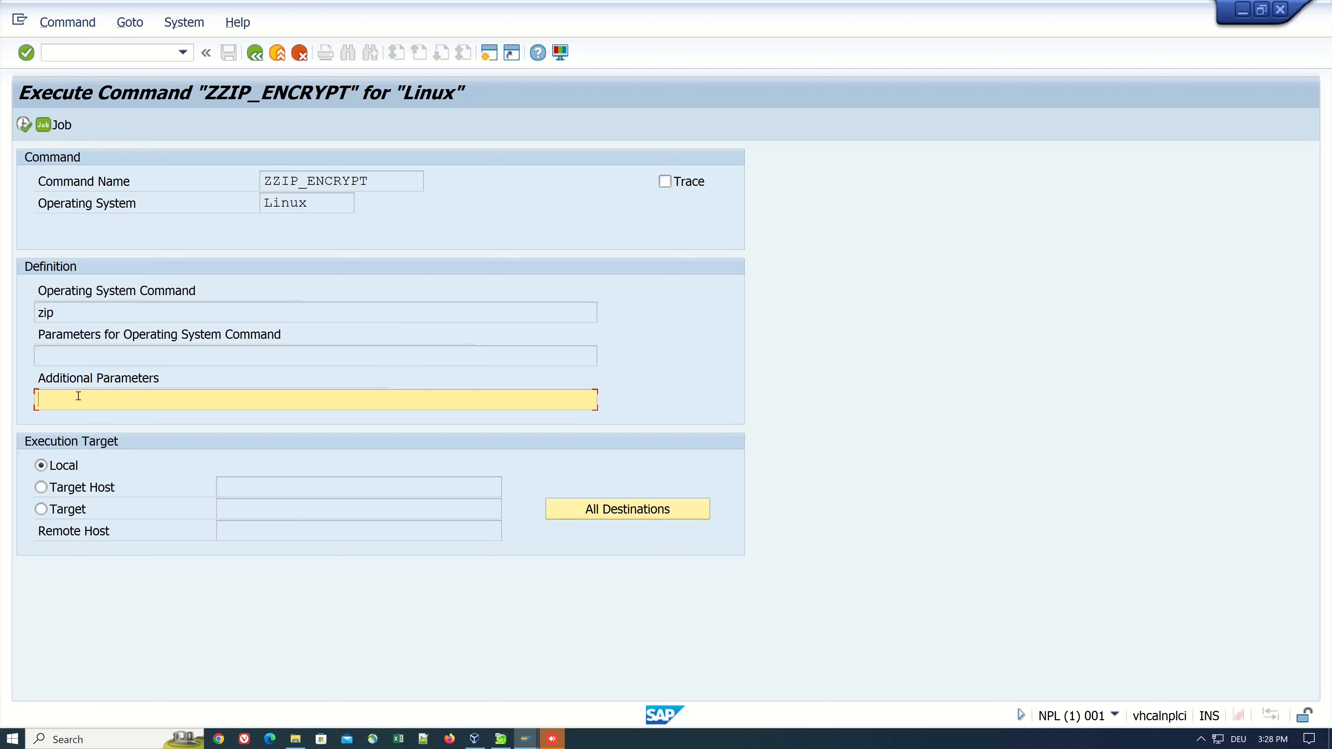
text(-h)
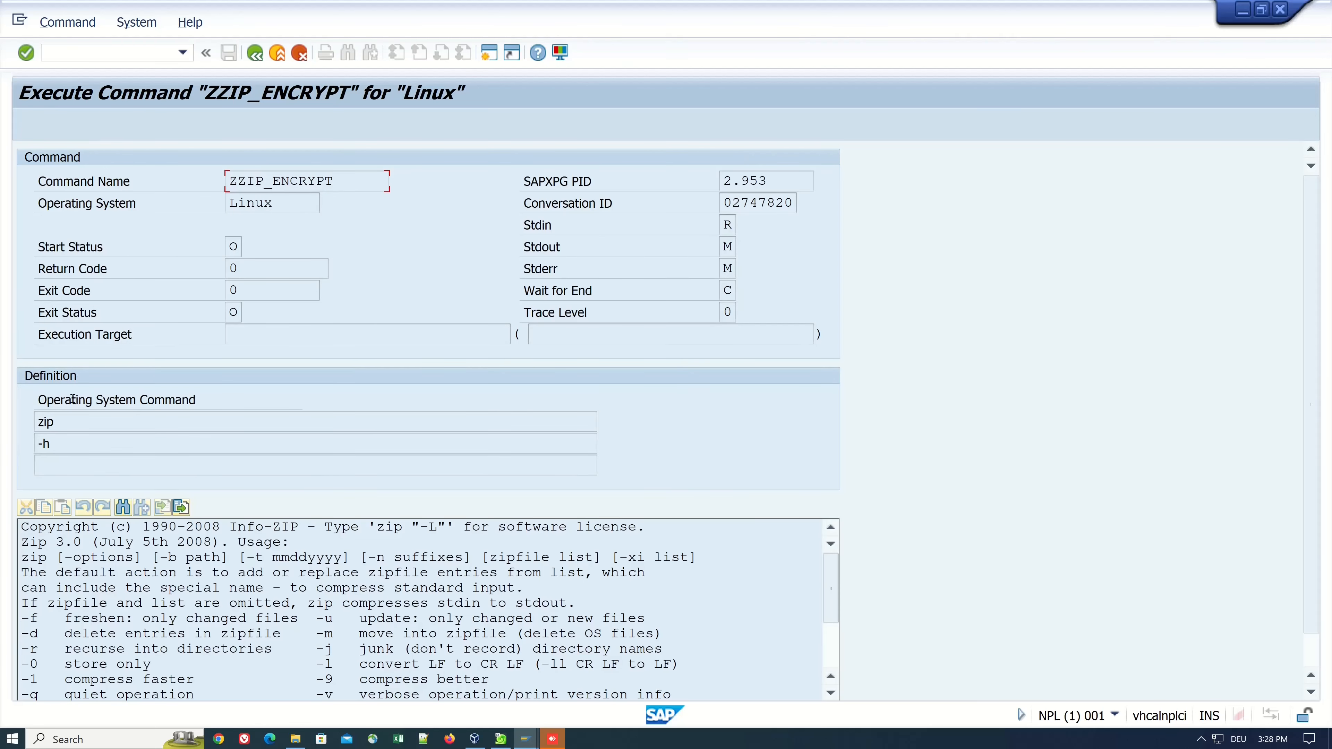
scroll(down, 3)
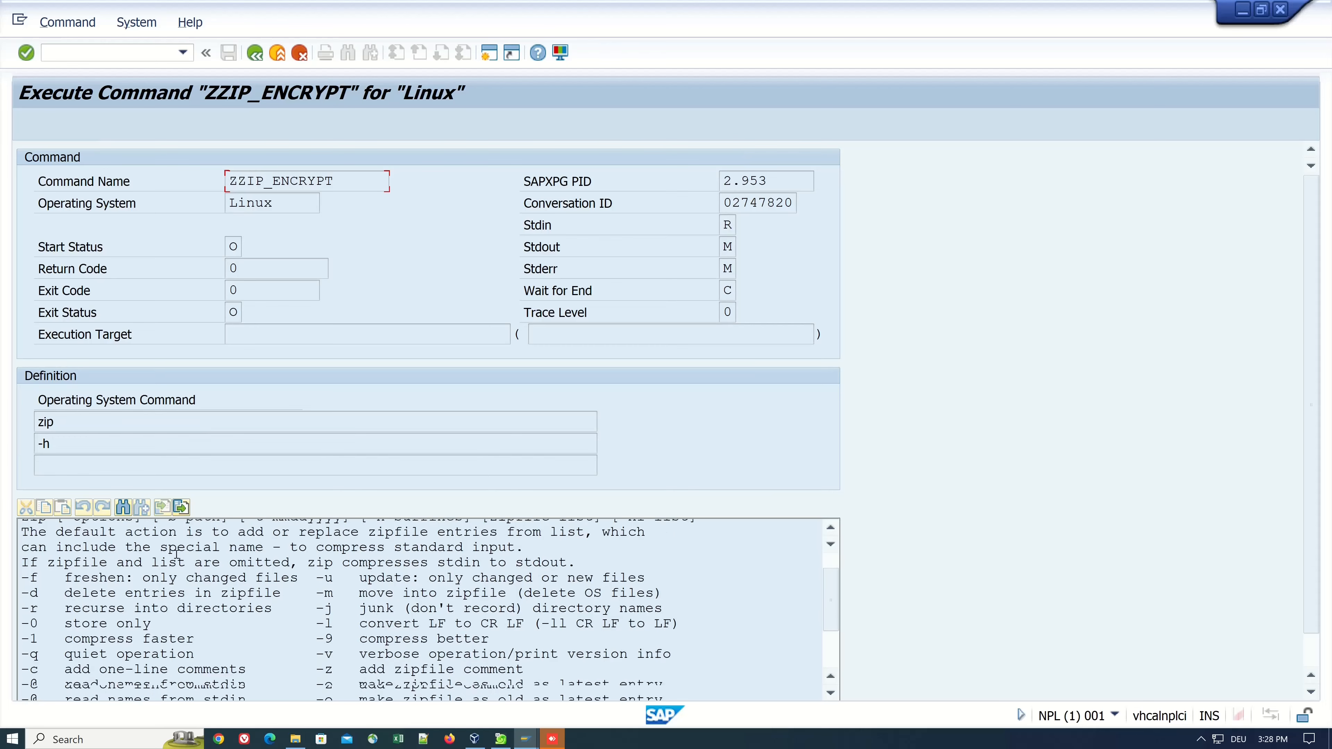
scroll(up, 3)
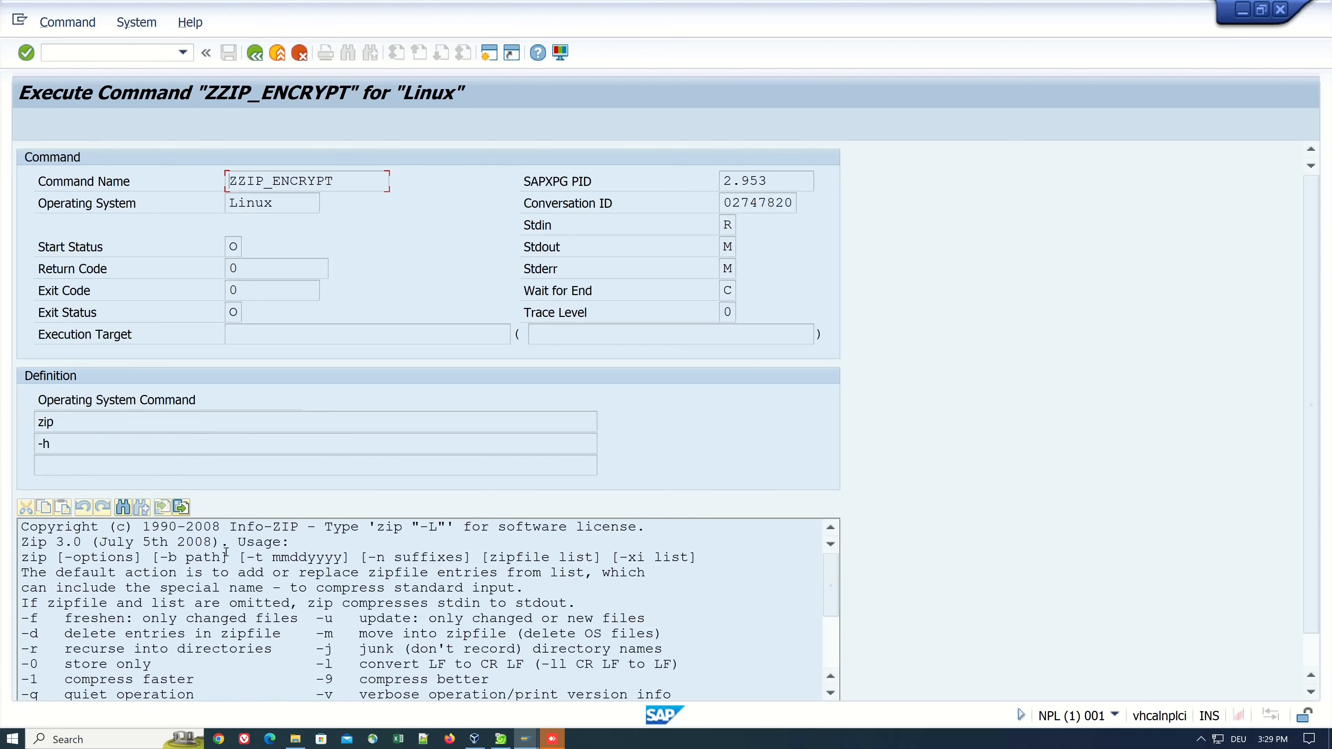
scroll(down, 3)
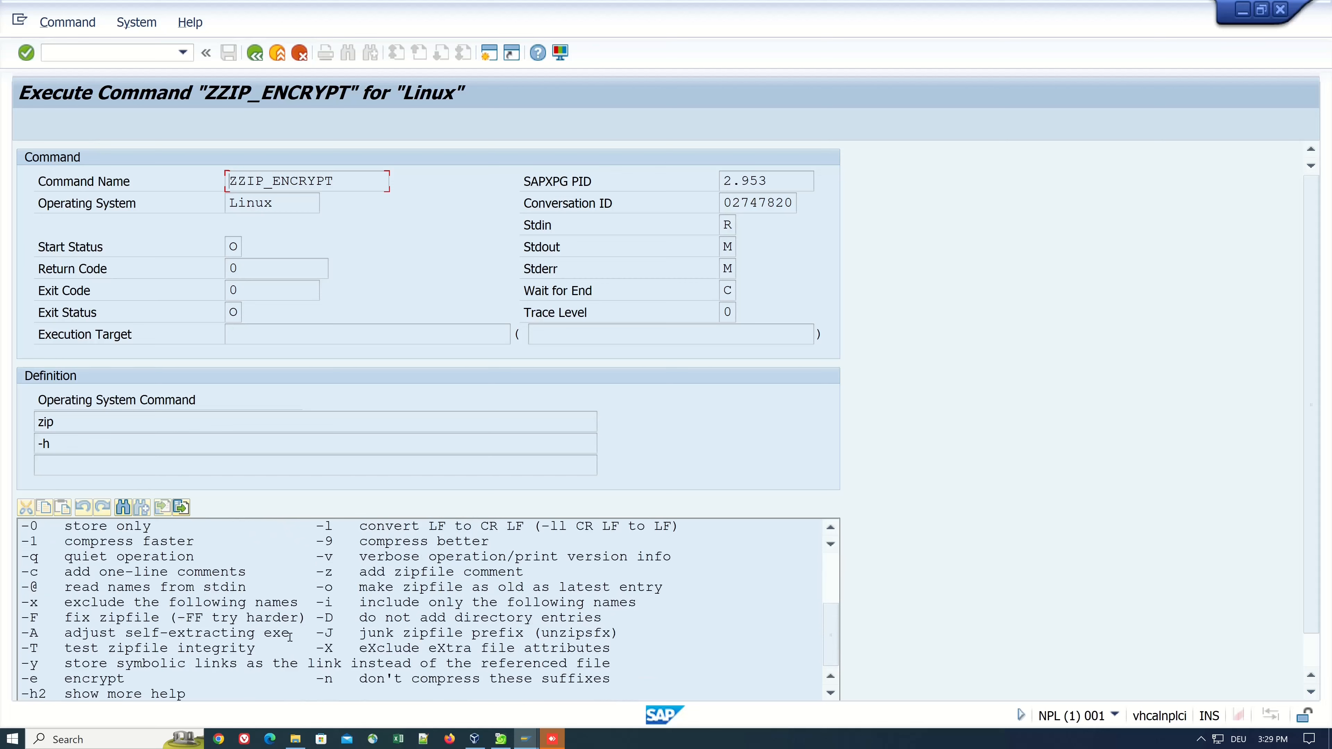
scroll(up, 3)
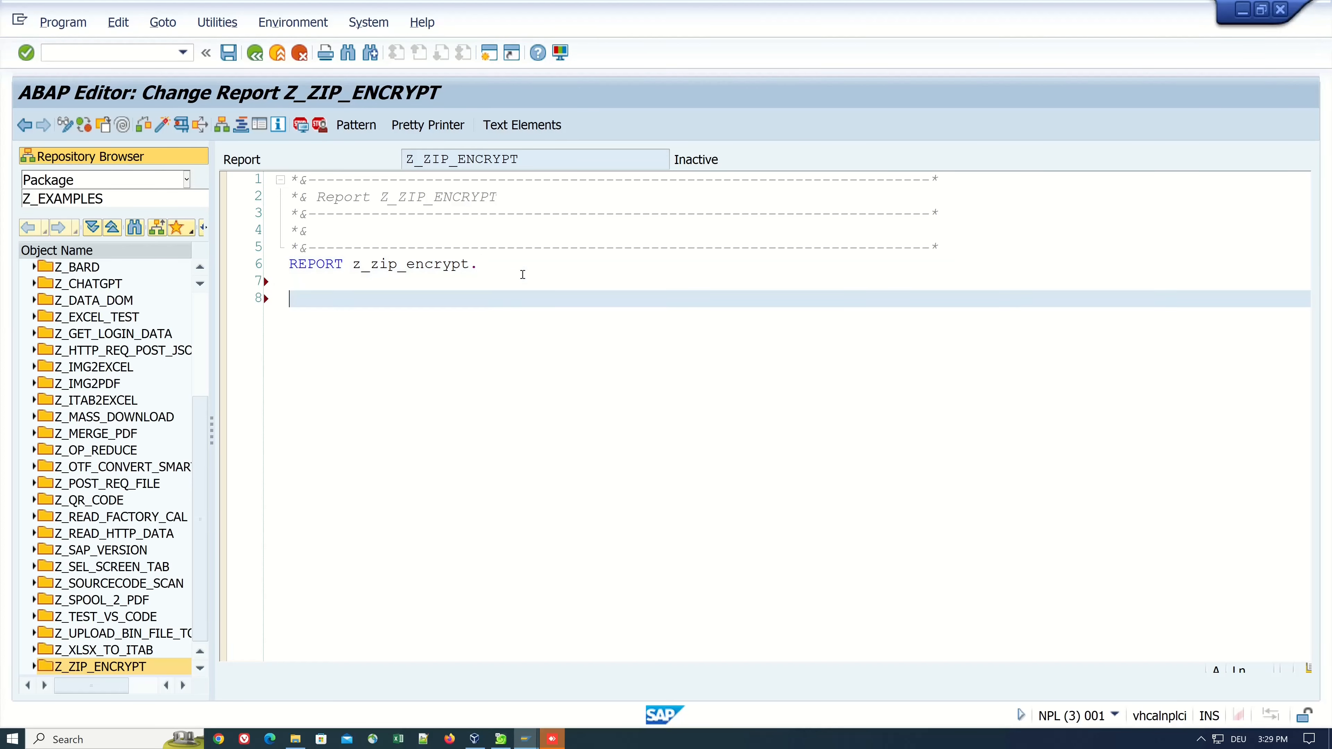
Step: Declare DATA: lv_commandname TYPE sxpgcolist-name VALUE 'ZZIP_ENCRYPT' in the report
text(DATA: lv_comm)
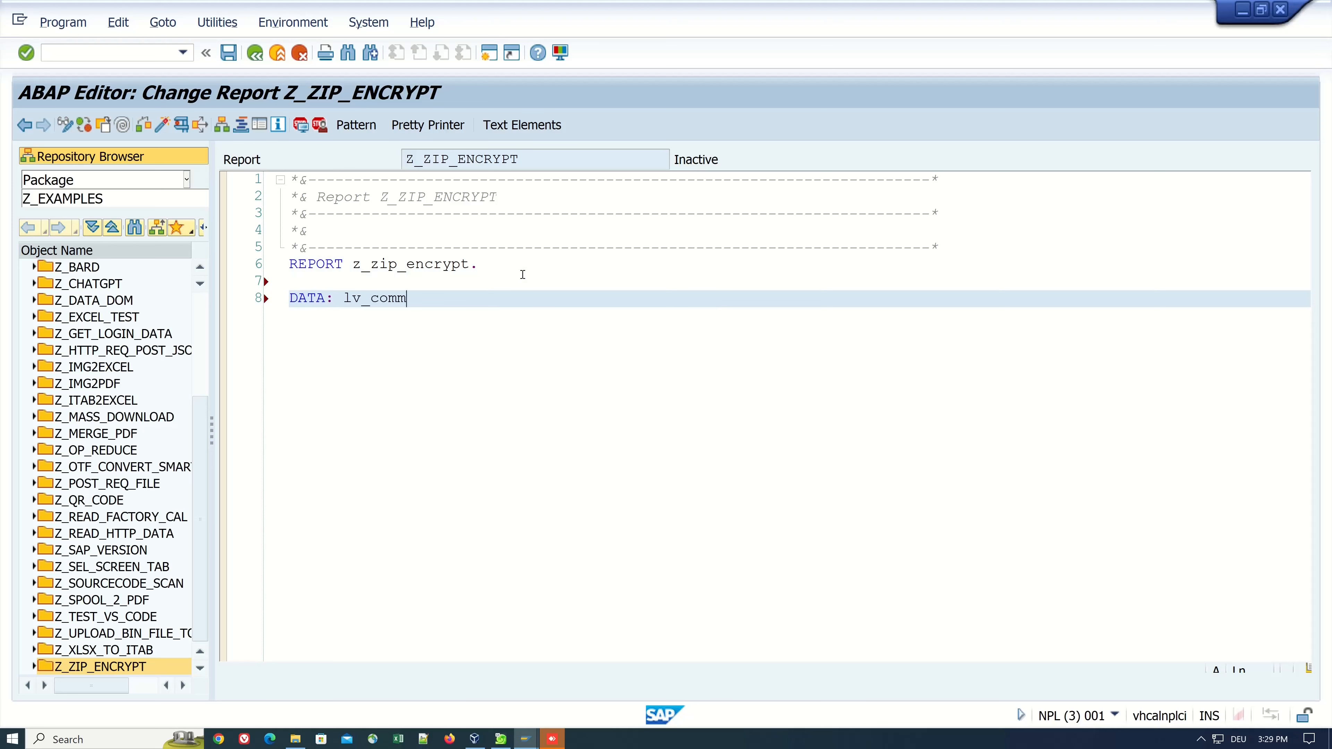
text(andname ty)
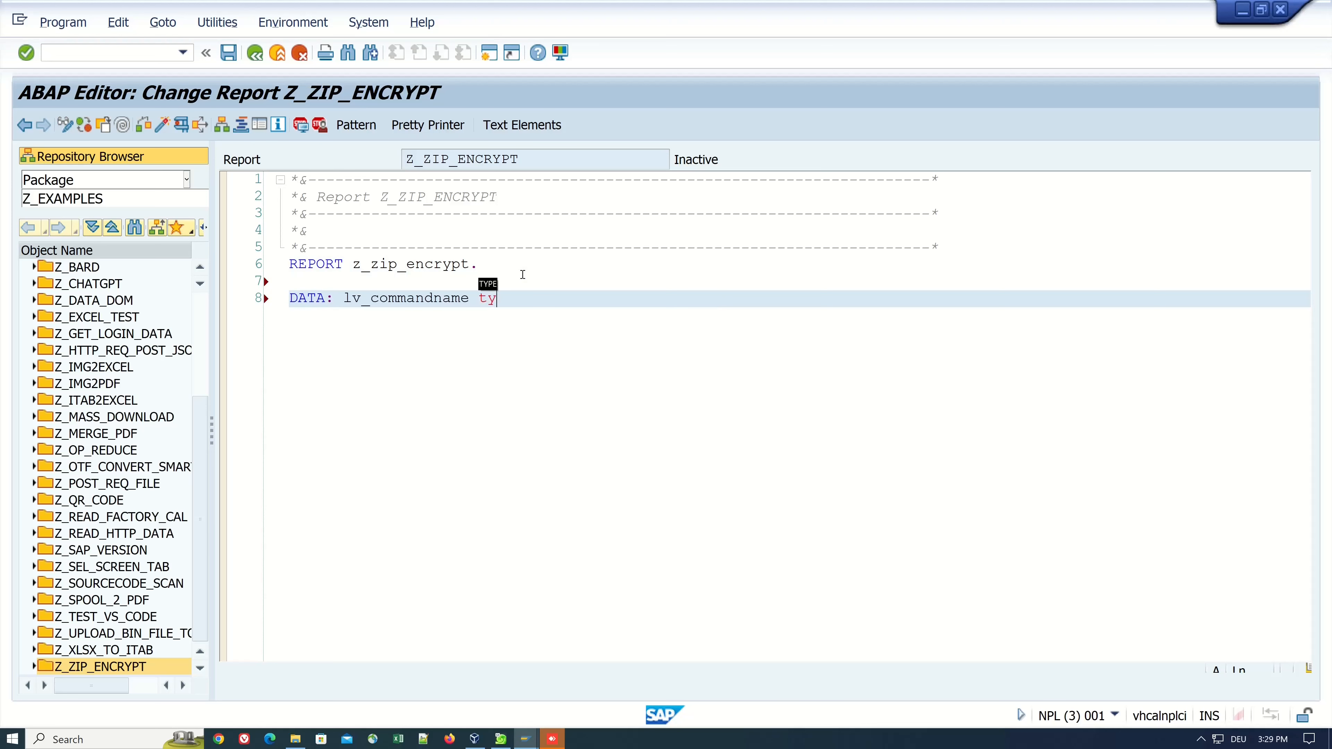
text(pe sxp)
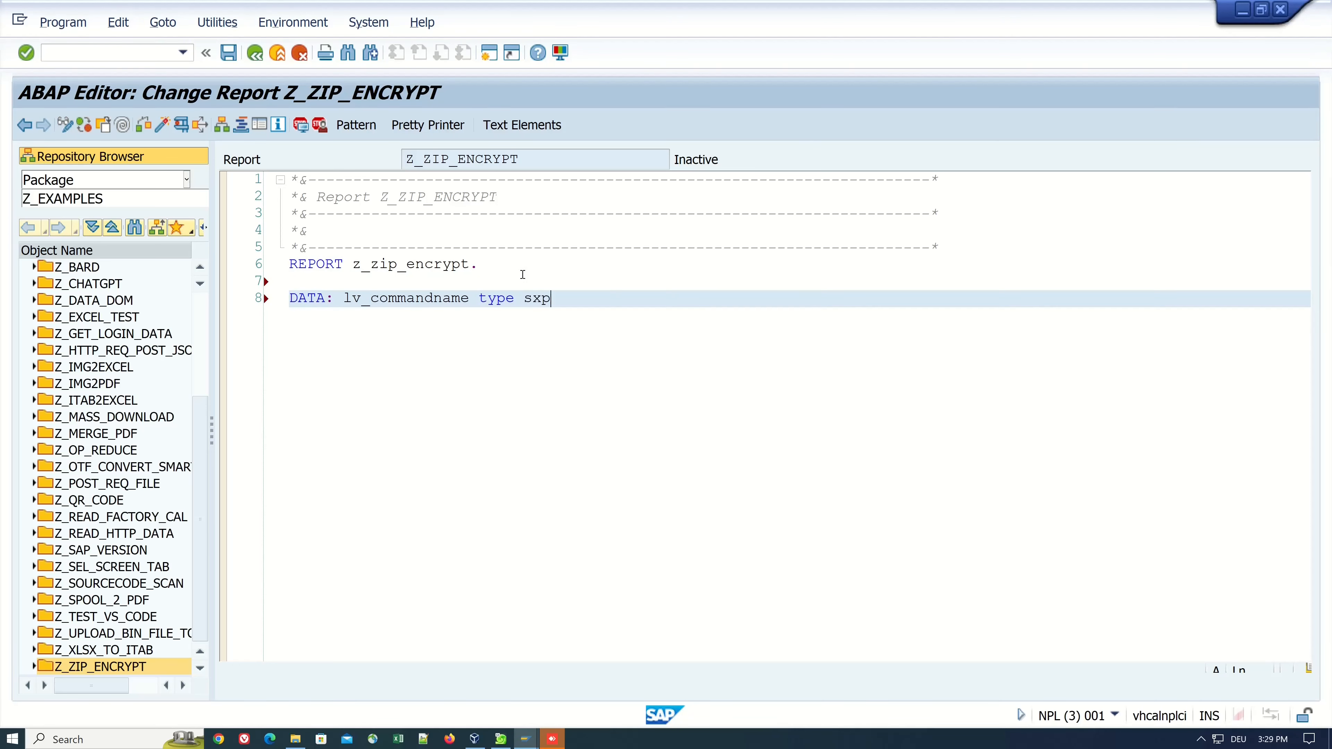
text(gc)
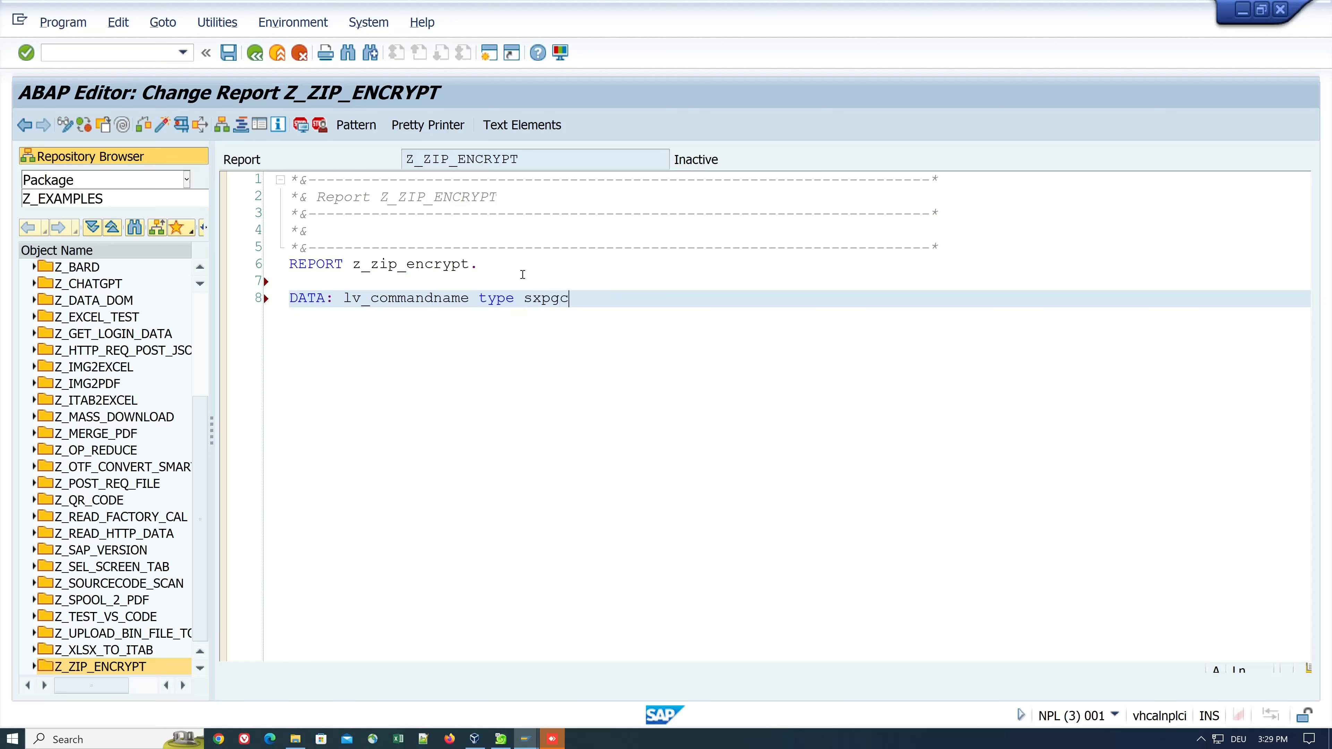
text(colist-)
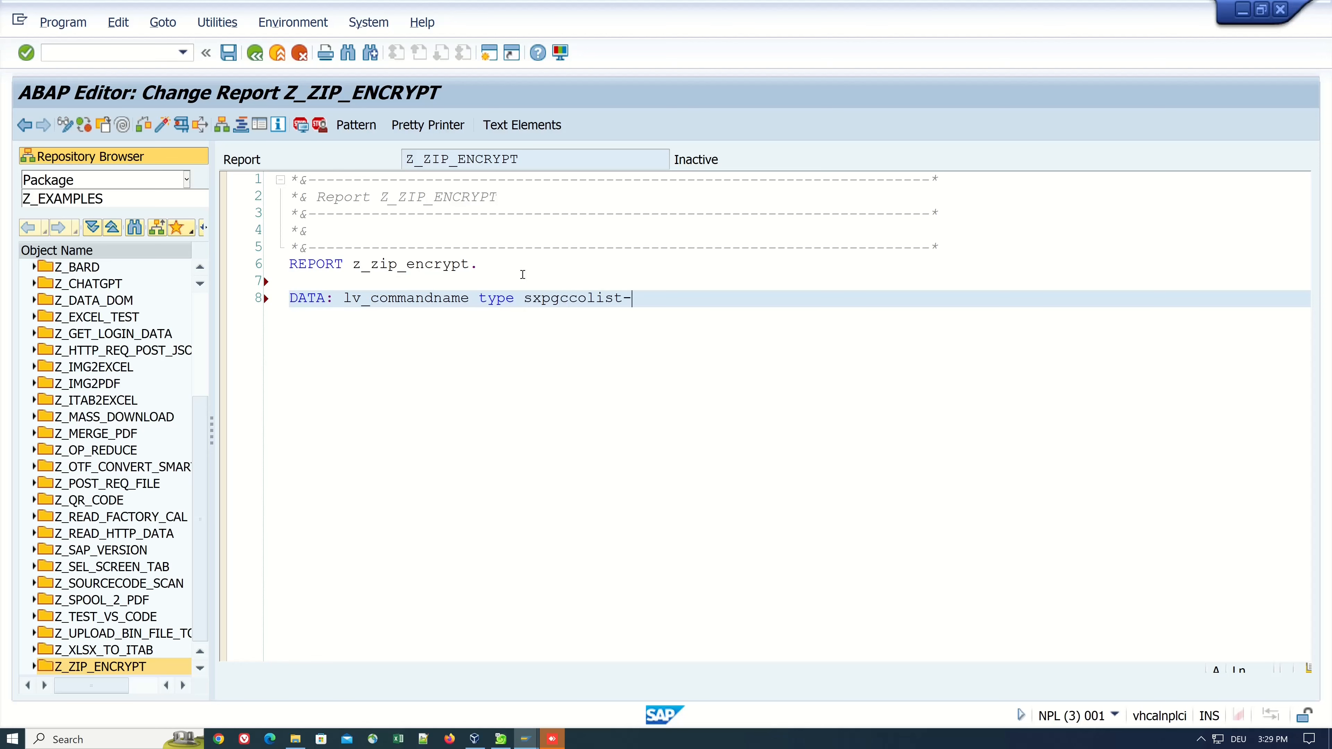
text(name val)
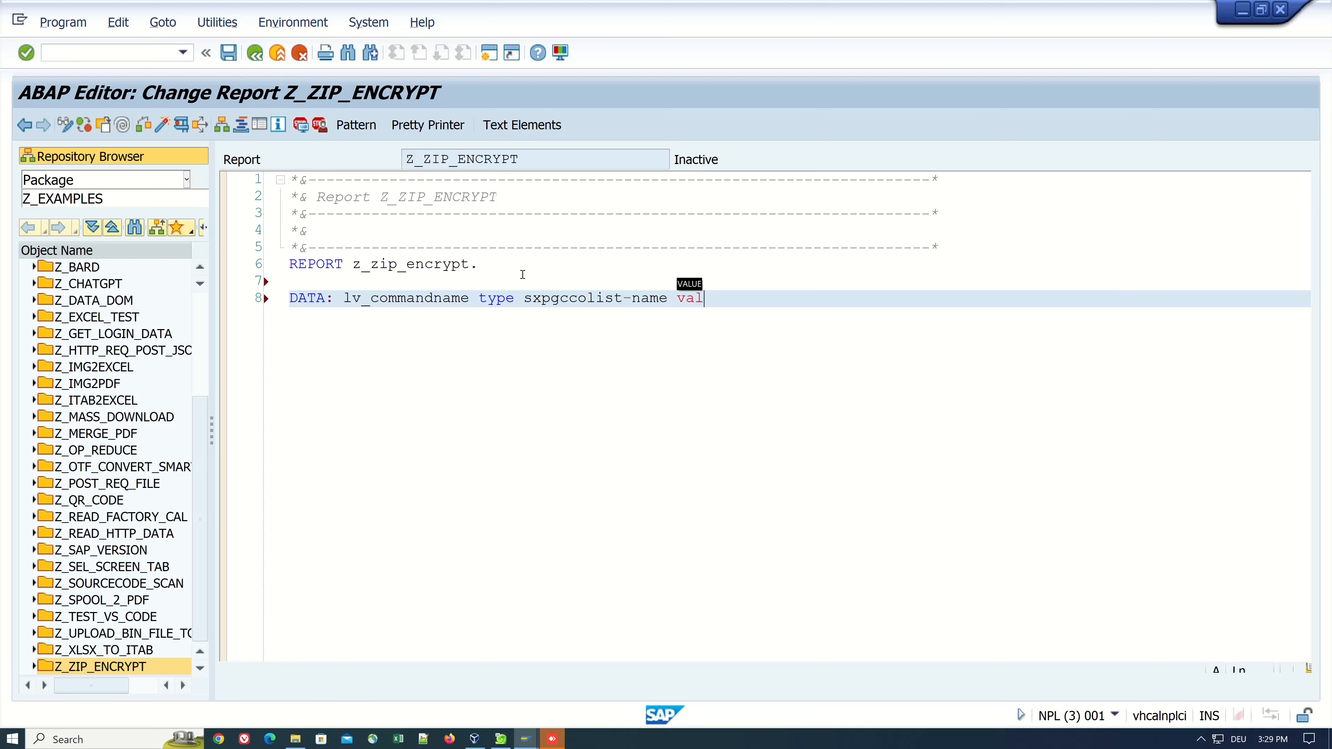
text(UE 'ZZIP_ENCRYPT')
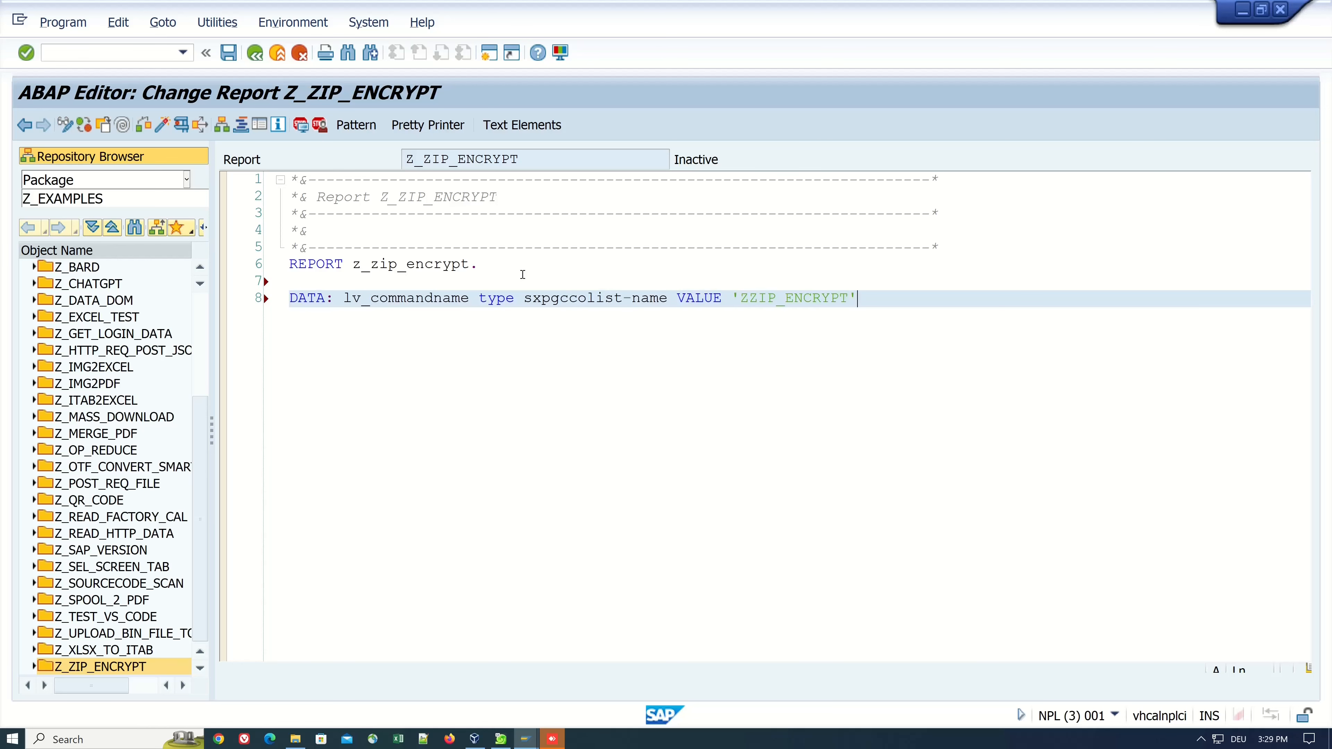
text(.)
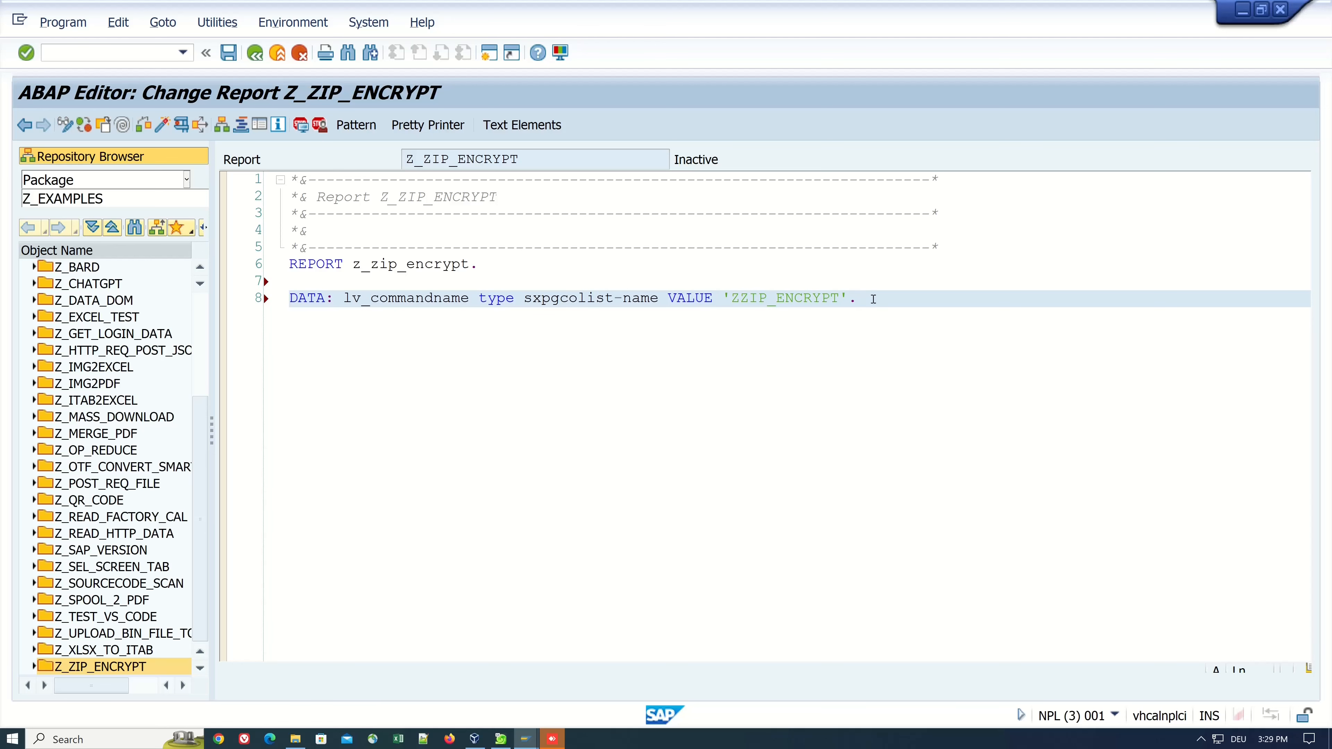
key(Return)
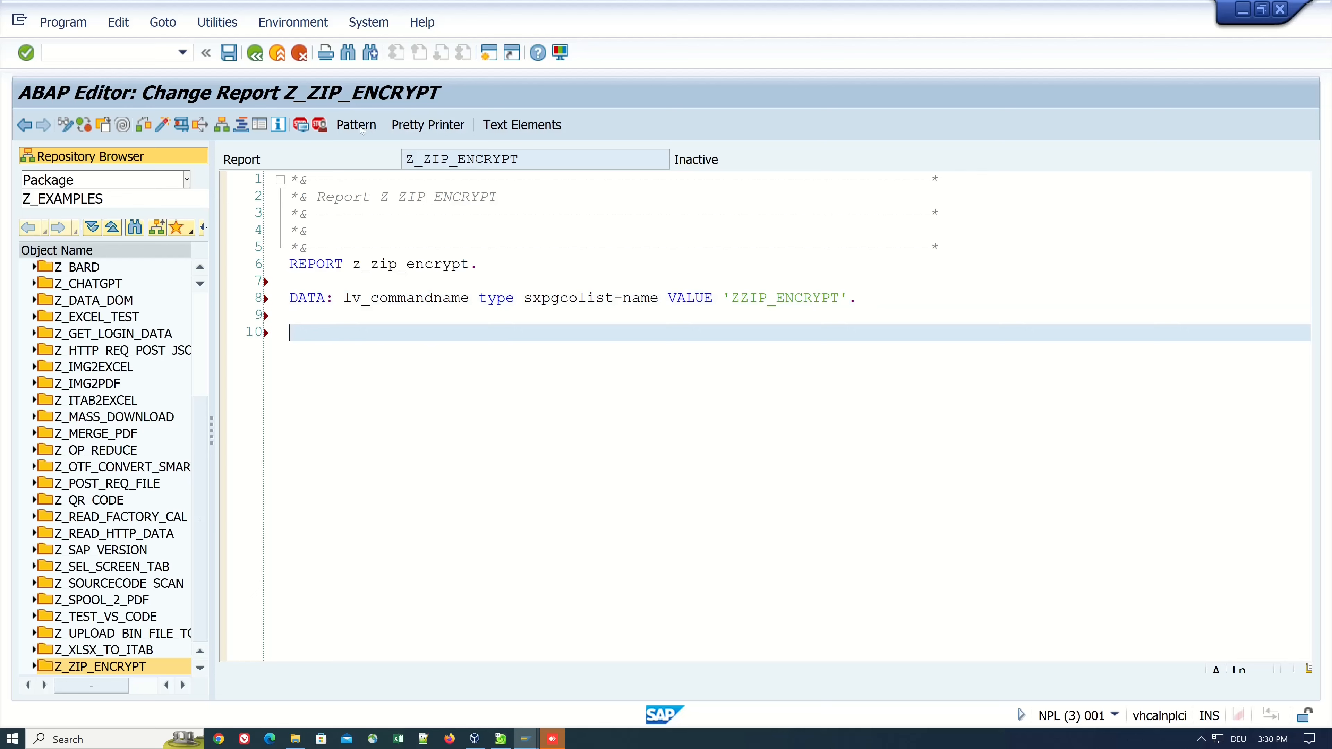
Step: Insert the SXPG_COMMAND_CHECK call pattern, fill lv_commandname and sy-opsys and activate its exceptions
click(356, 125)
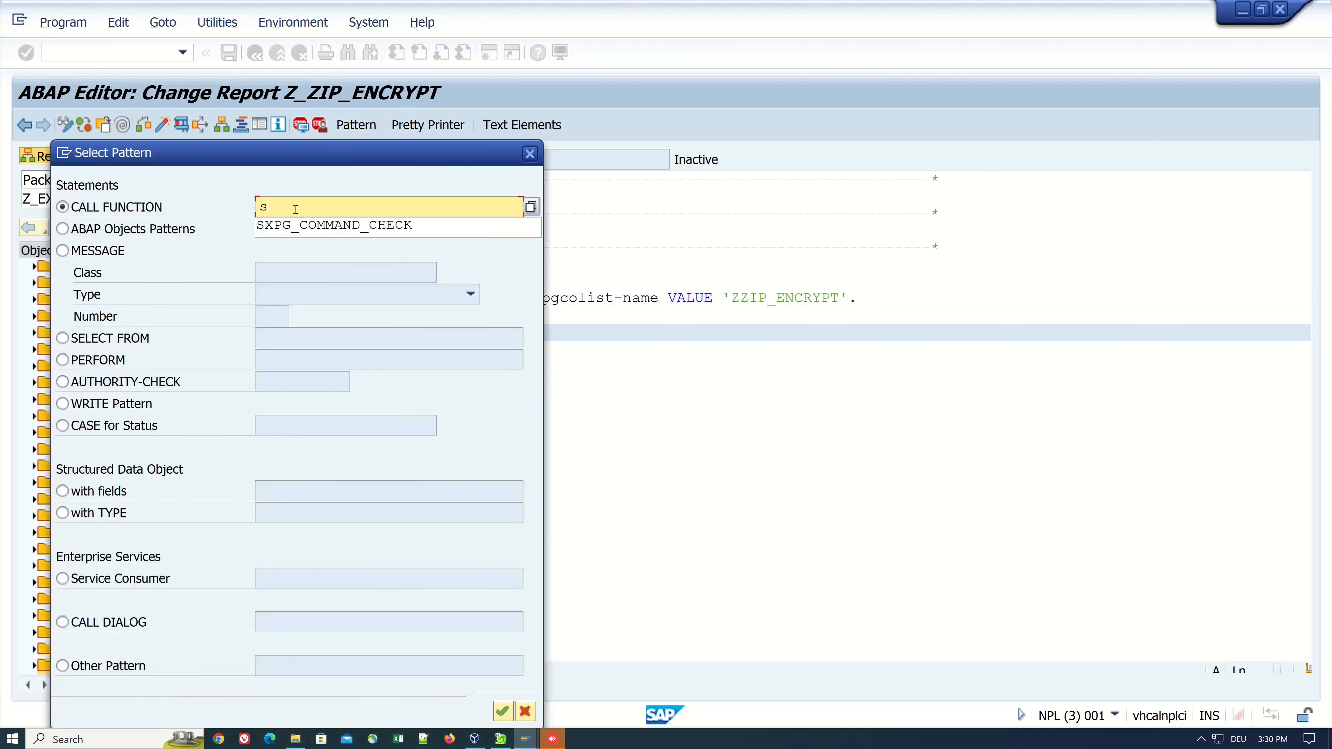
click(333, 224)
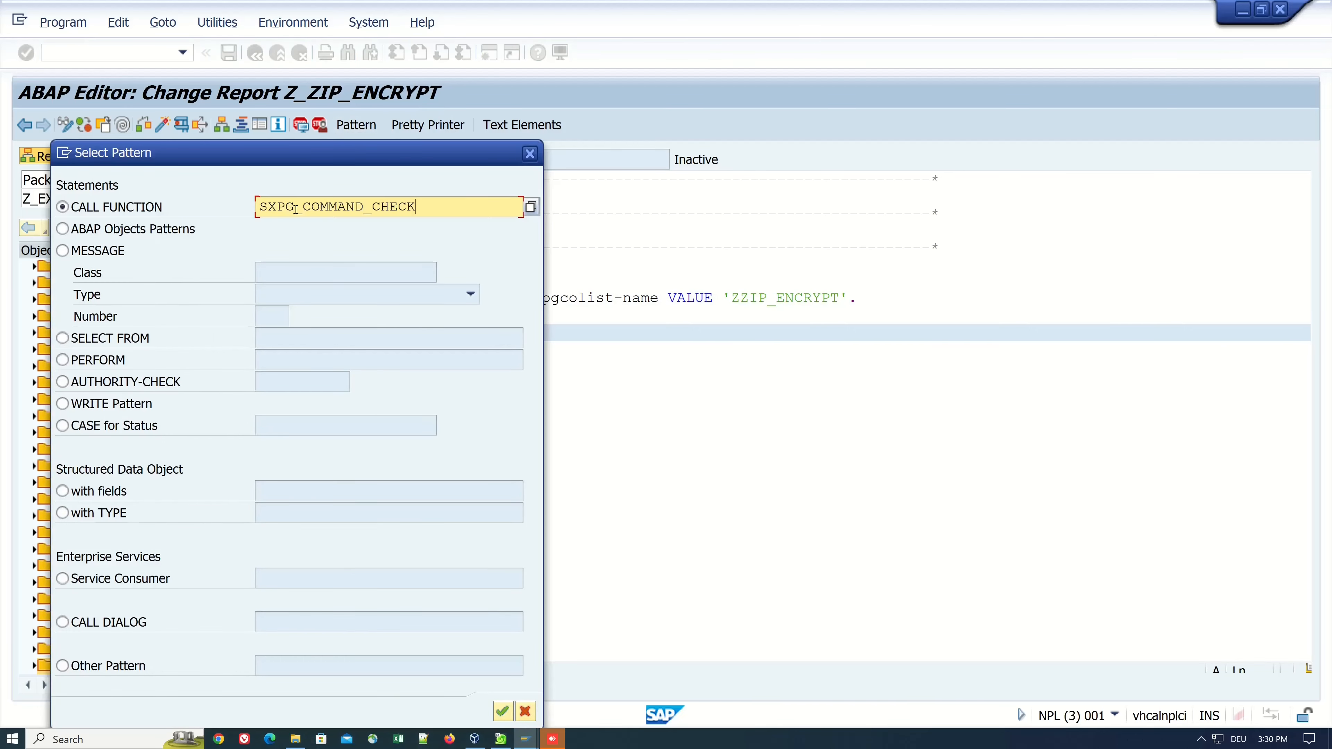
click(501, 711)
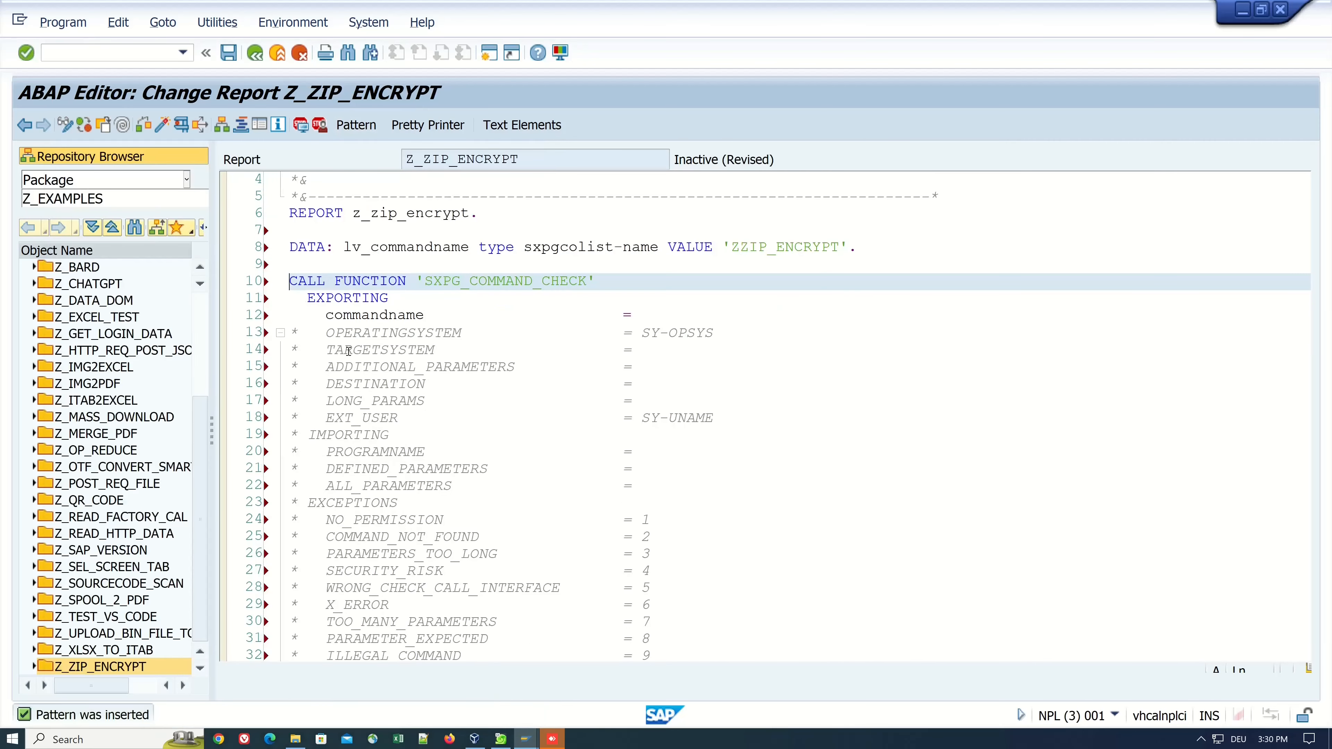
double_click(383, 519)
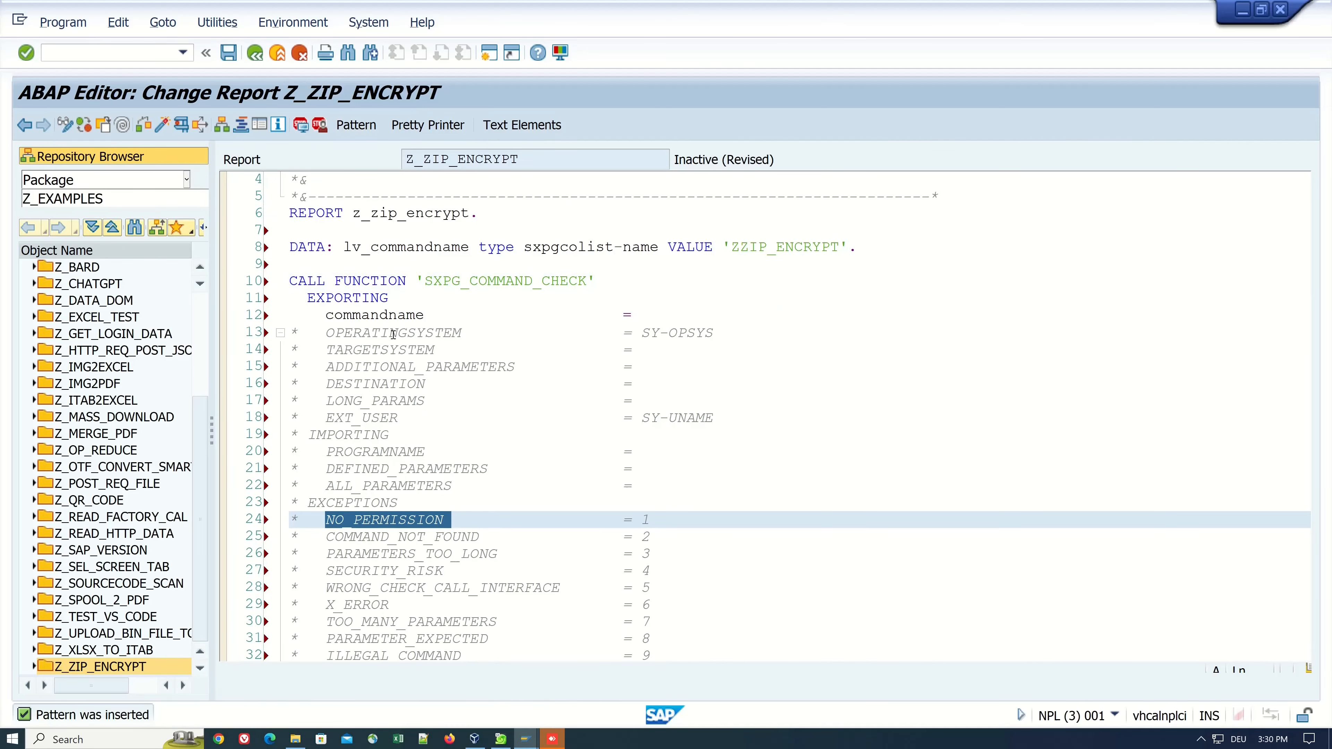
click(298, 333)
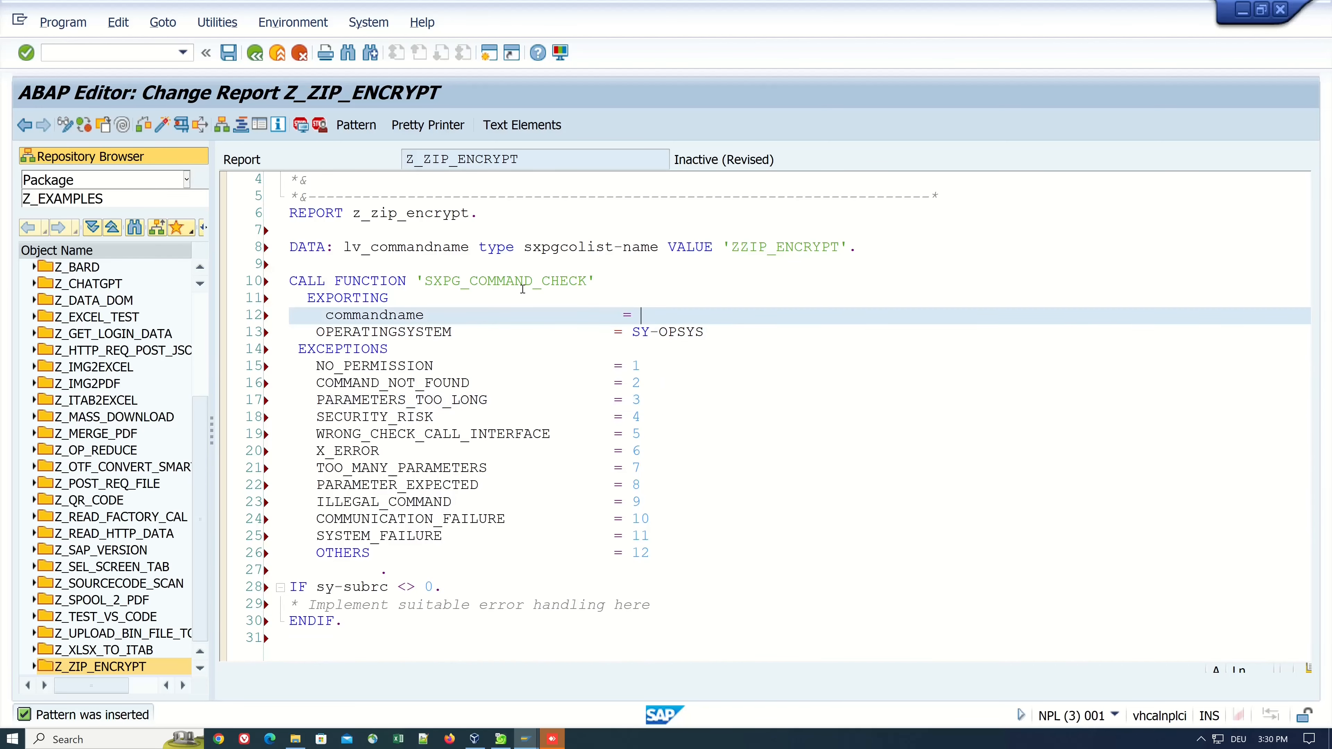
double_click(406, 247)
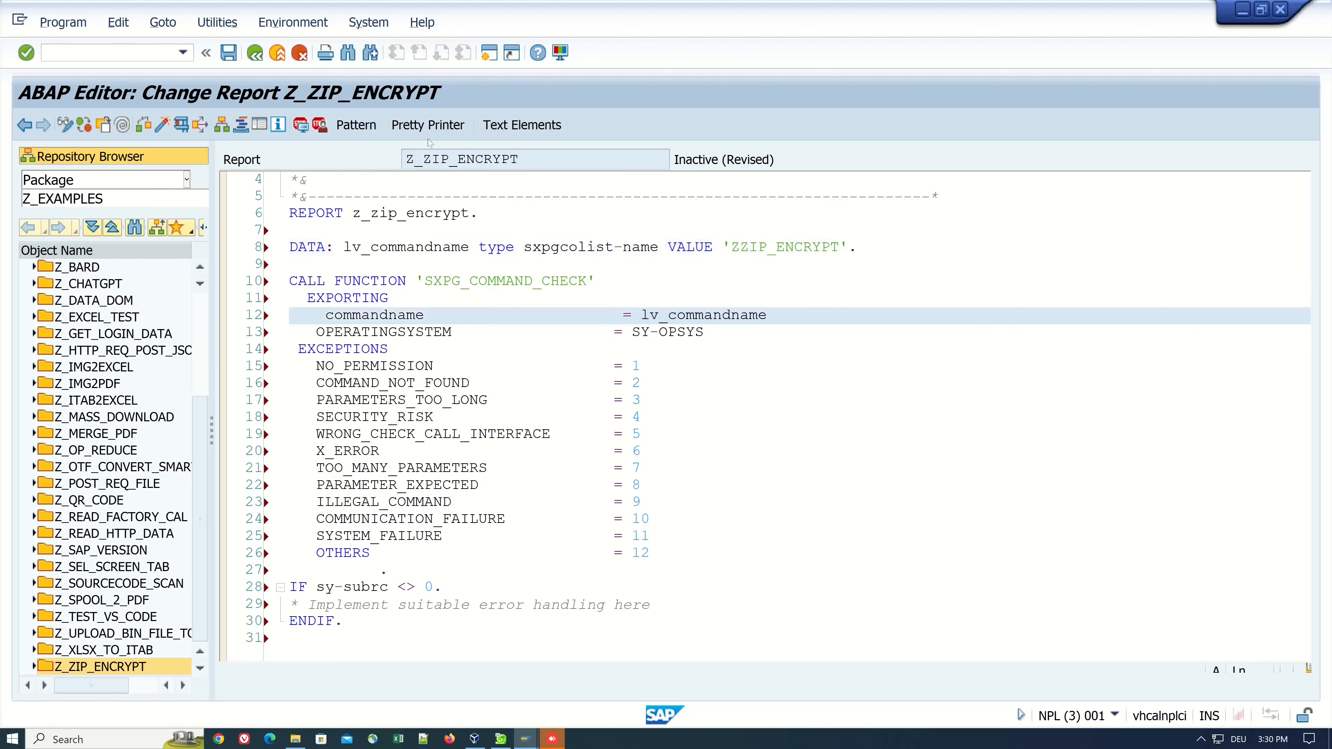
Step: Reformat the report source with Pretty Printer
click(428, 125)
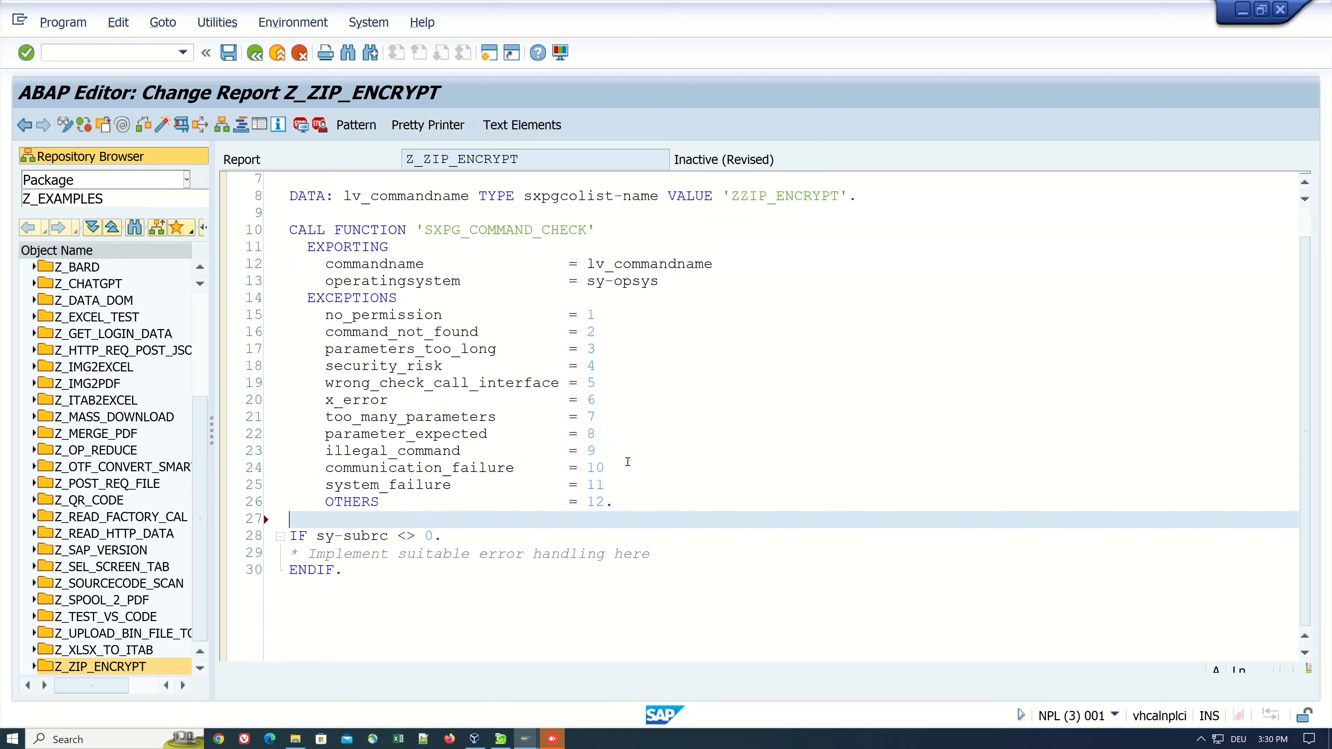
scroll(up, 3)
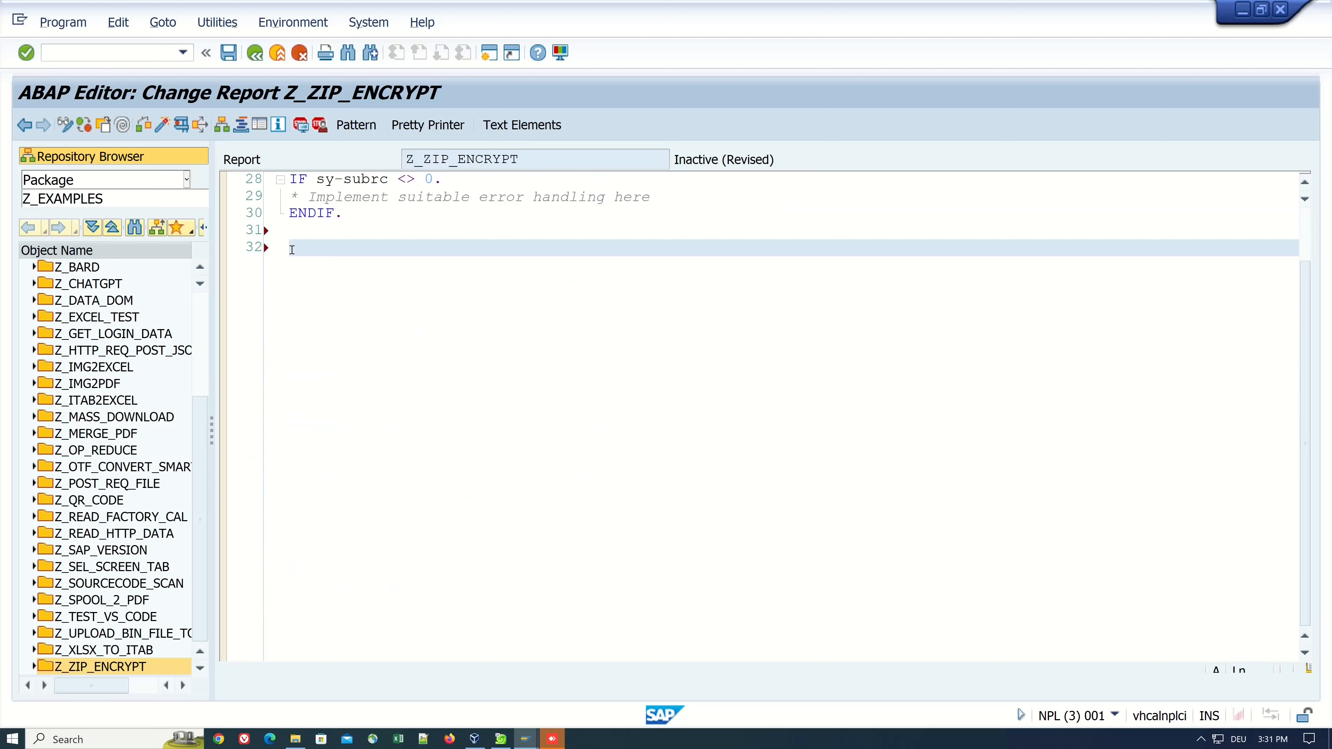
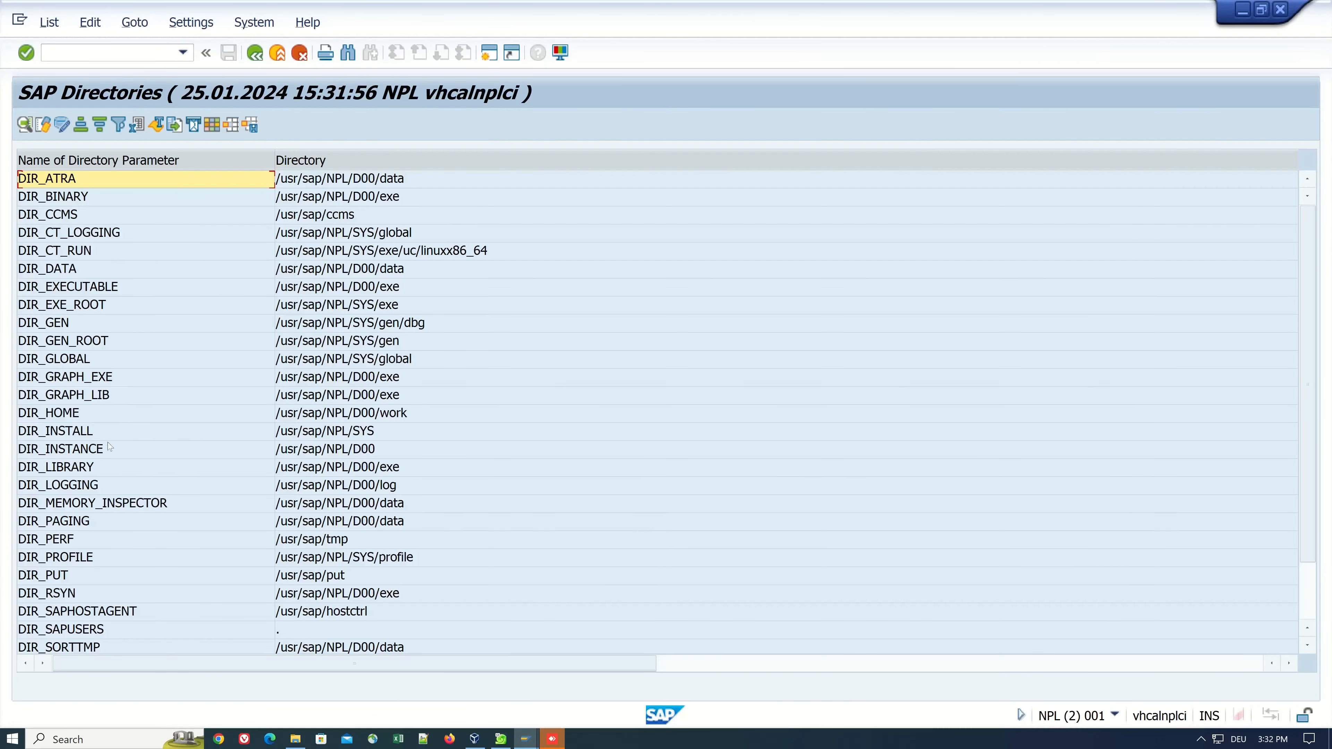
mouse_move(110, 485)
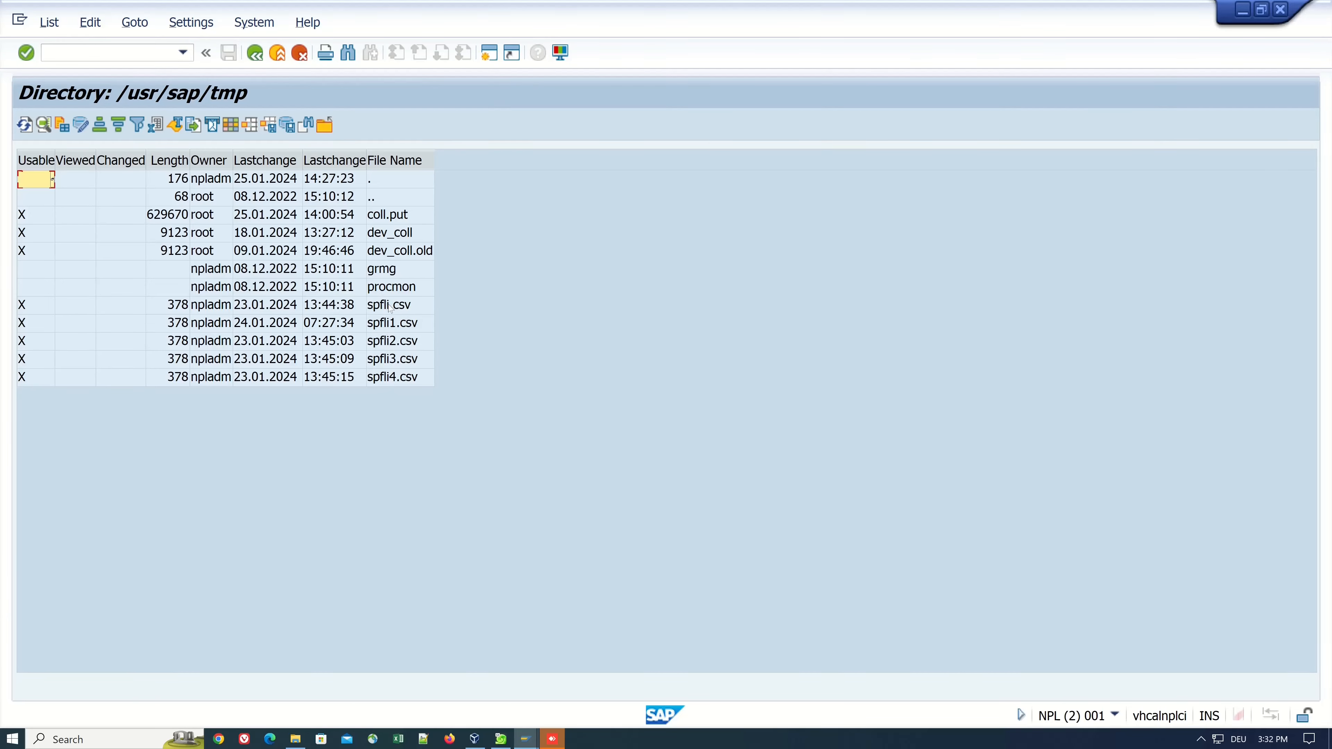
click(390, 304)
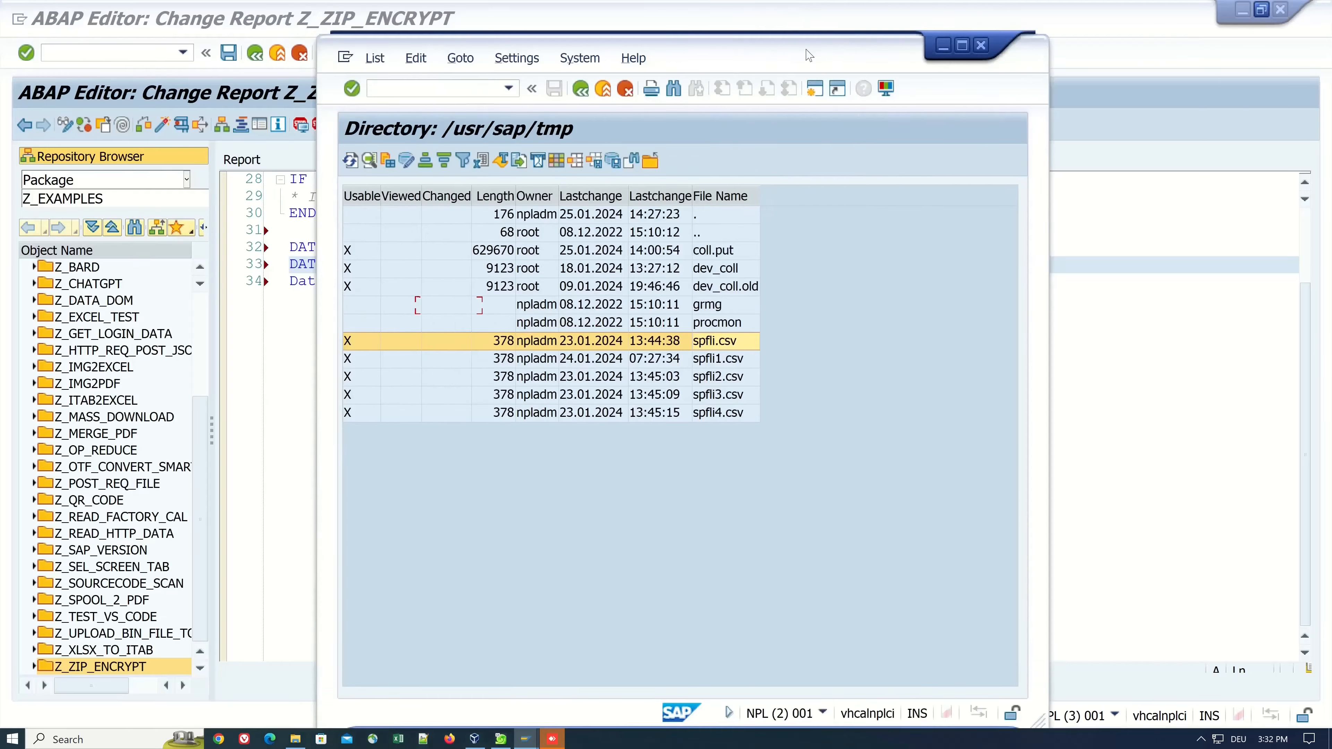
click(981, 44)
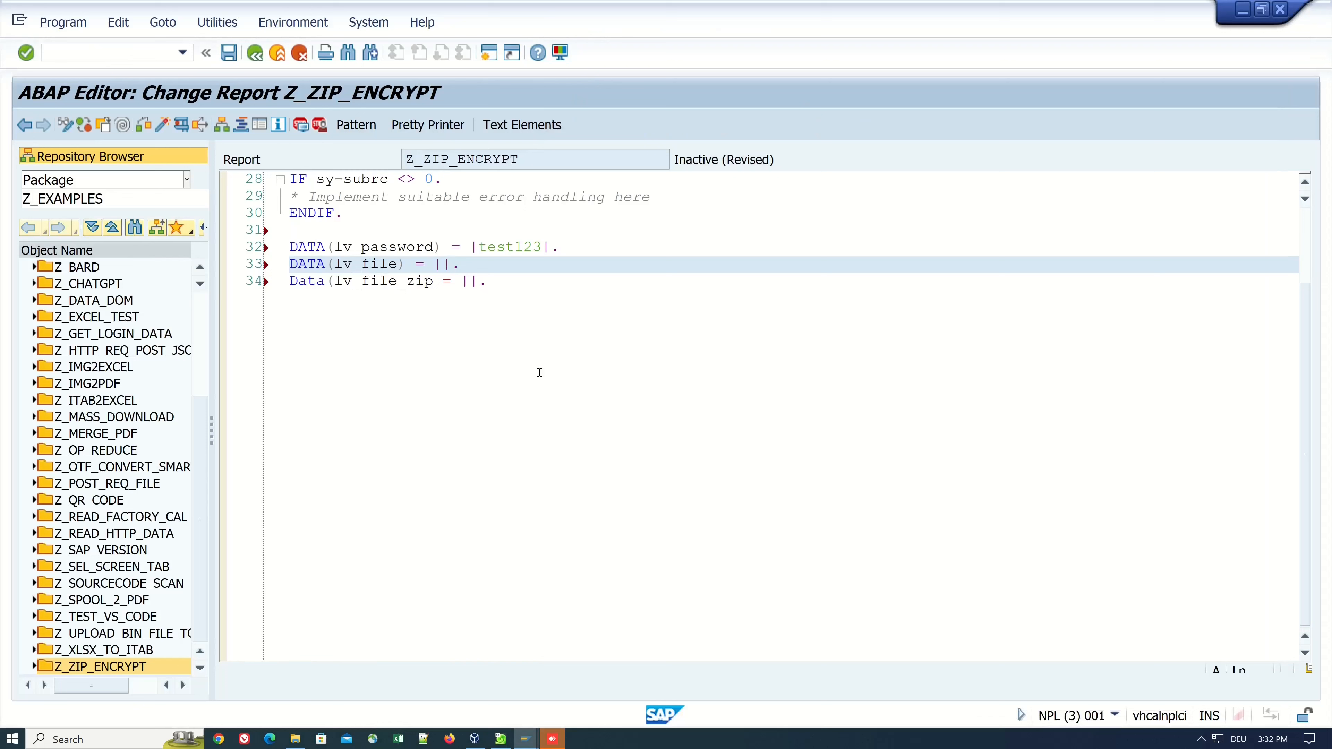
Step: Set lv_file to /usr/sap/tmp/spfli.csv and lv_file_zip to /usr/sap/tmp/spfli.zip
text(/usr)
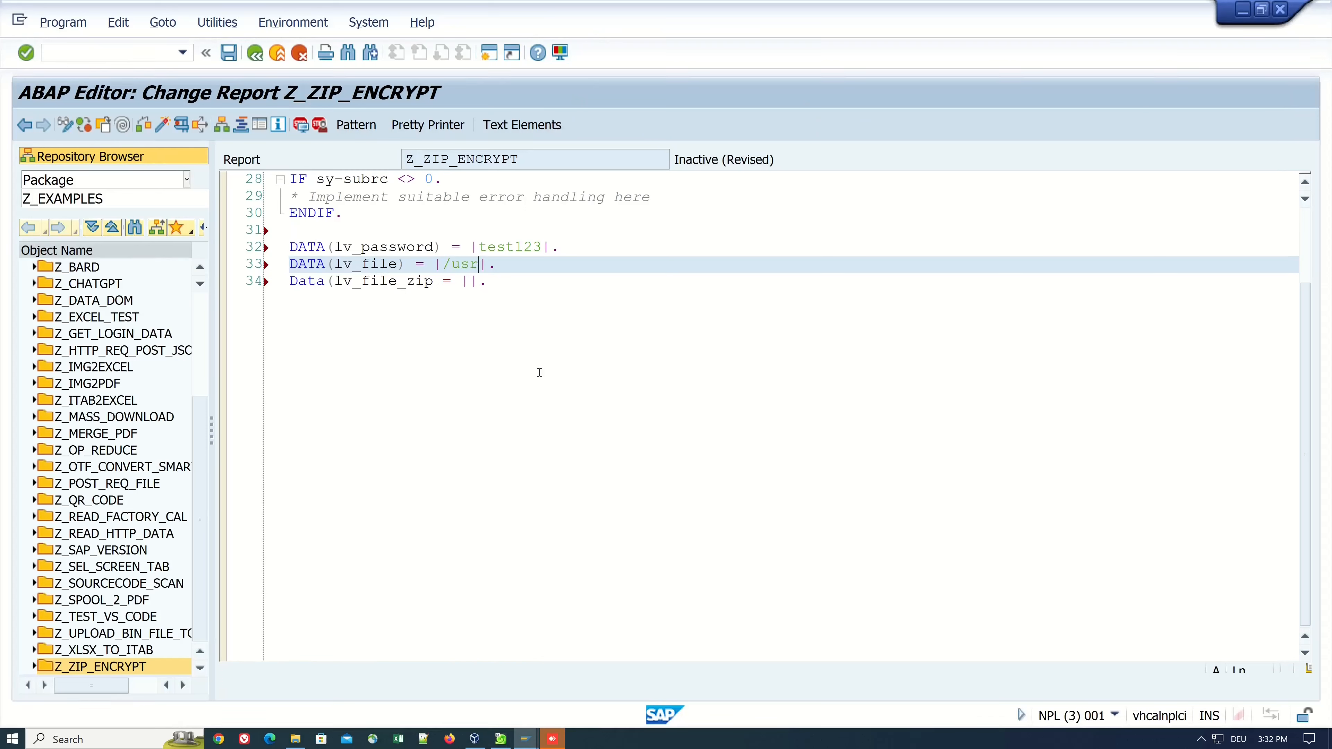
text(/sap)
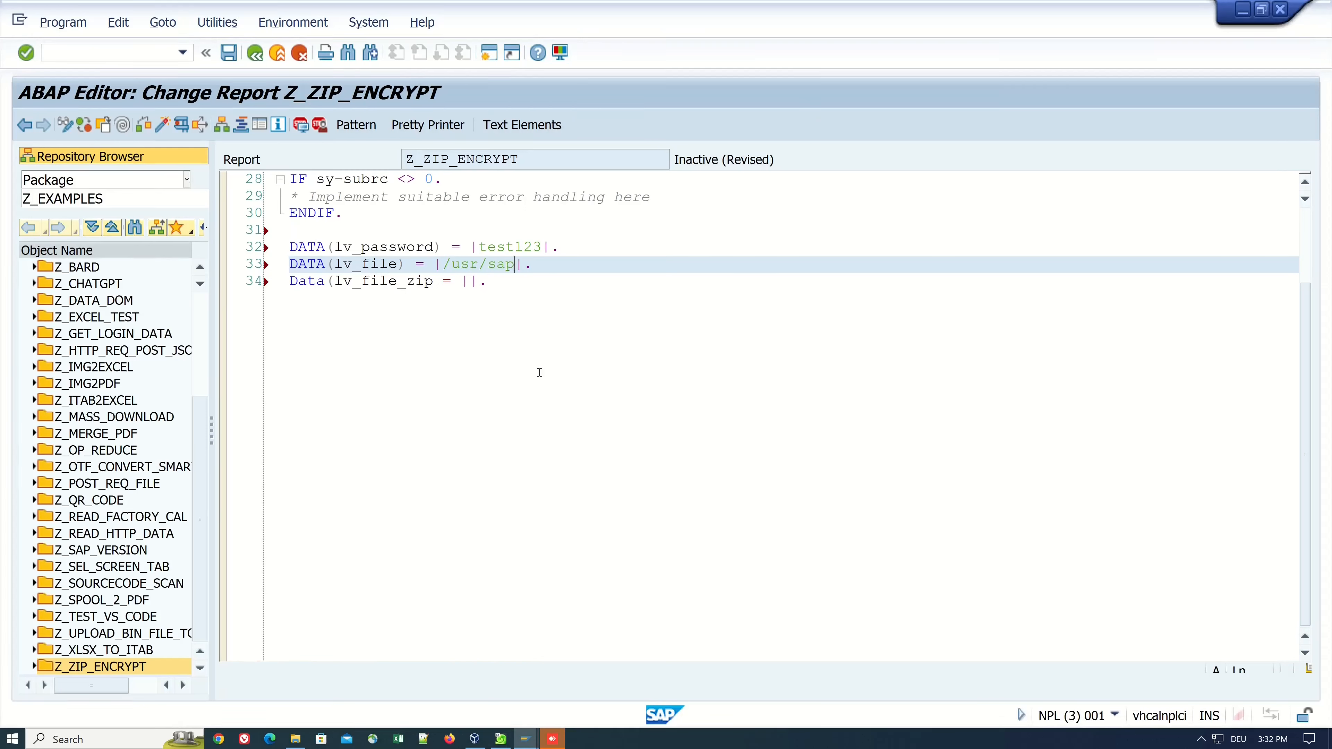
text(/tmp/)
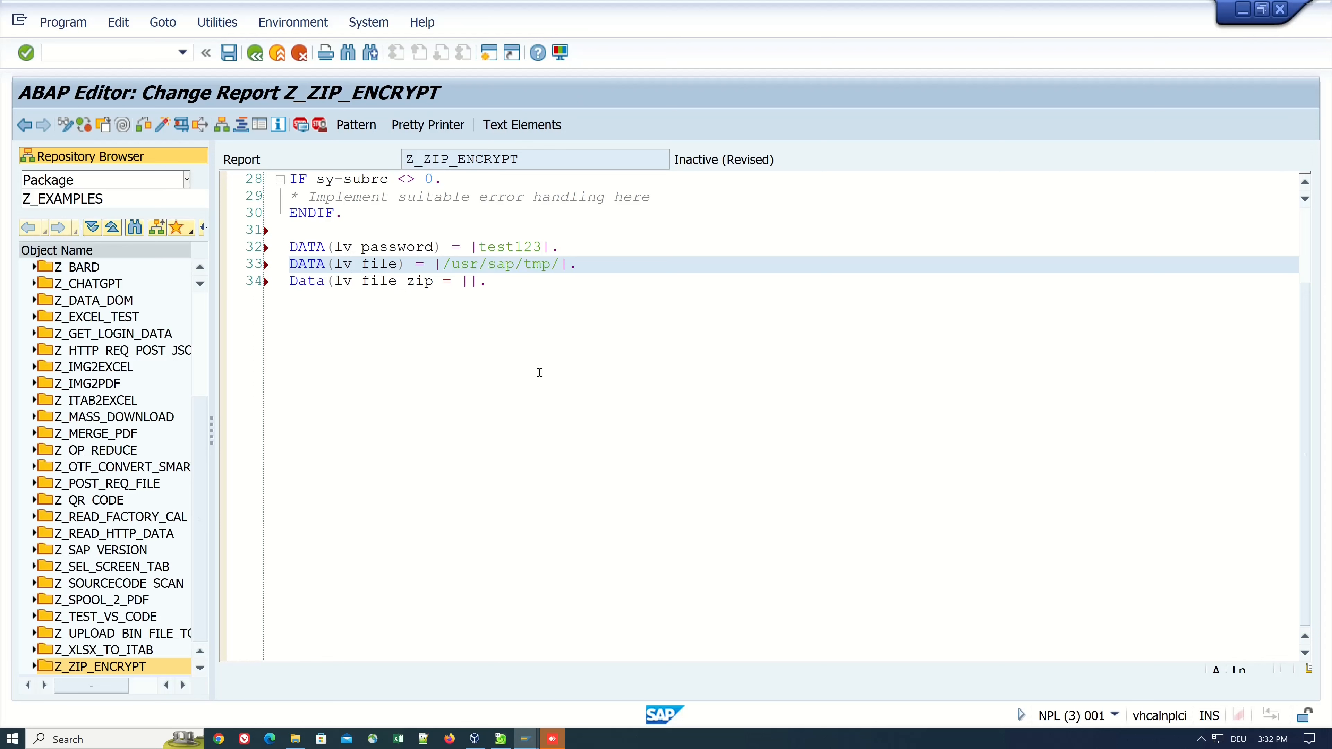
text(spfli.)
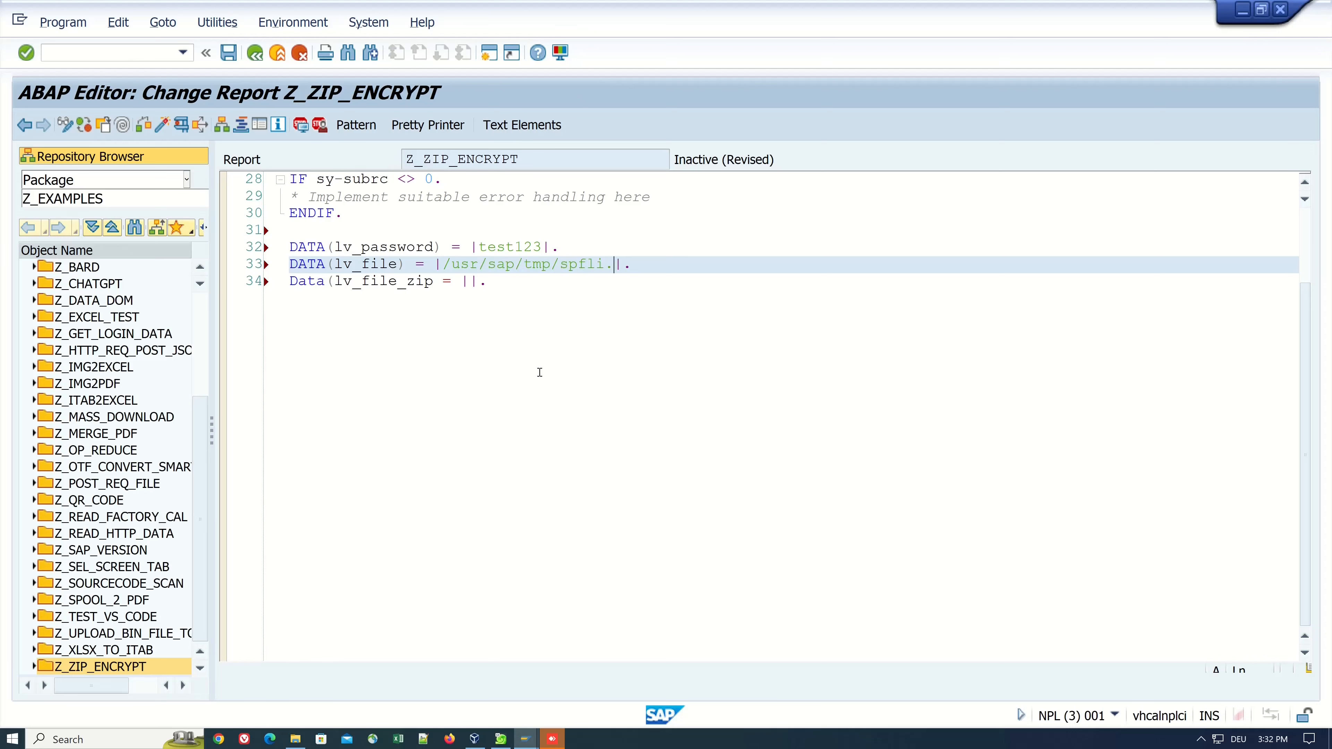
text(csv)
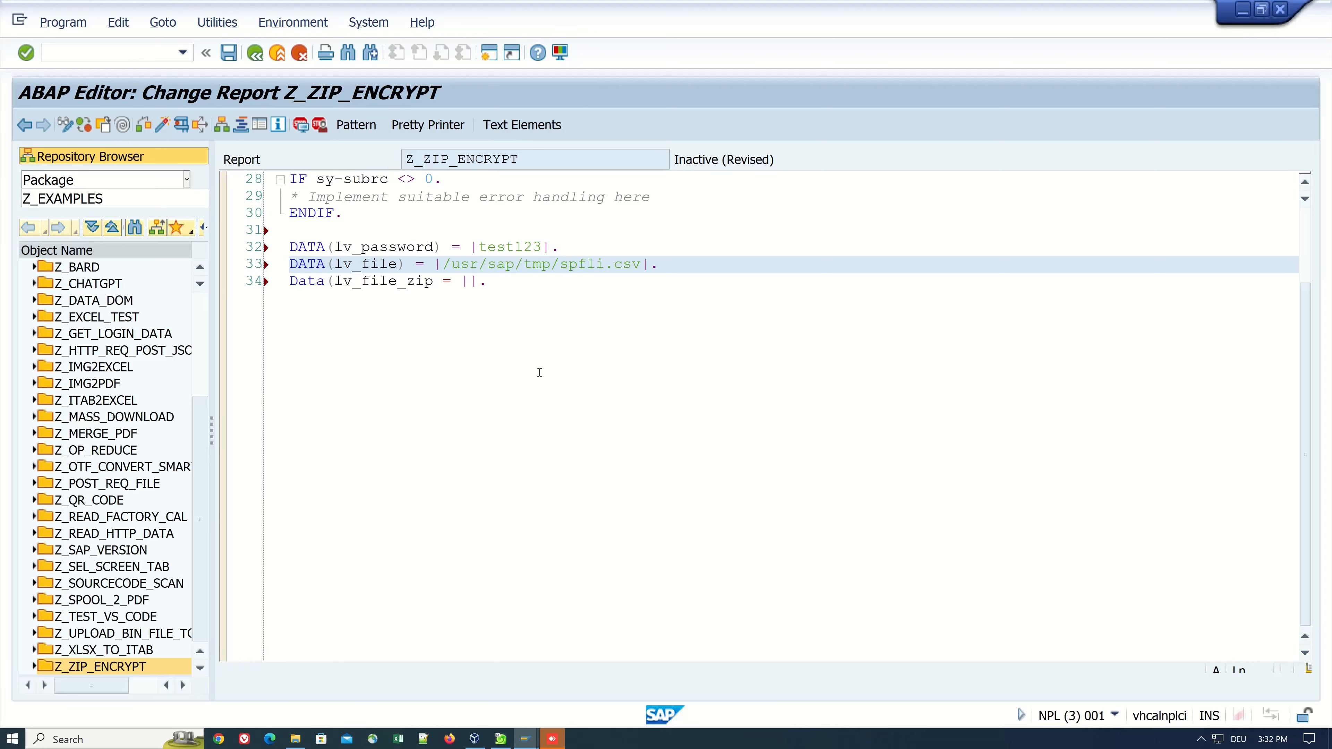
double_click(540, 264)
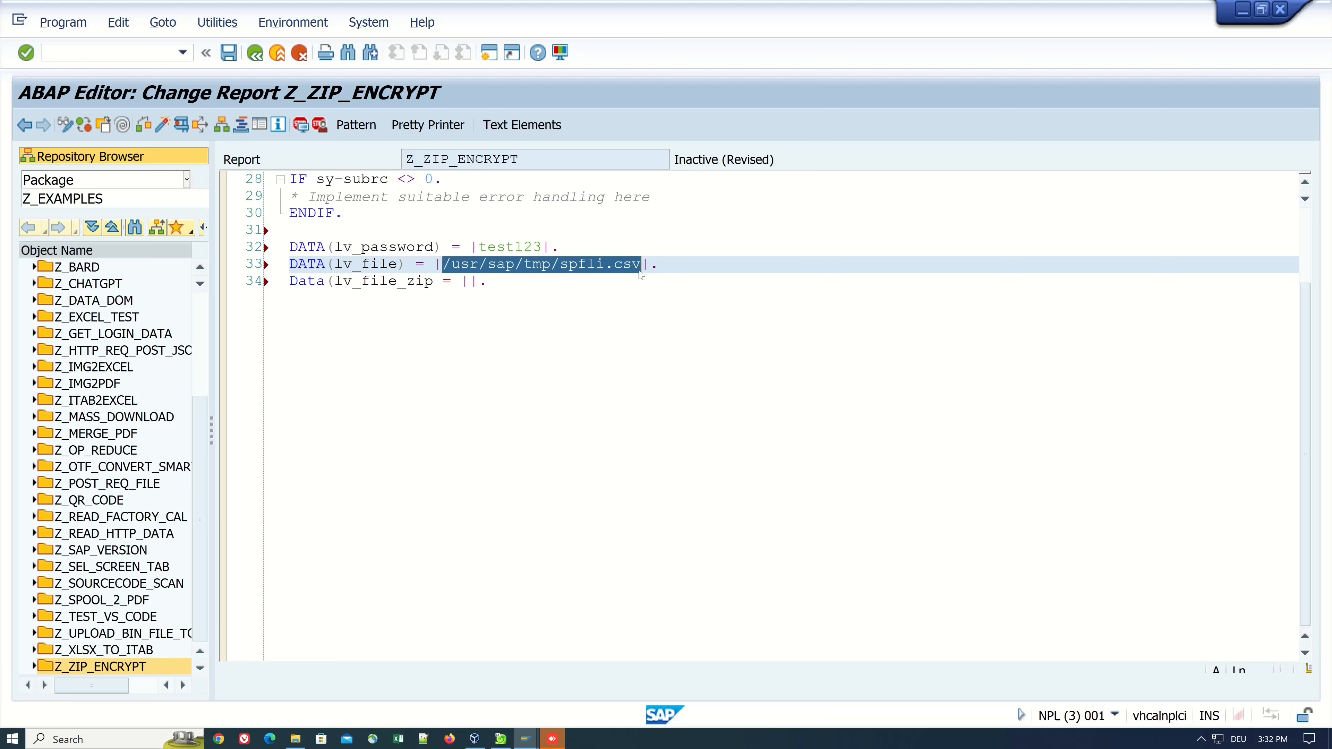
text(/usr/sap/tmp/spfli.)
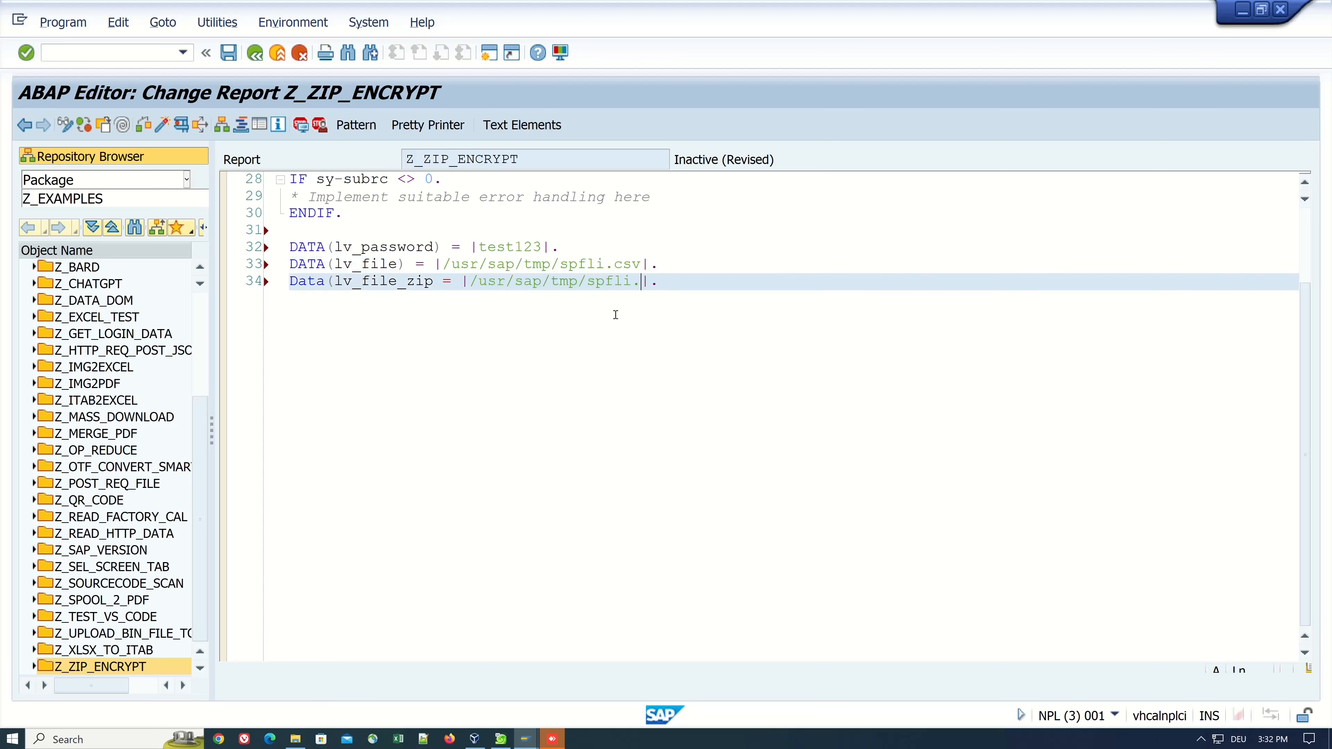
text(zip)
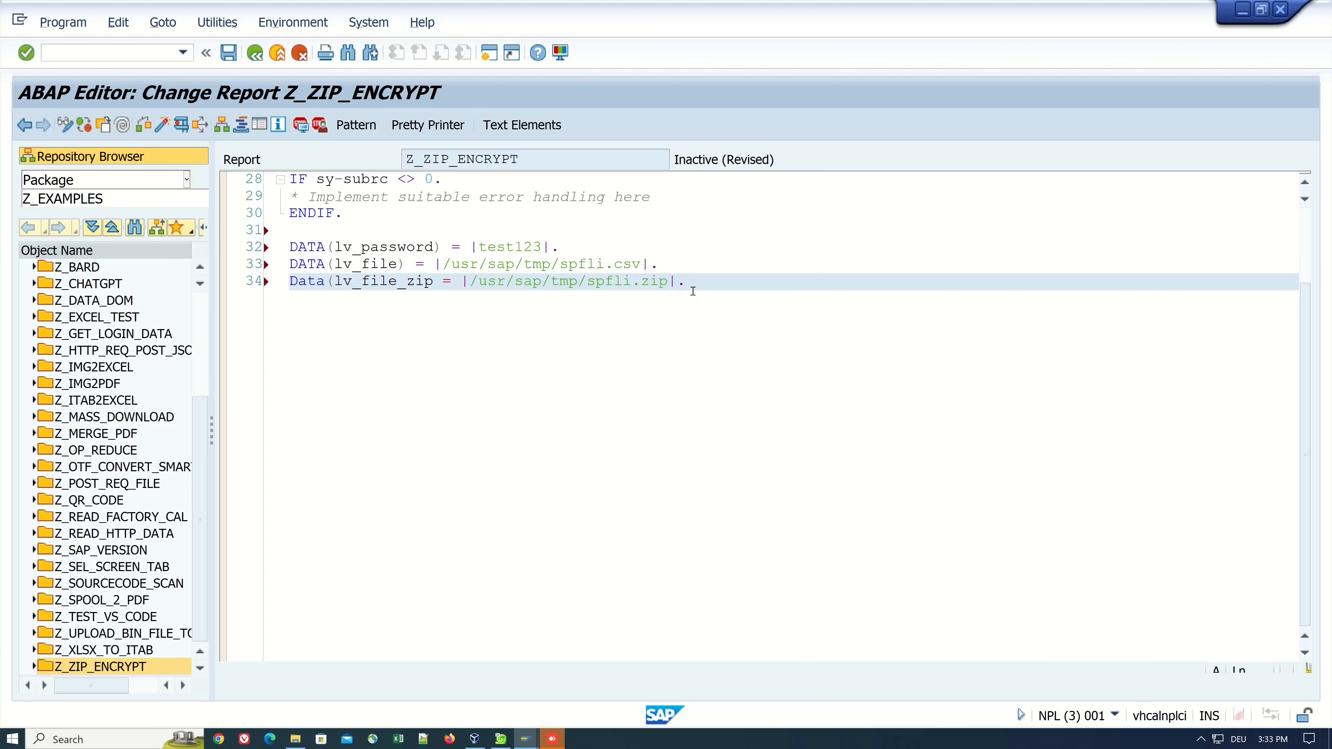
Step: Declare lv_params TYPE sxpgcolist-parameters and lt_protocol TYPE STANDARD TABLE OF btcxpm
text(Data)
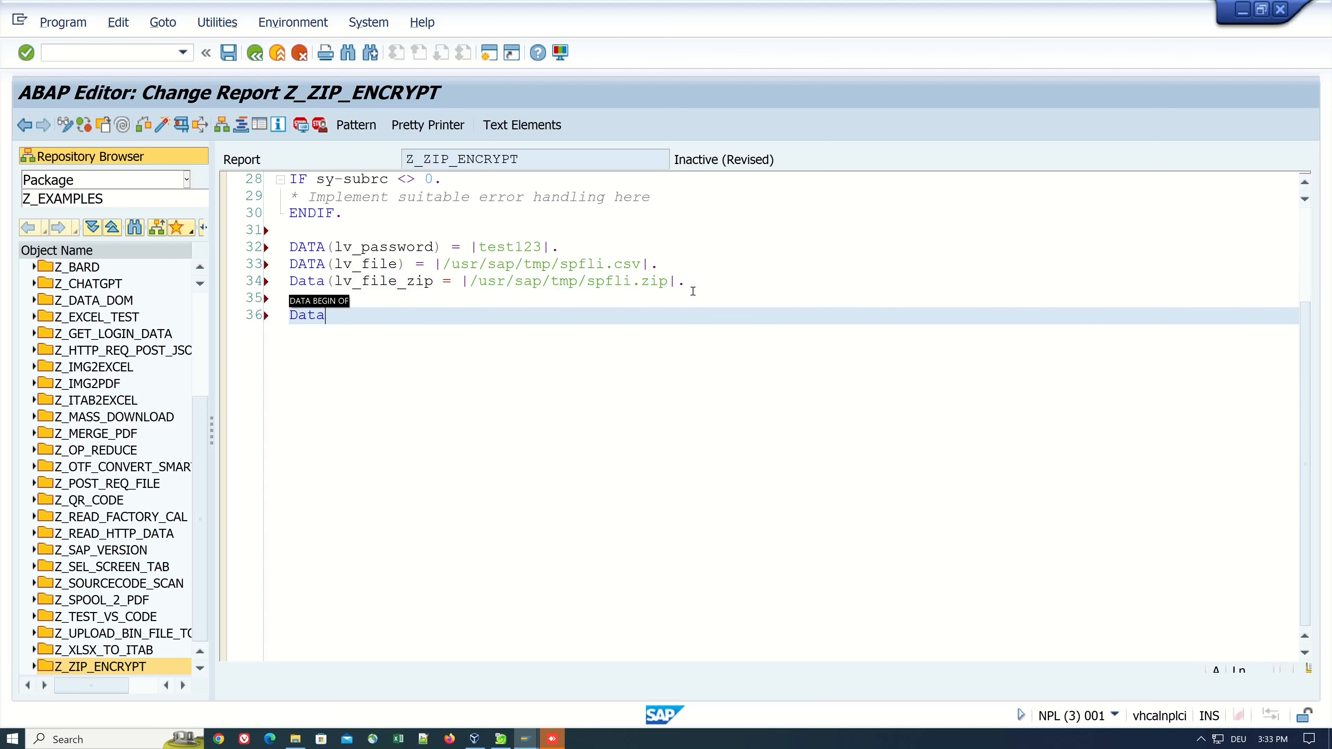
text(: lvparams)
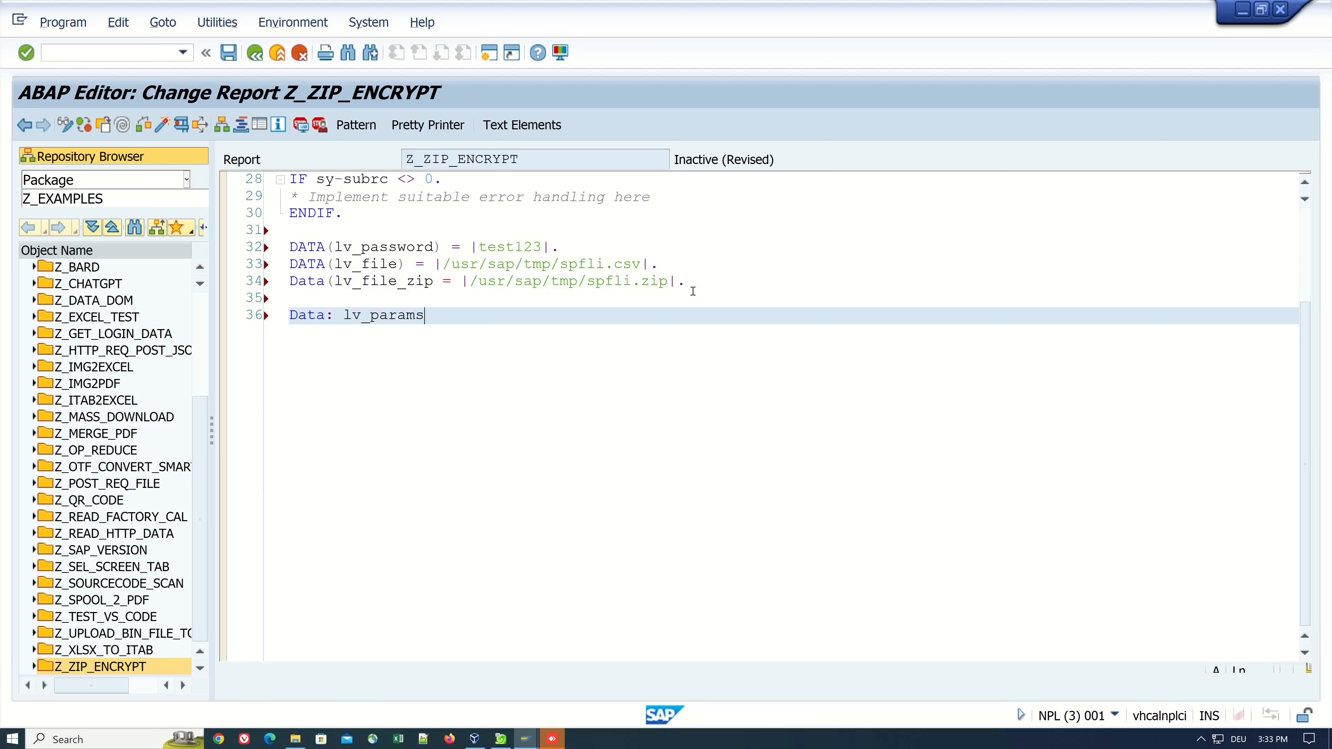
text(type)
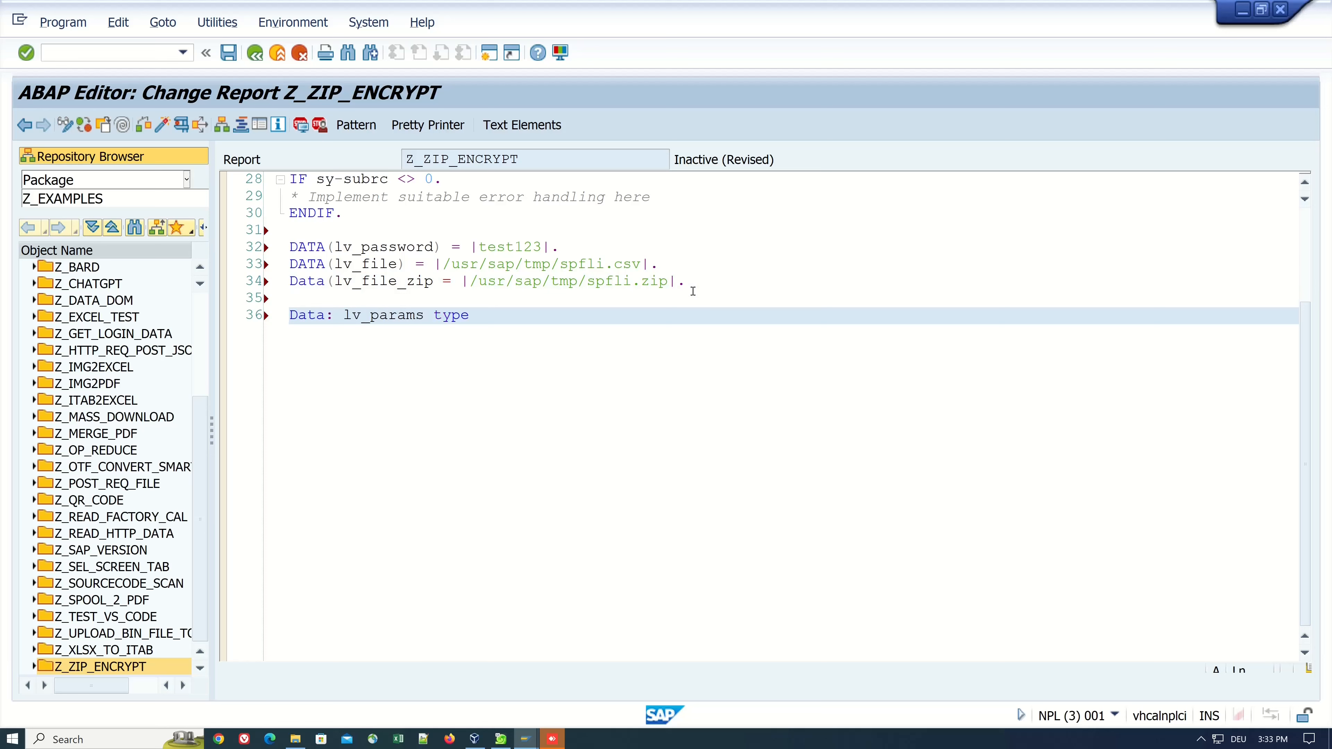
scroll(up, 3)
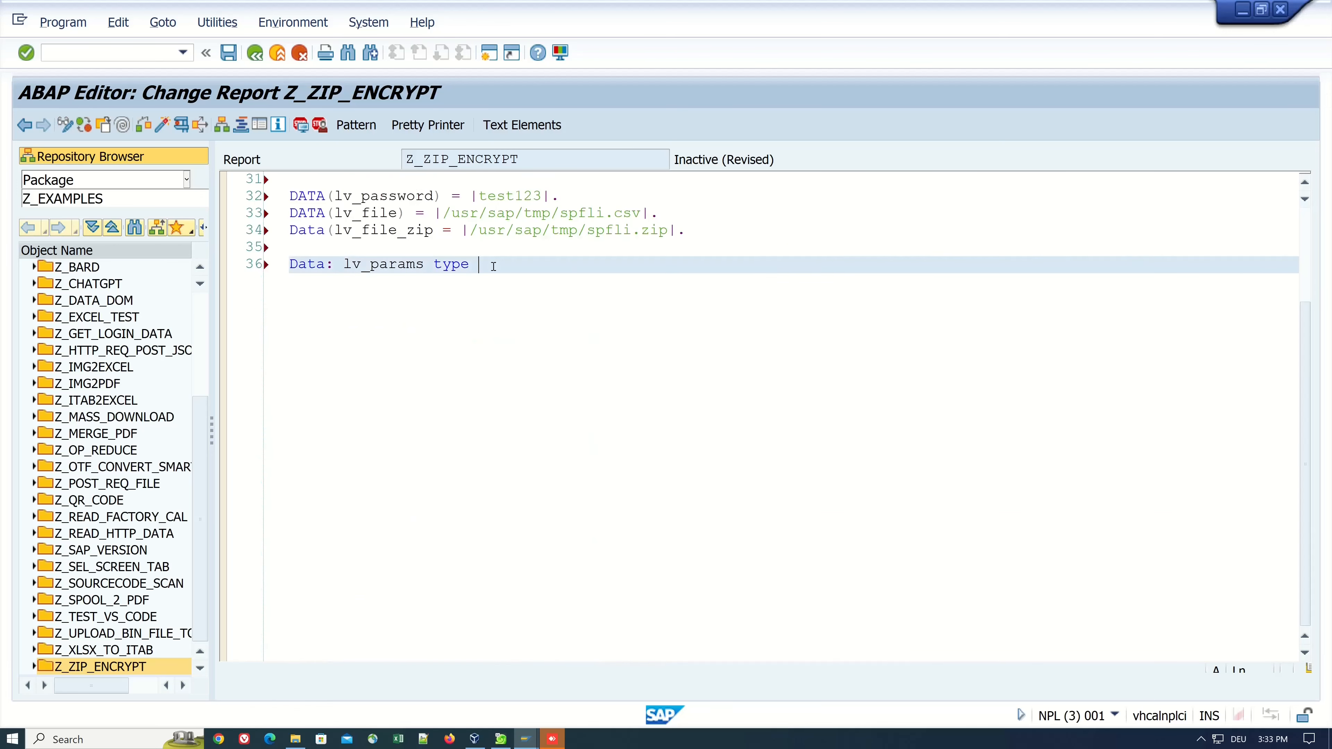
text(sxpgcolist-parameters.)
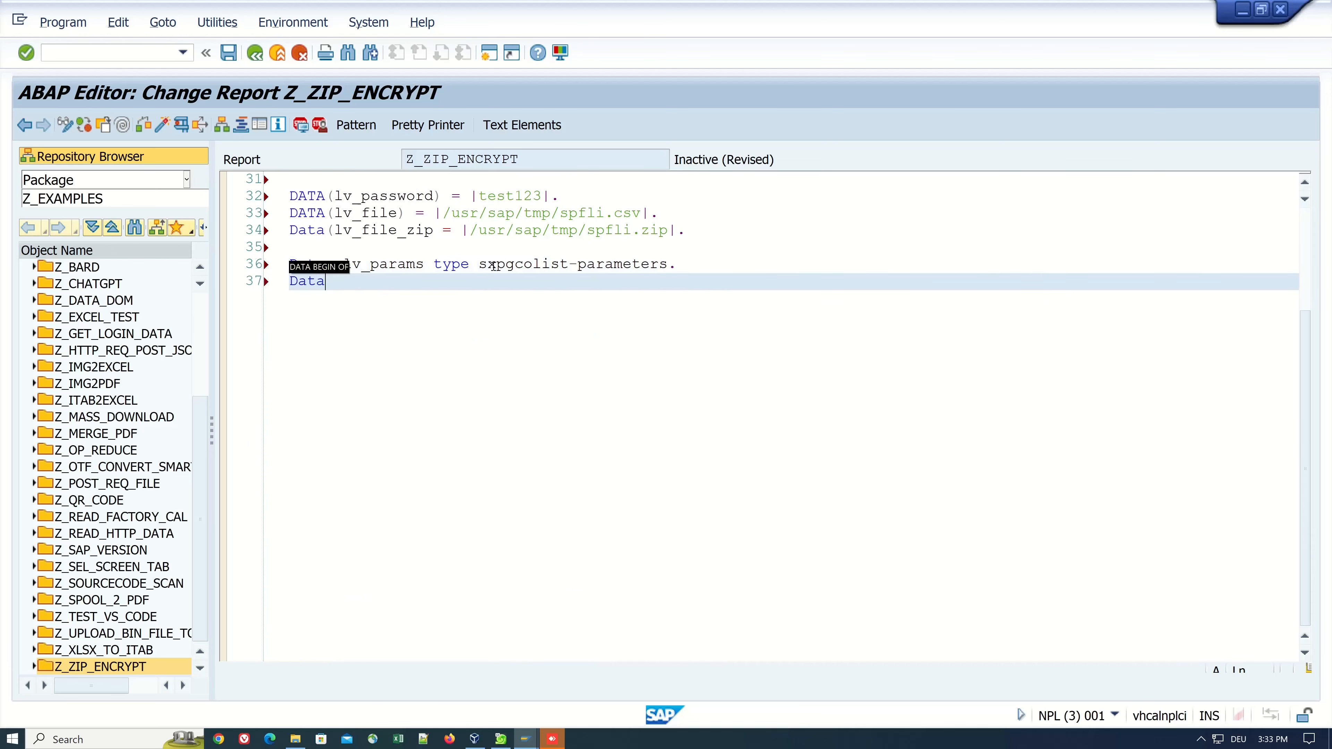
text(: lt)
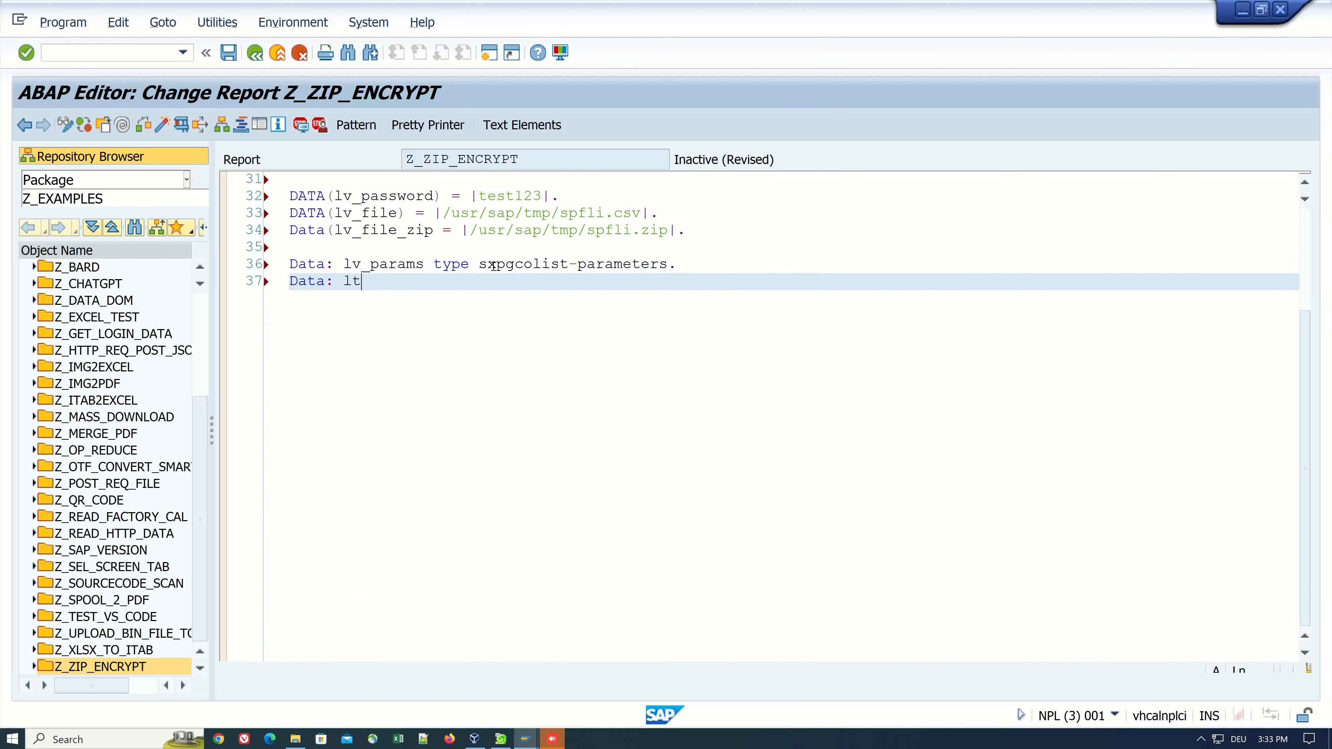
text(_protocol type s)
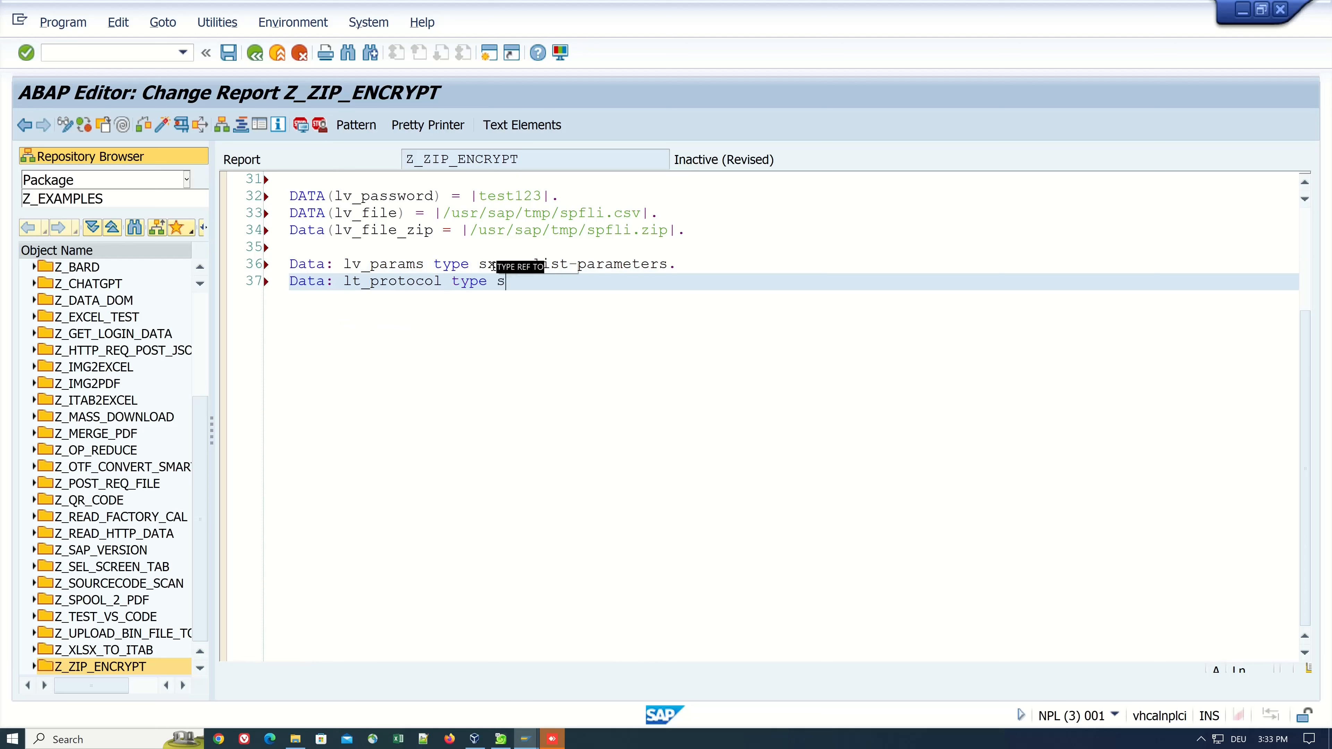
text(TANDARD TABLE OF)
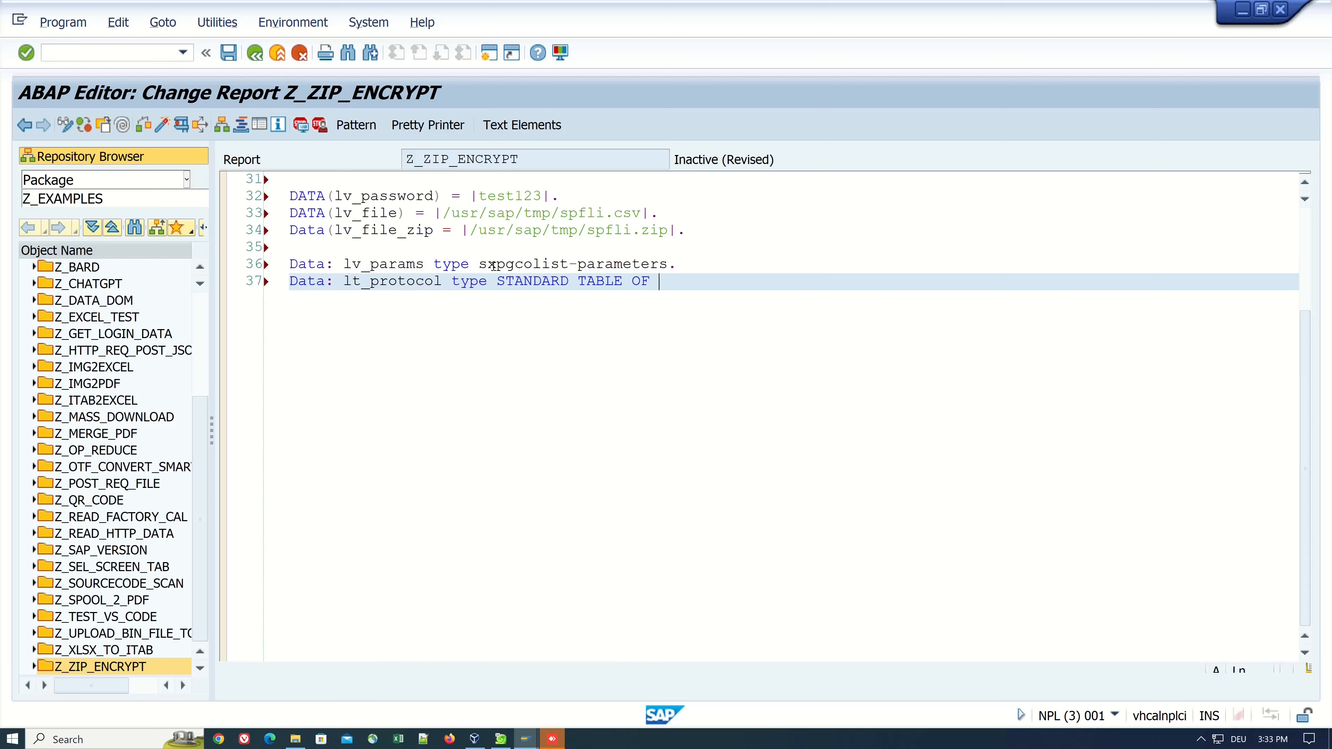
text(btcxpm.)
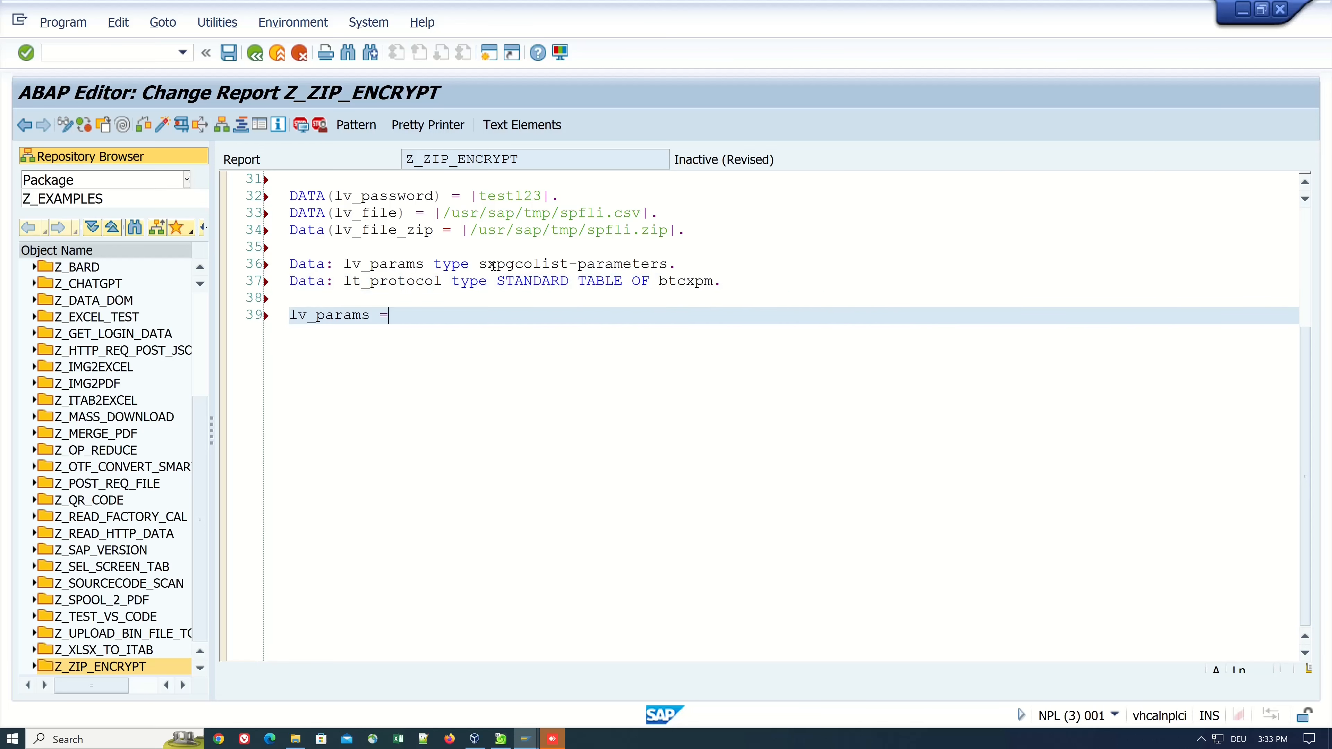
Step: Assign lv_params = |-j -P { lv_password } { lv_file_zip } { lv_file }|
text(||.)
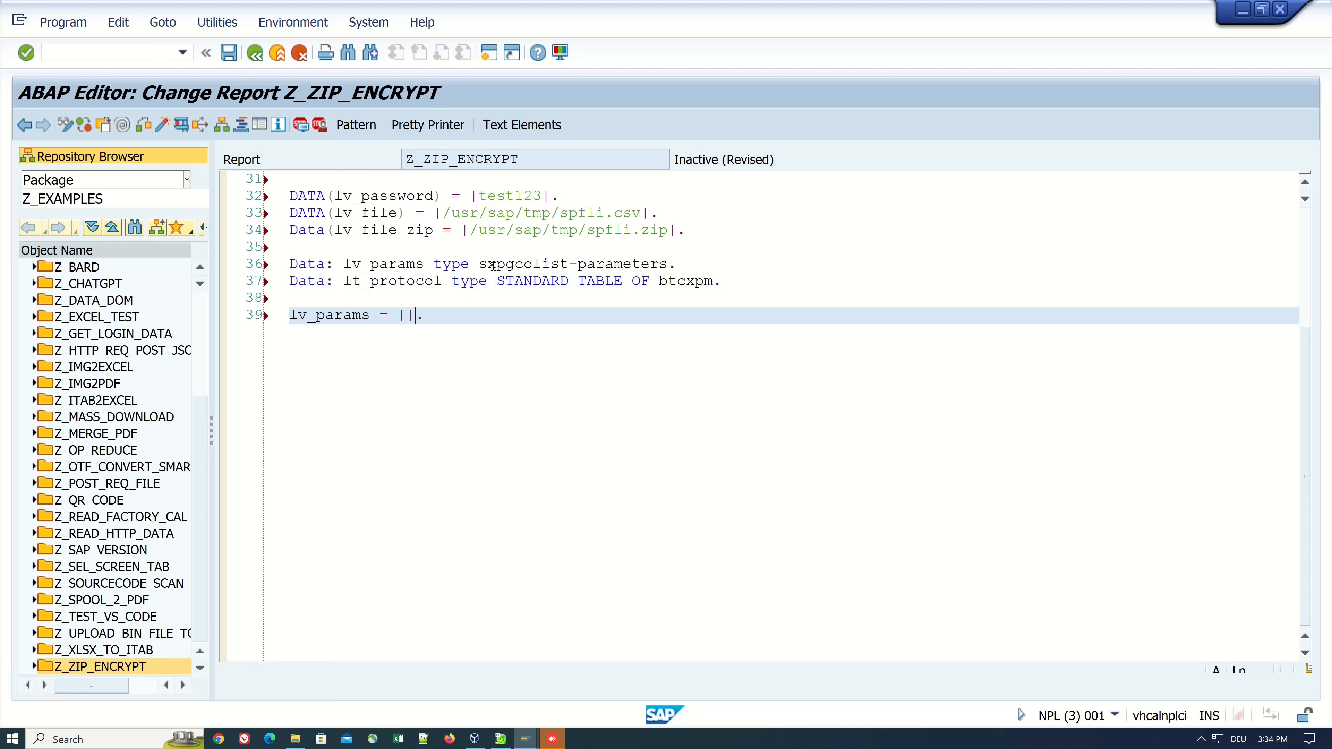
text(-j)
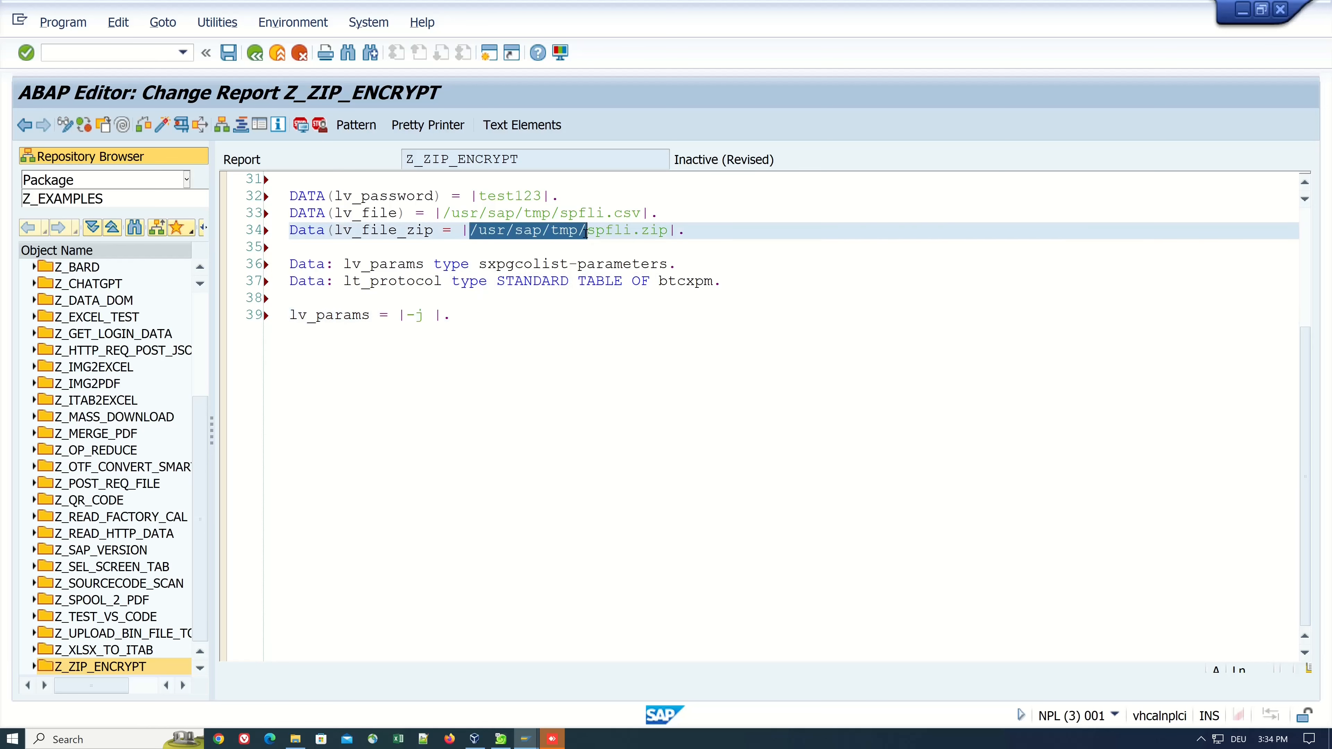
text(-)
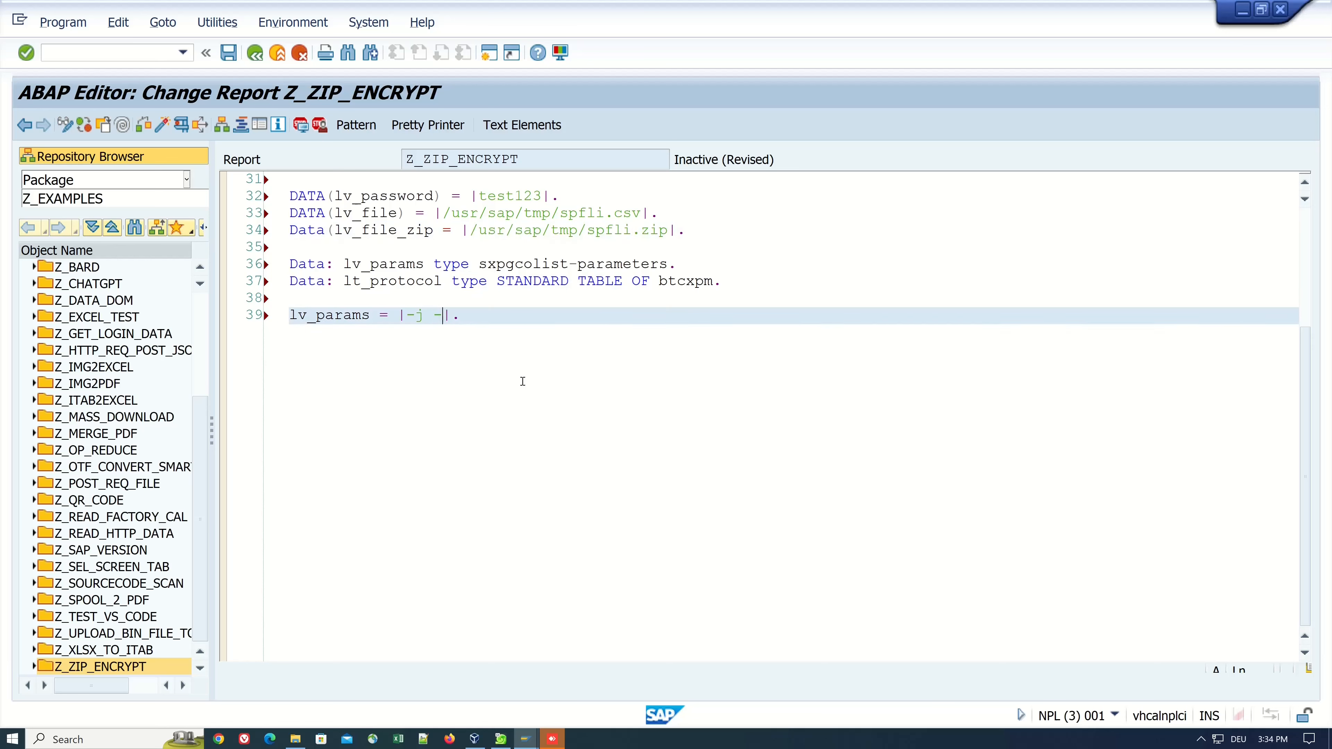
text(P)
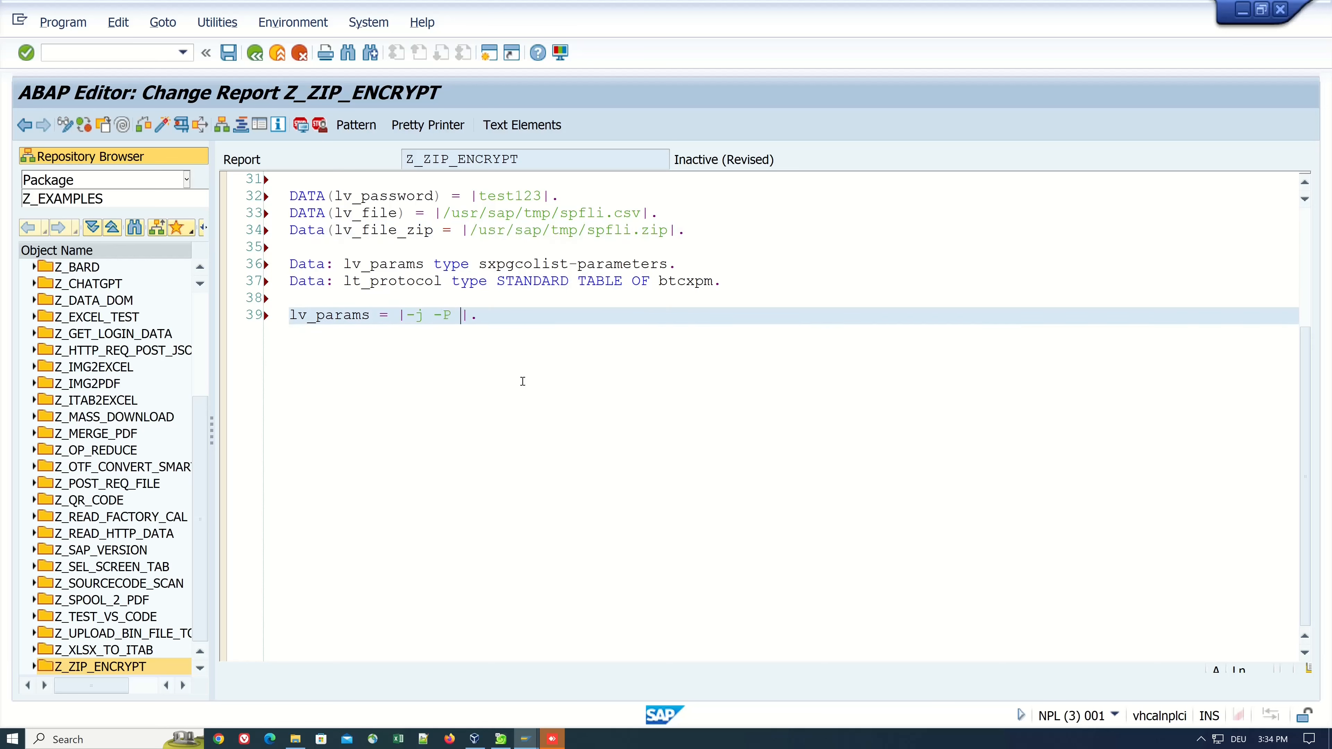
text({ })
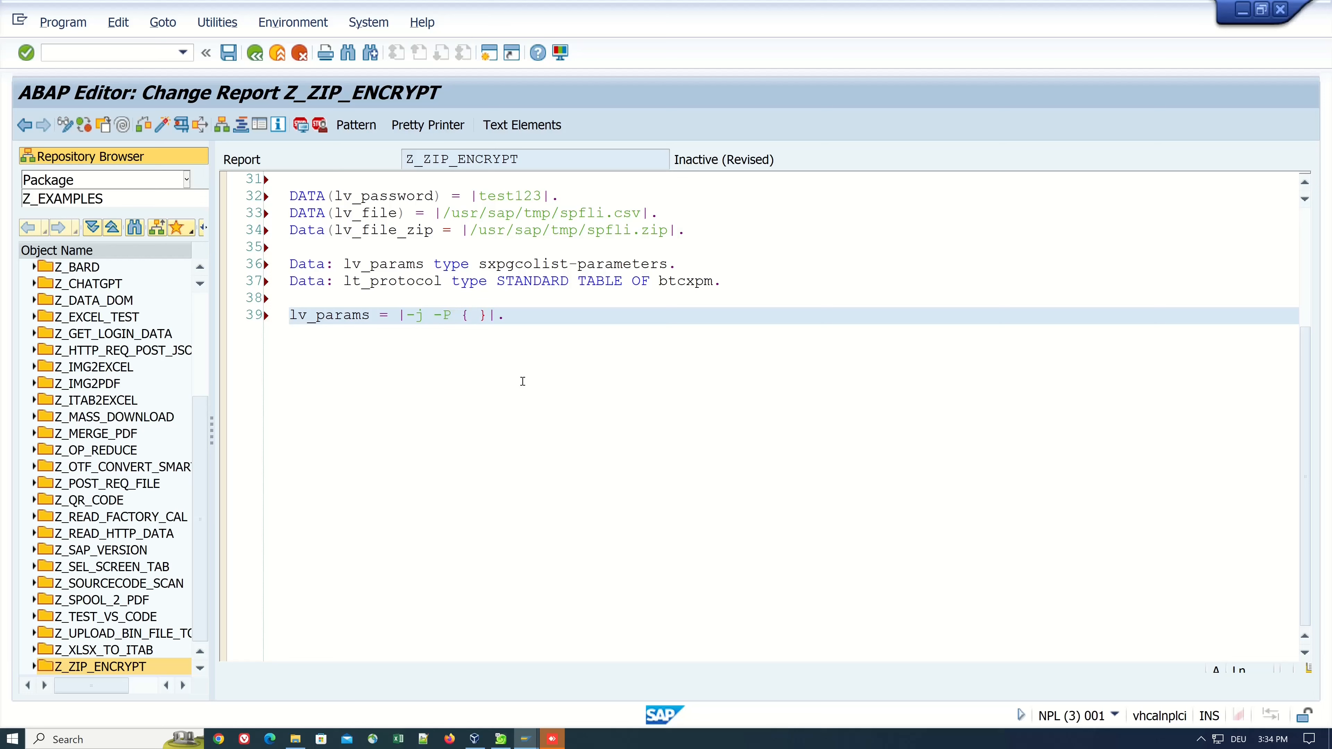
text(lv_password)
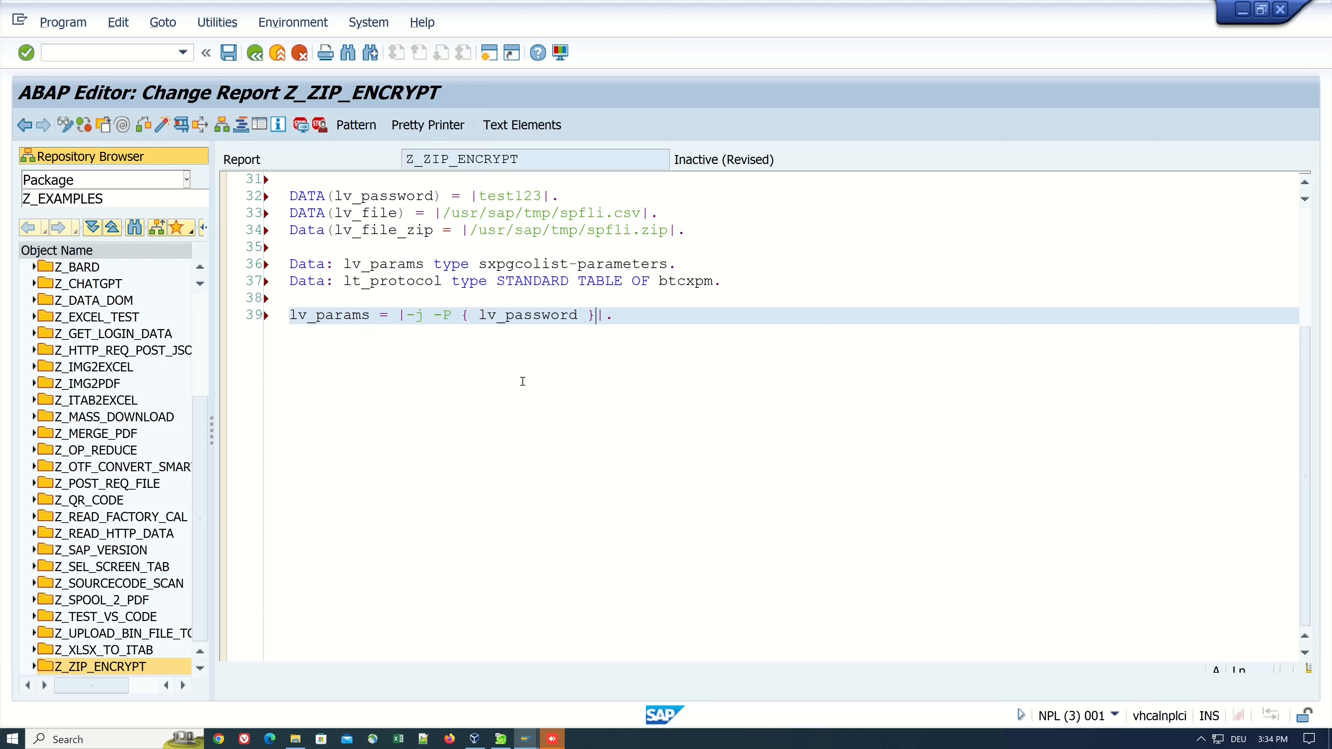
text({})
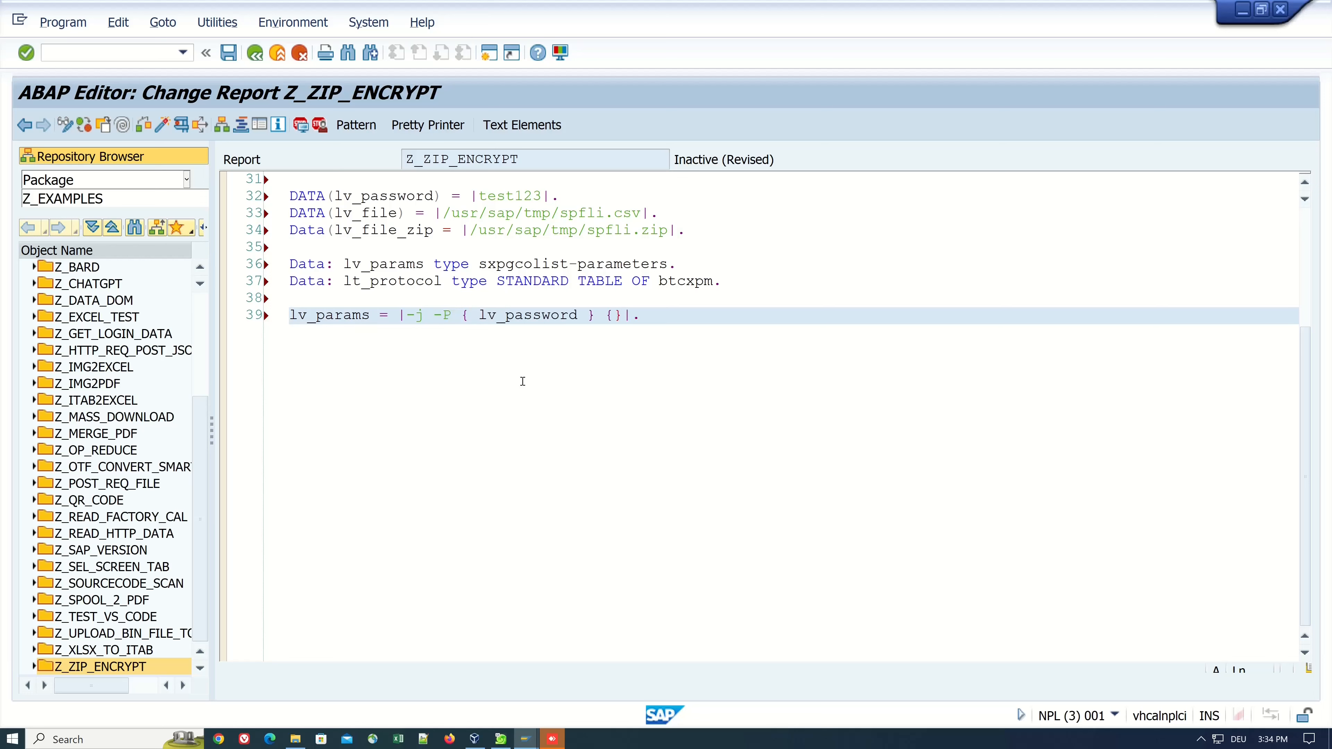
text(lv_file_zip)
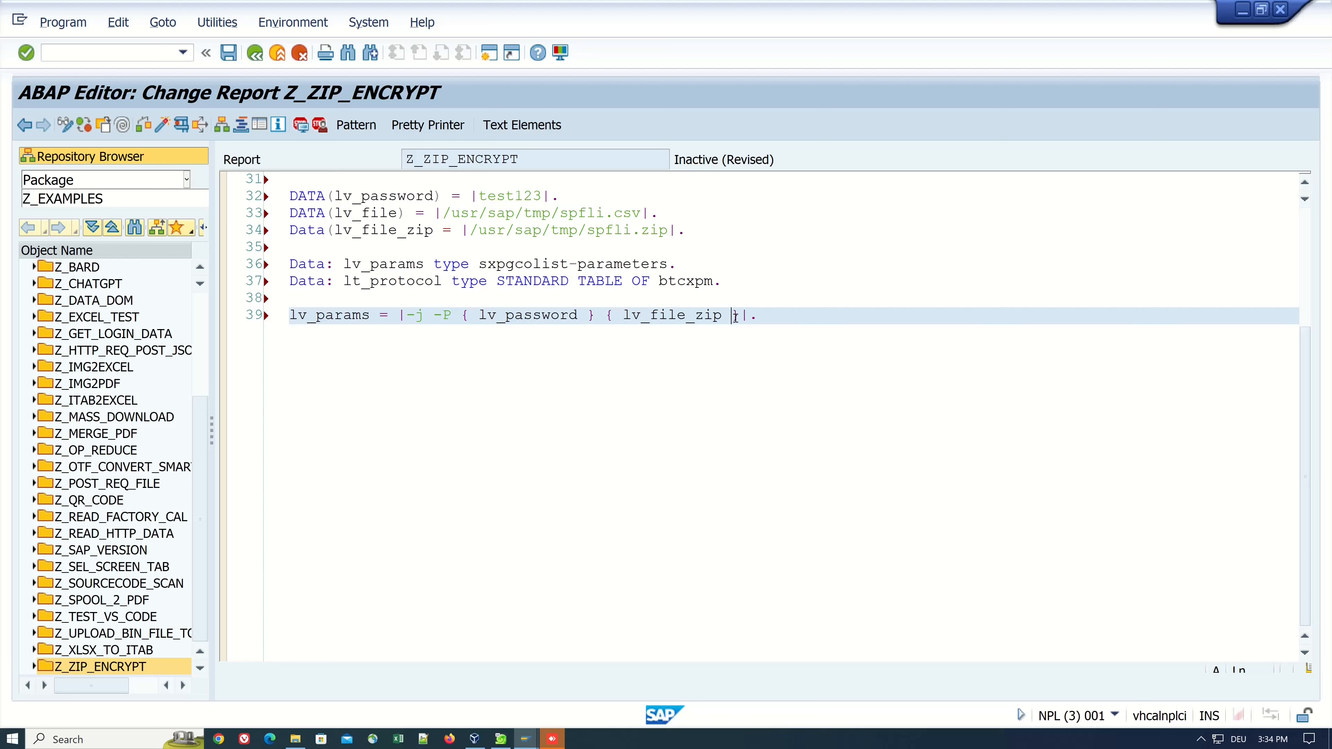
text(.)
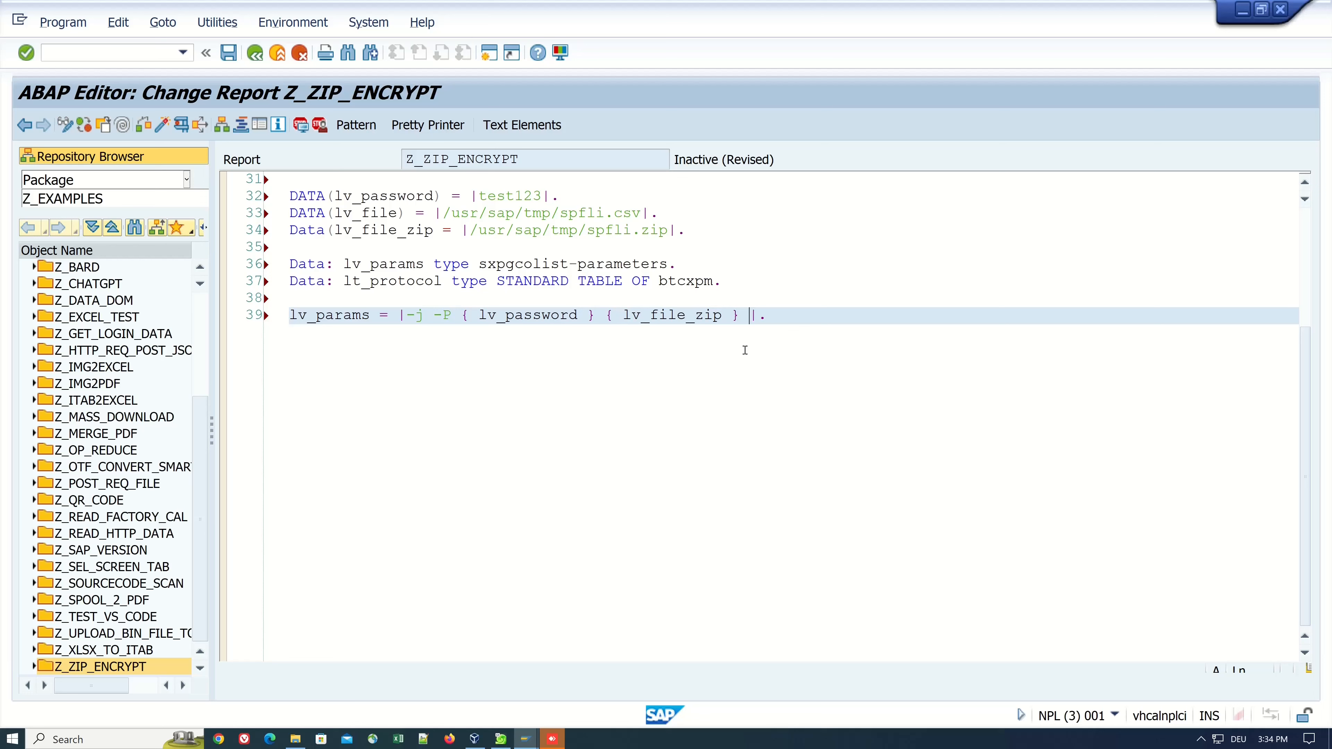
text({lv_file})
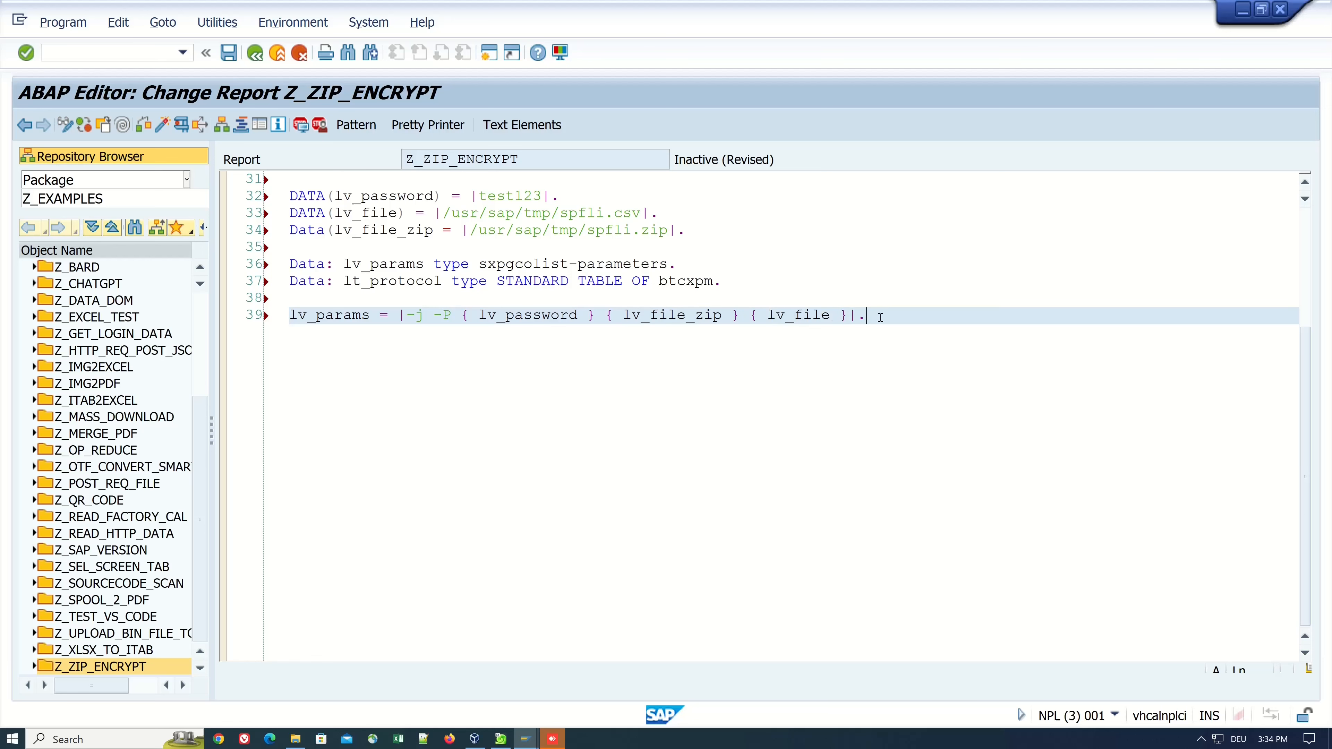
key(Return)
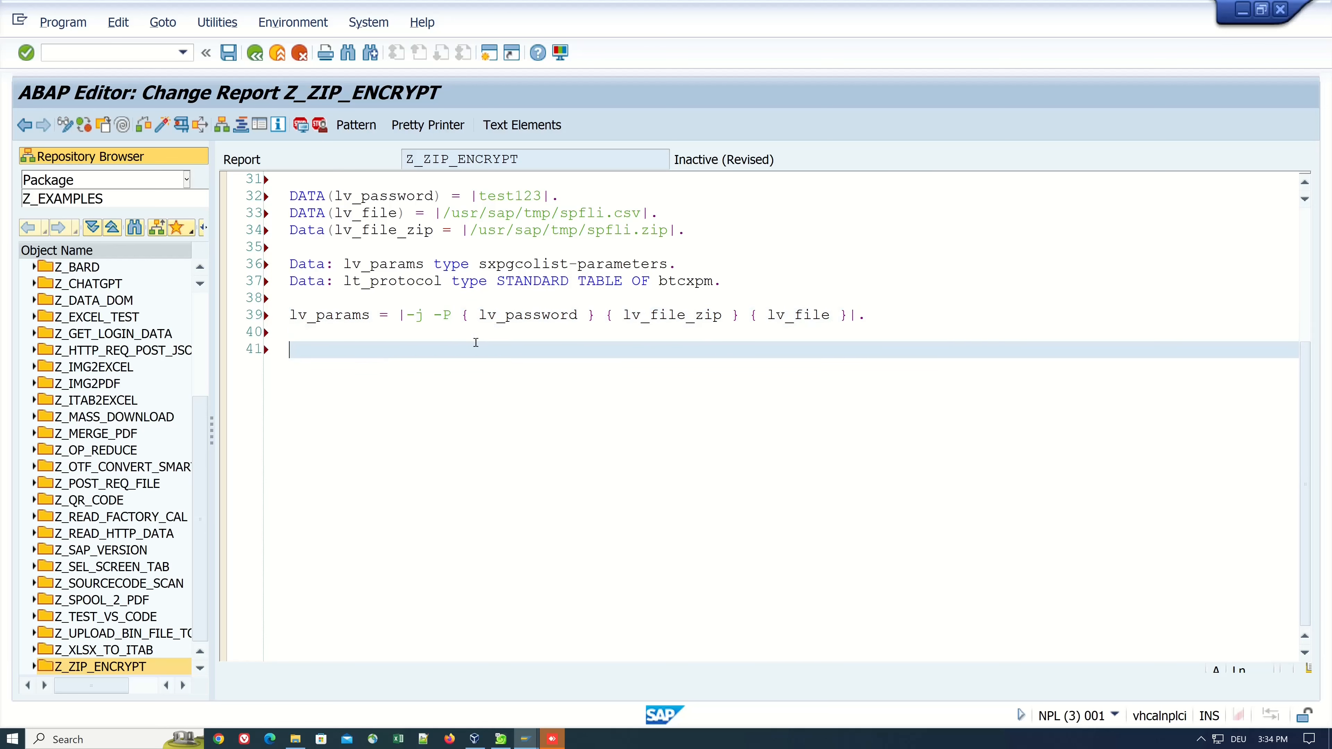
Step: Insert the SXPG_COMMAND_EXECUTE call pattern passing lv_commandname, lv_params and lt_protocol
click(356, 125)
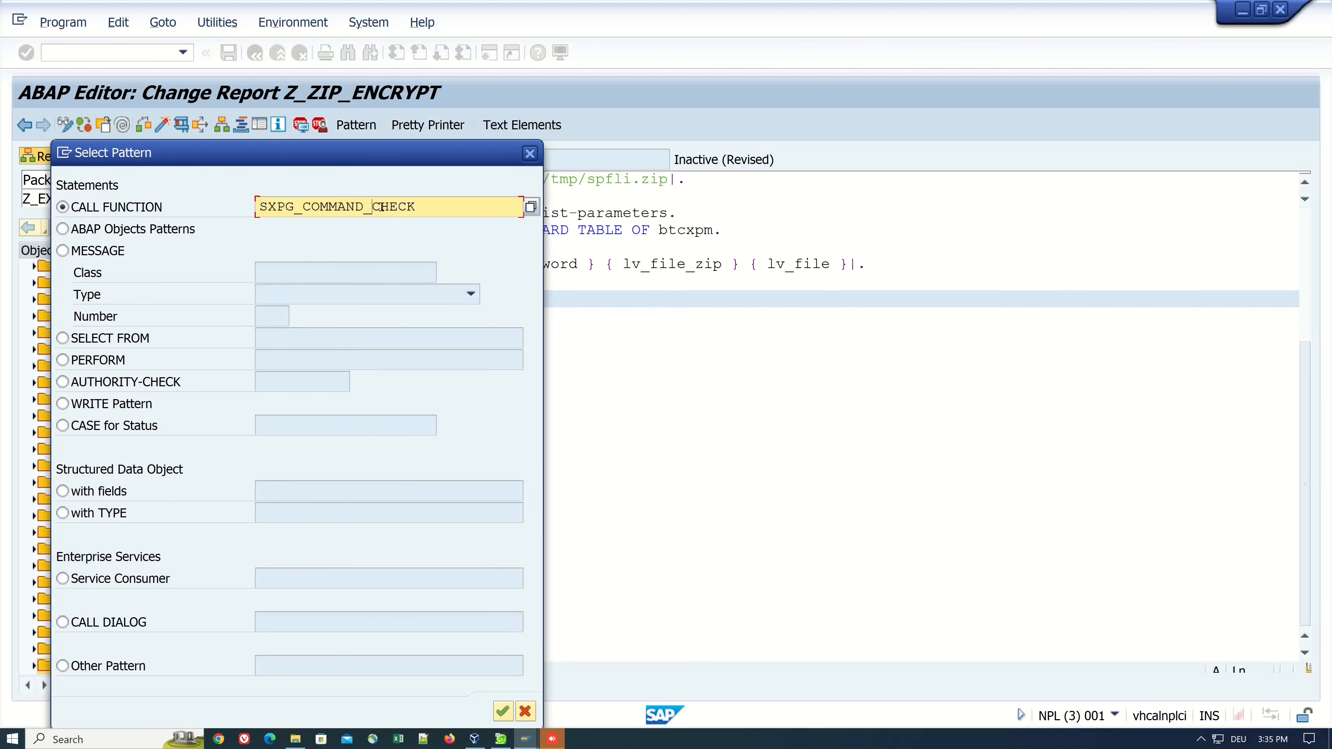
text(SXPG_COMMAND_execute)
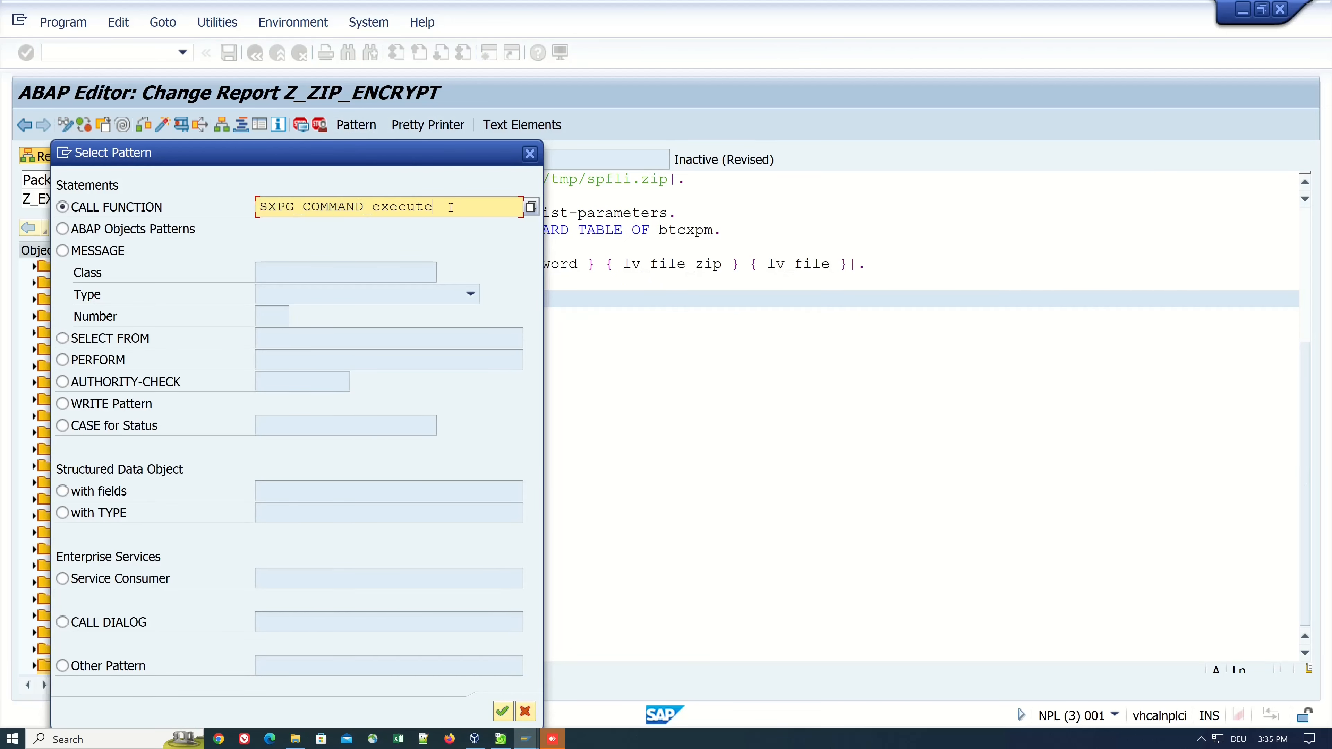
click(503, 712)
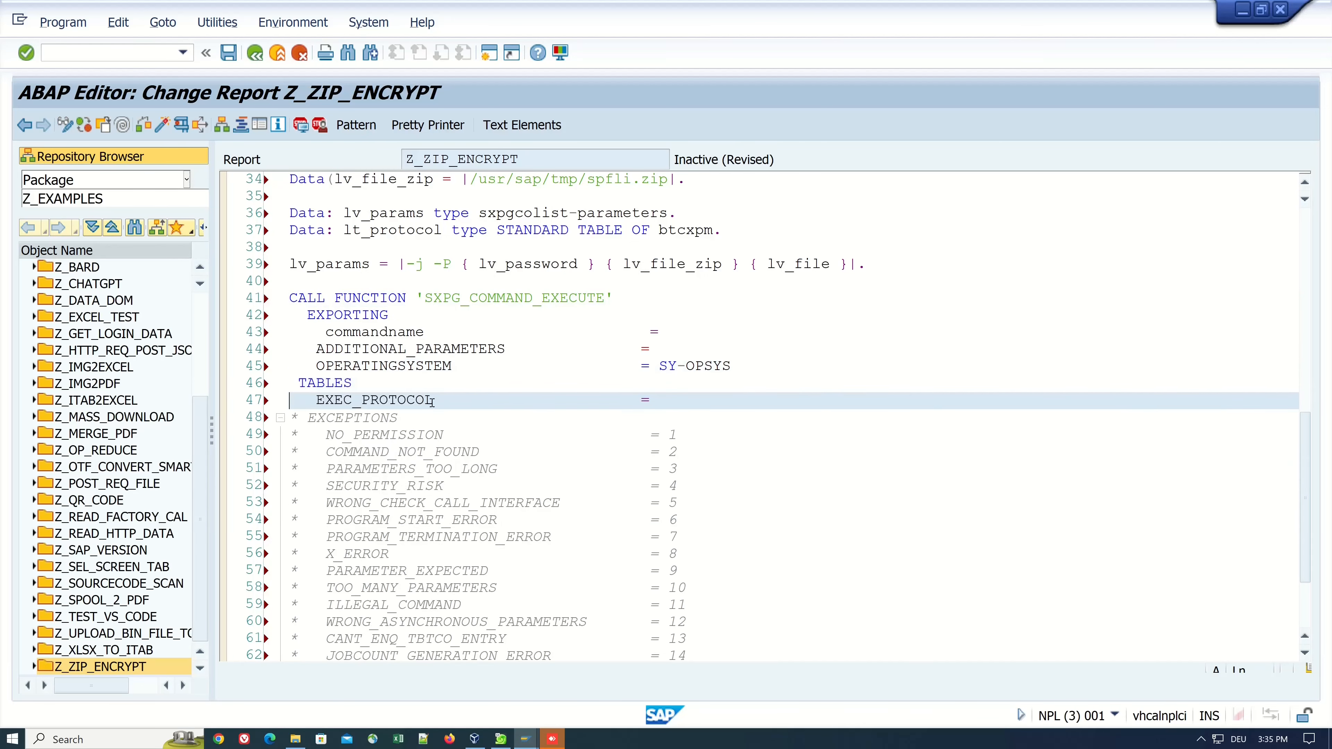
scroll(down, 3)
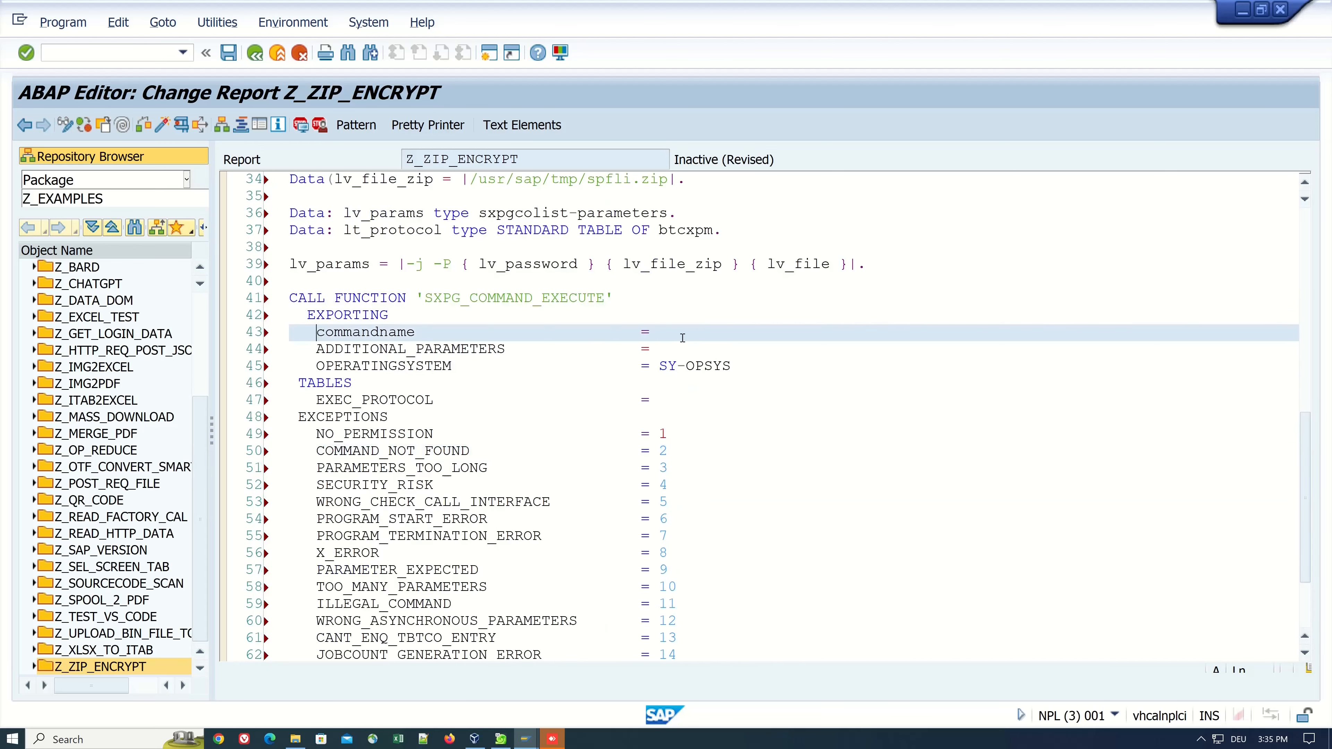
text(lv_commandname)
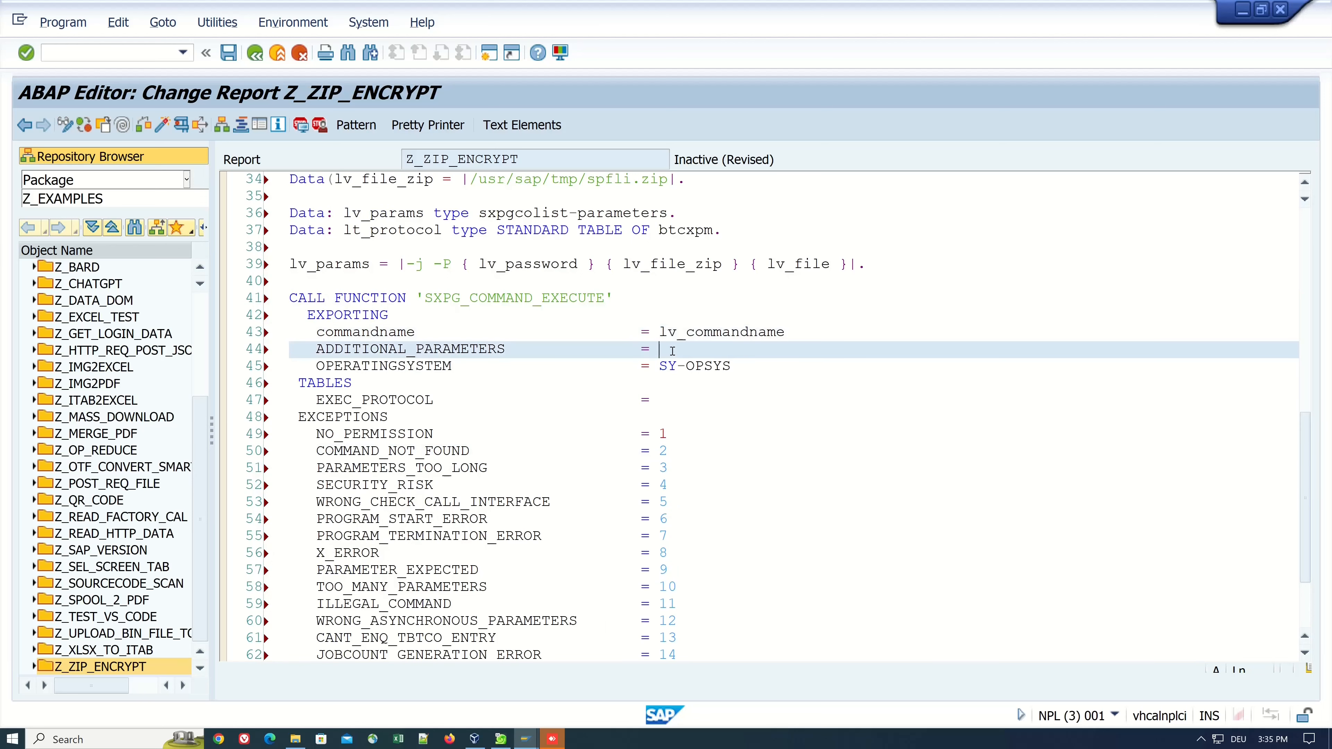
text(lv_params)
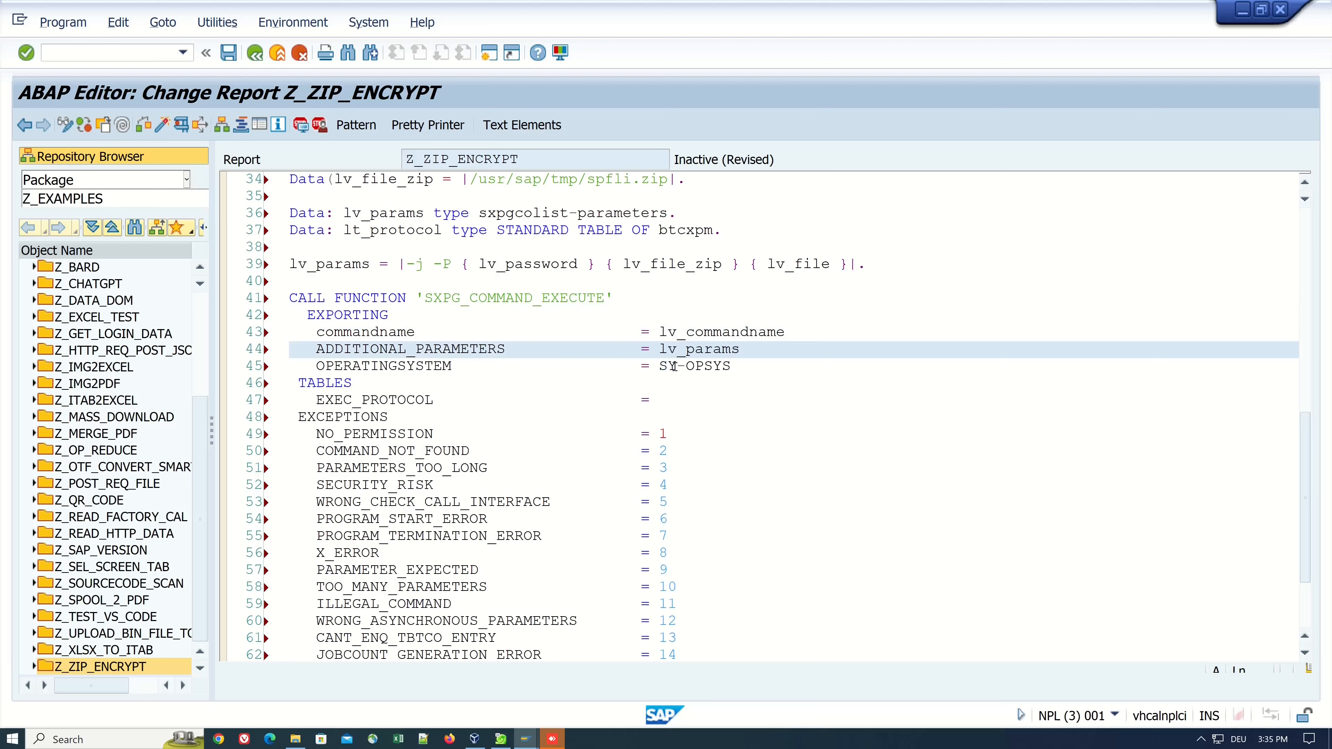
double_click(374, 231)
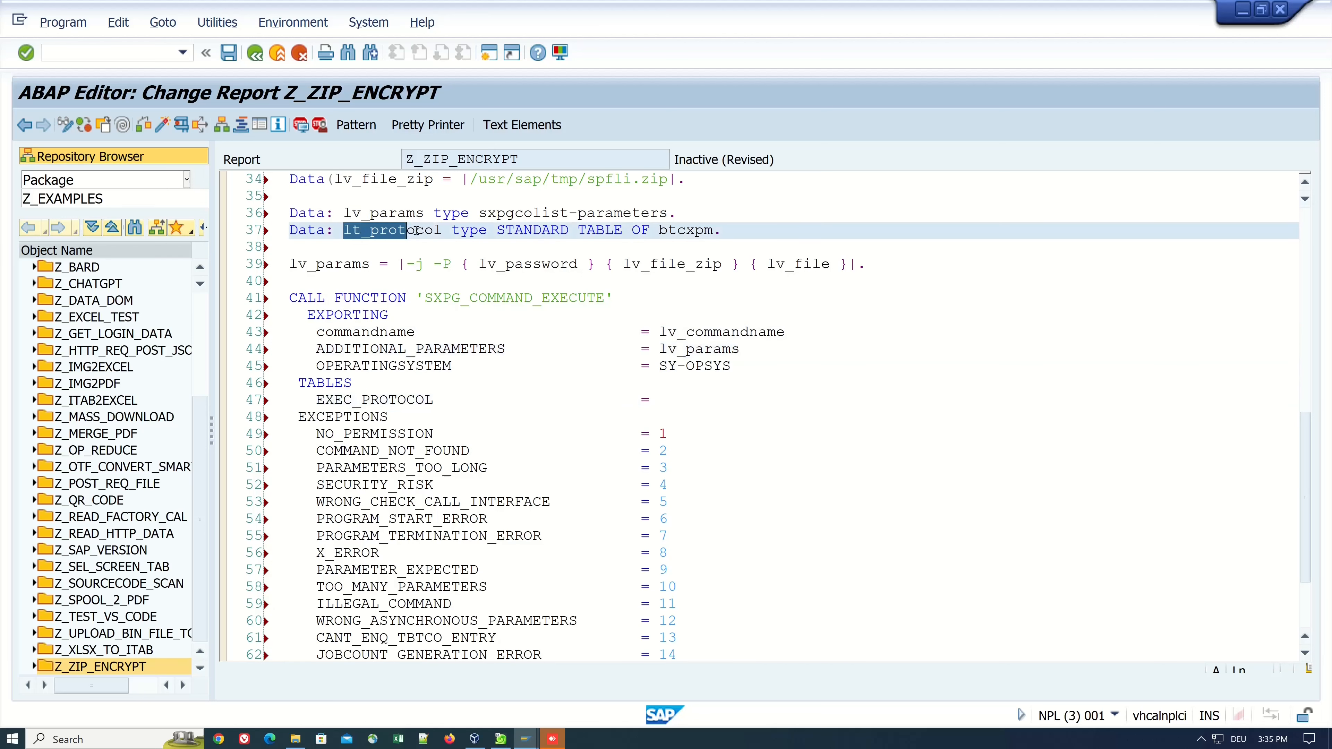
text(lt_protocol)
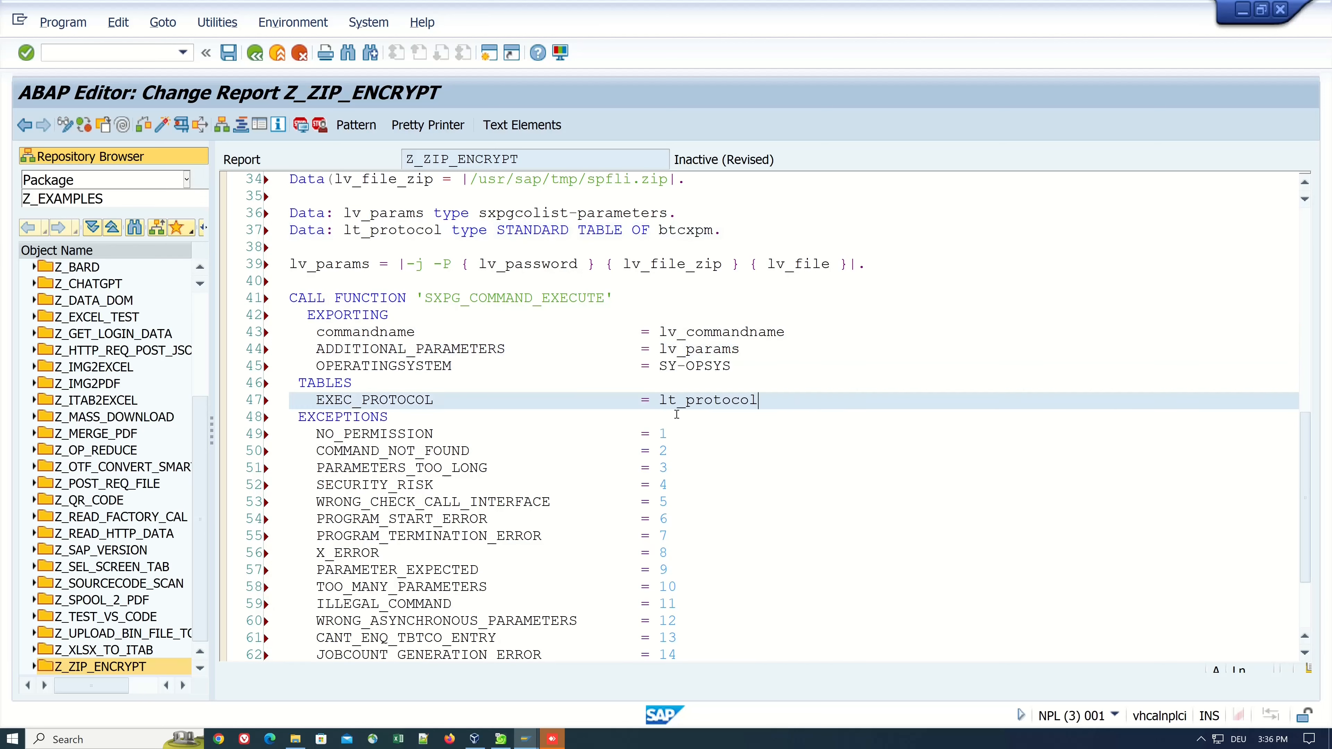
Step: Write |Error| or ZIP-File created! in the IF/ELSE branches and pretty-print the source
scroll(down, 3)
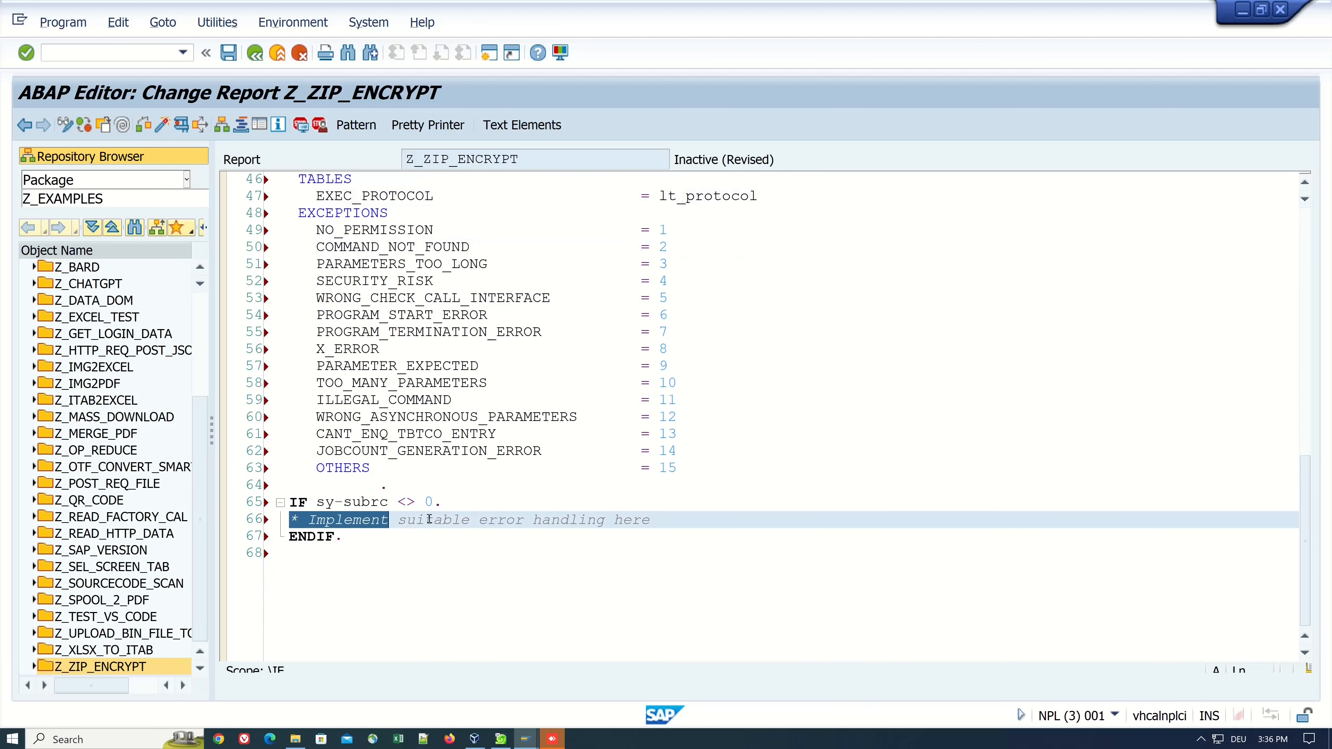
text(write: /)
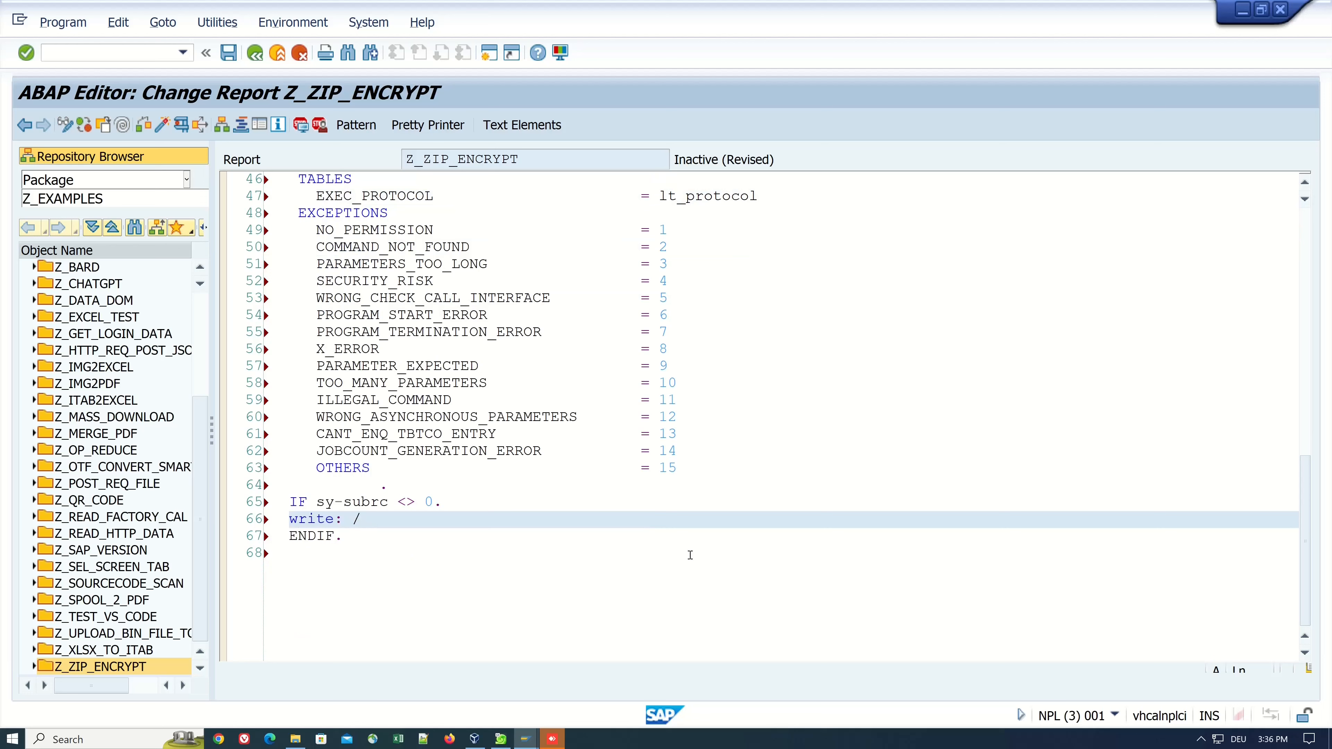
text(|Error|)
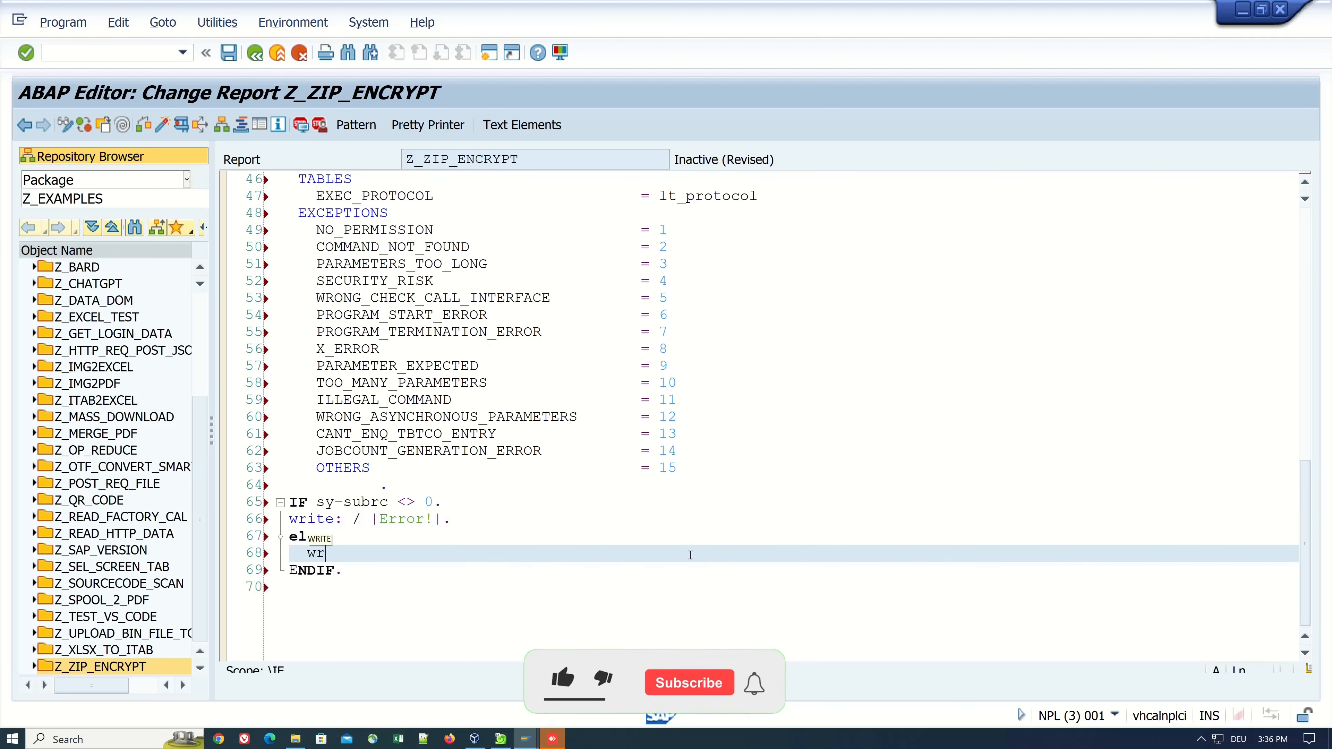
text(write:/ ||.)
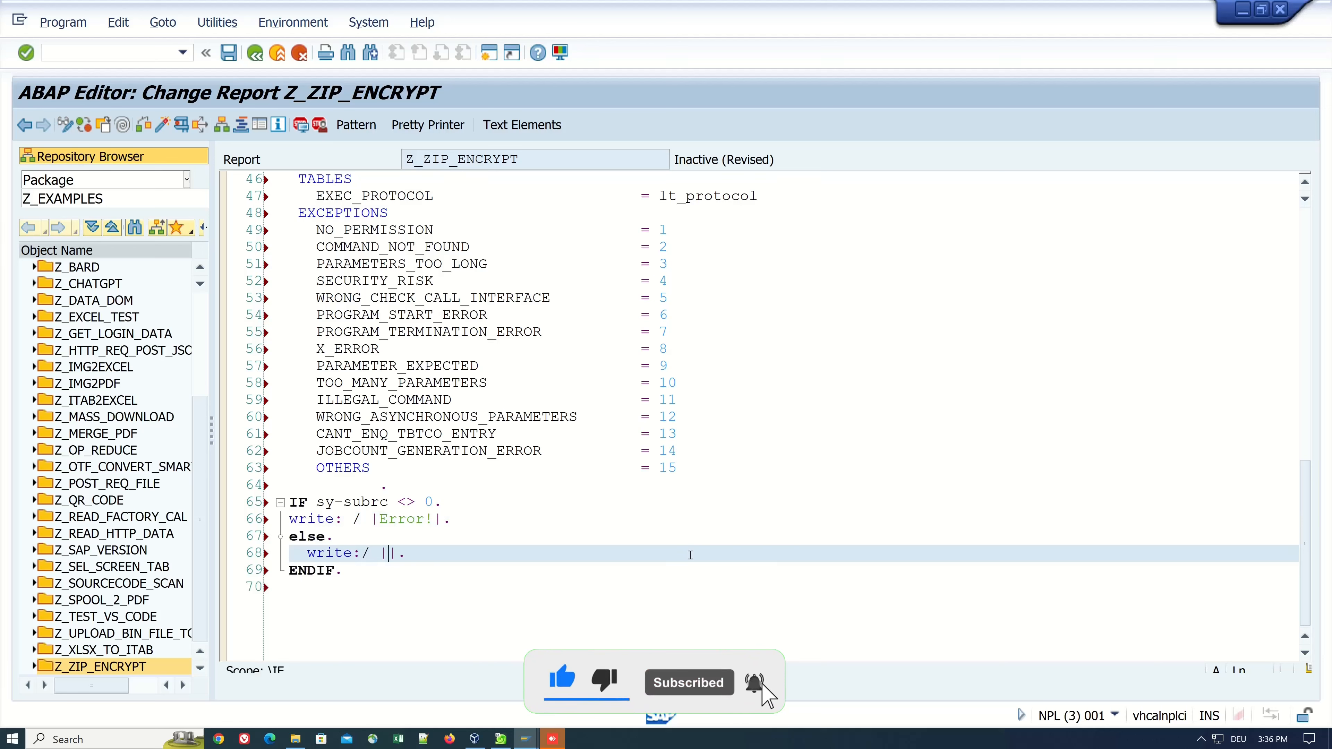
text(ZIP-File c)
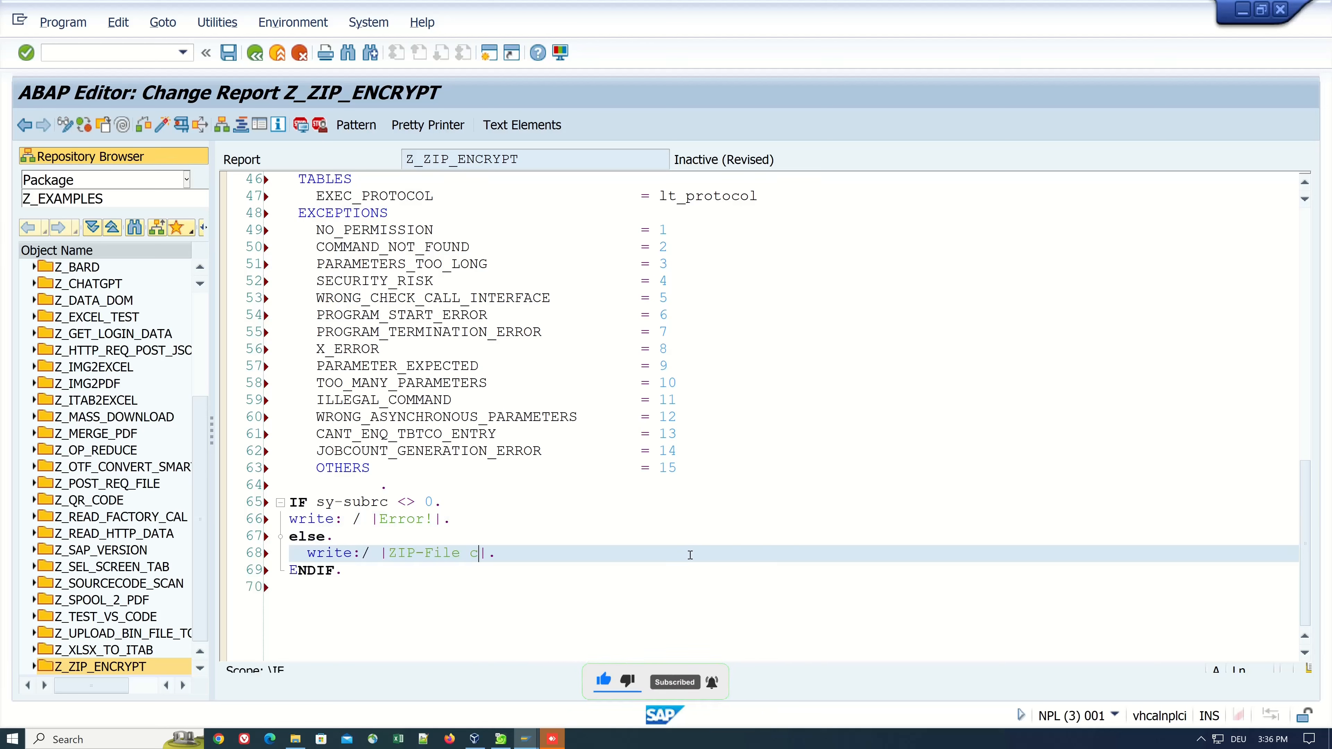
text(reated!)
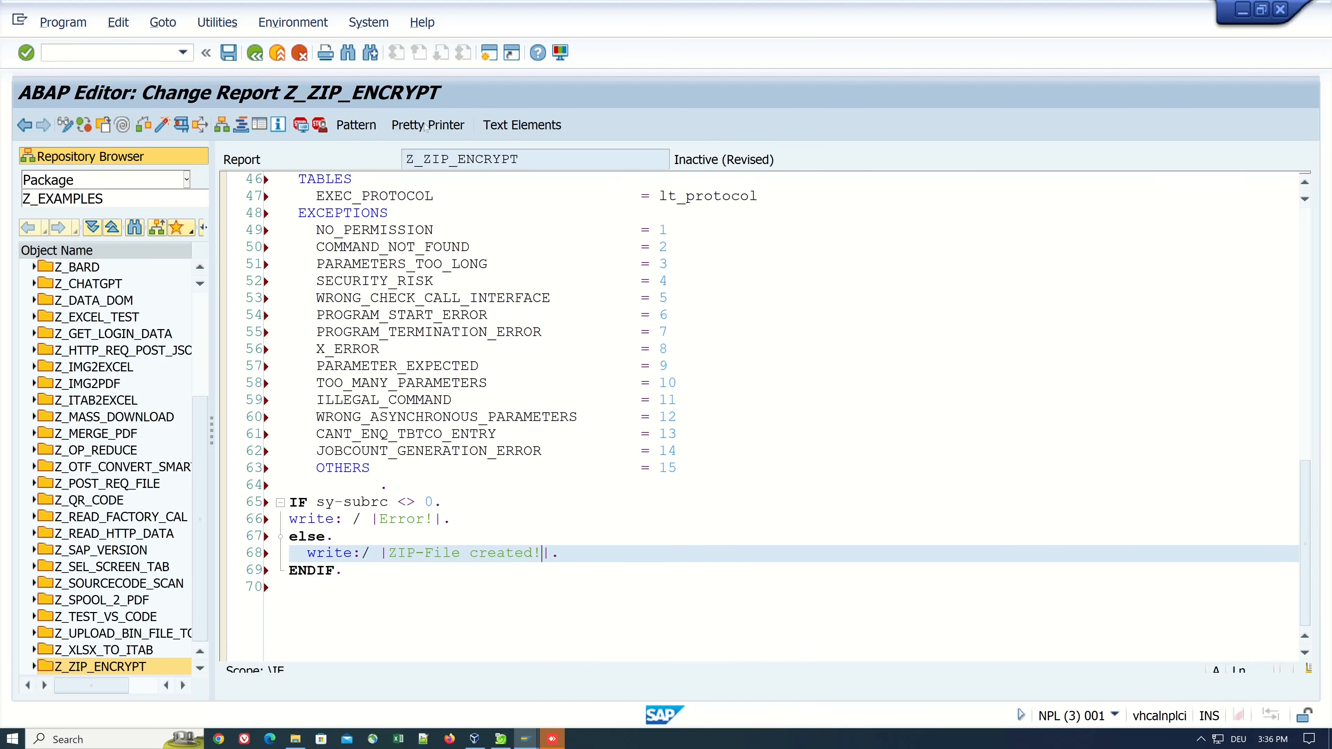
click(427, 125)
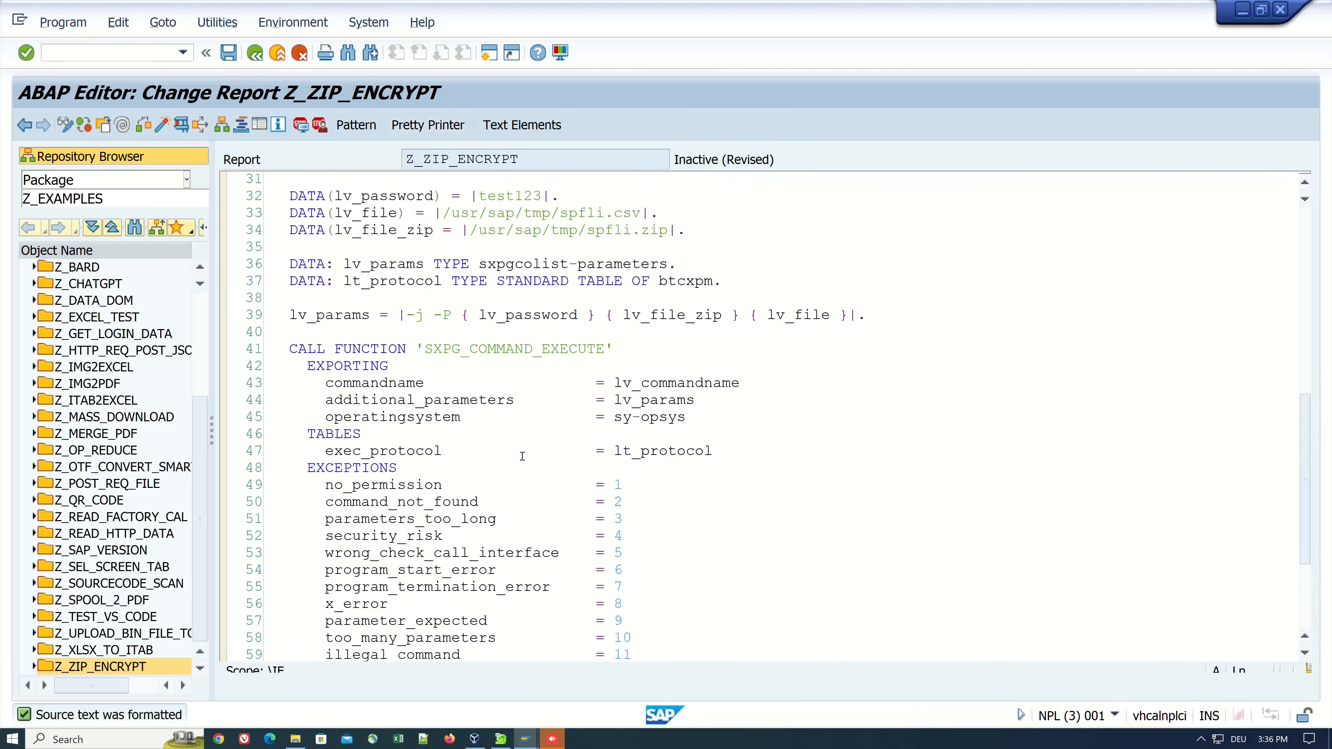
Step: From the activation errors popup, return to edit line 34's lv_file_zip declaration and activate the report
scroll(up, 3)
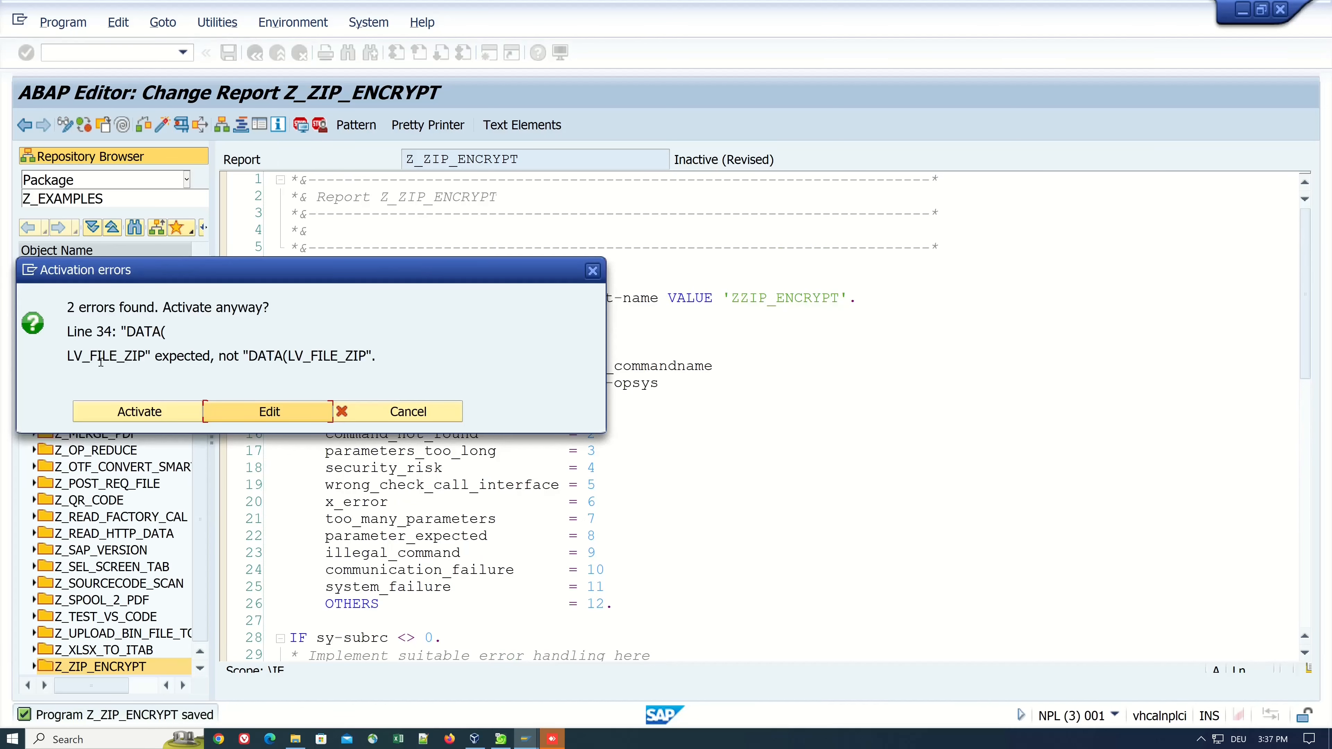
mouse_move(136, 371)
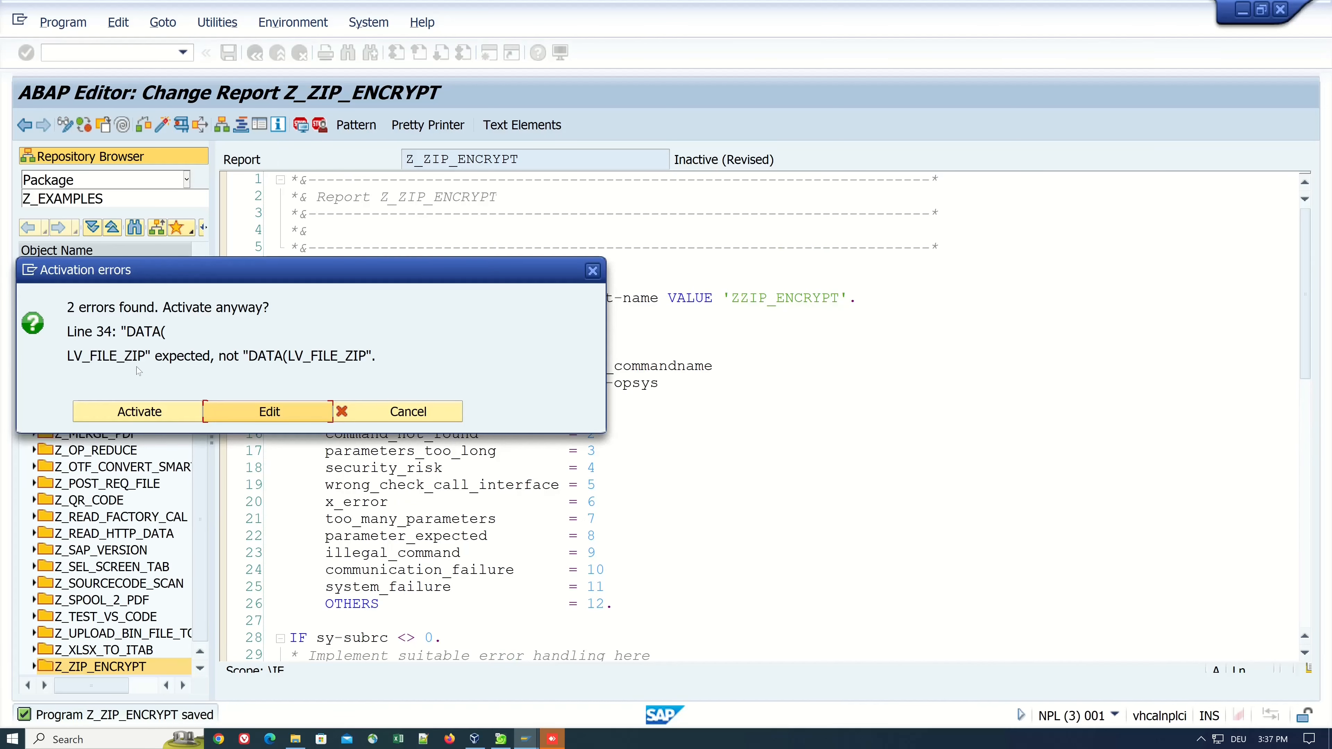
click(269, 412)
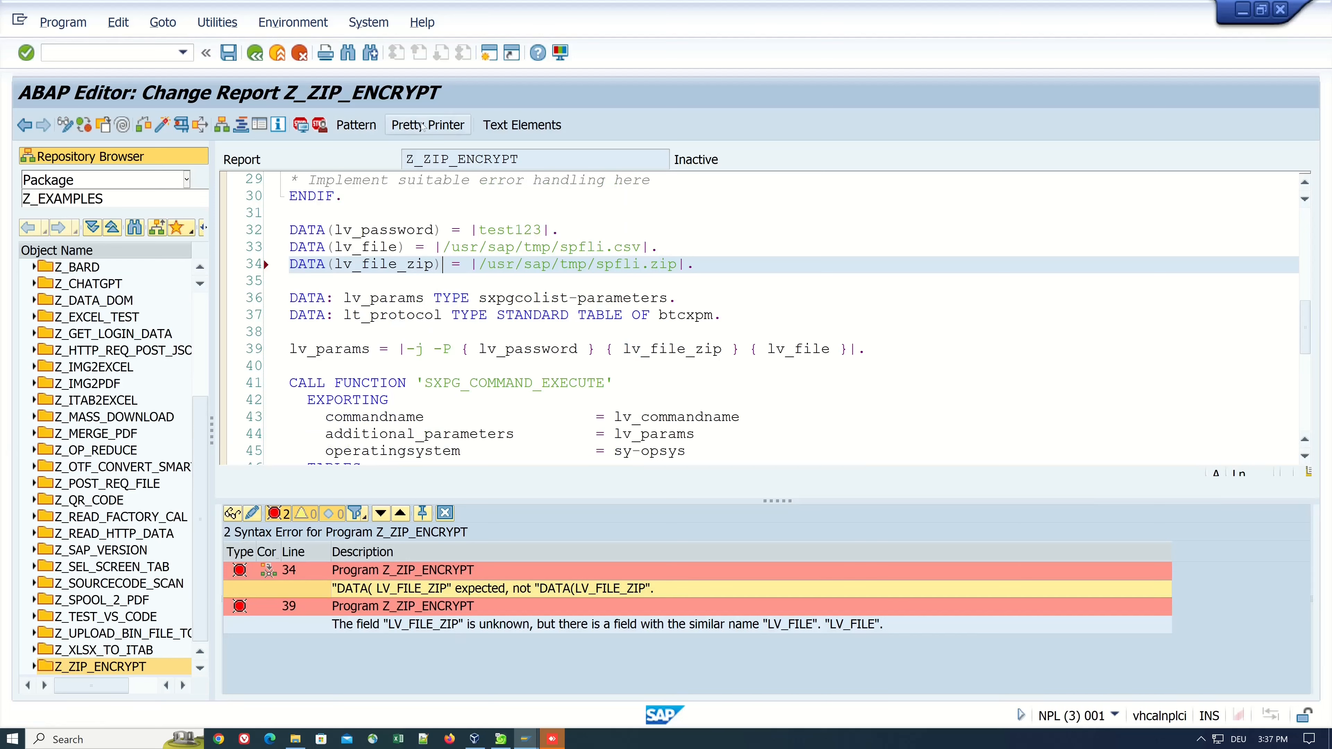
click(428, 125)
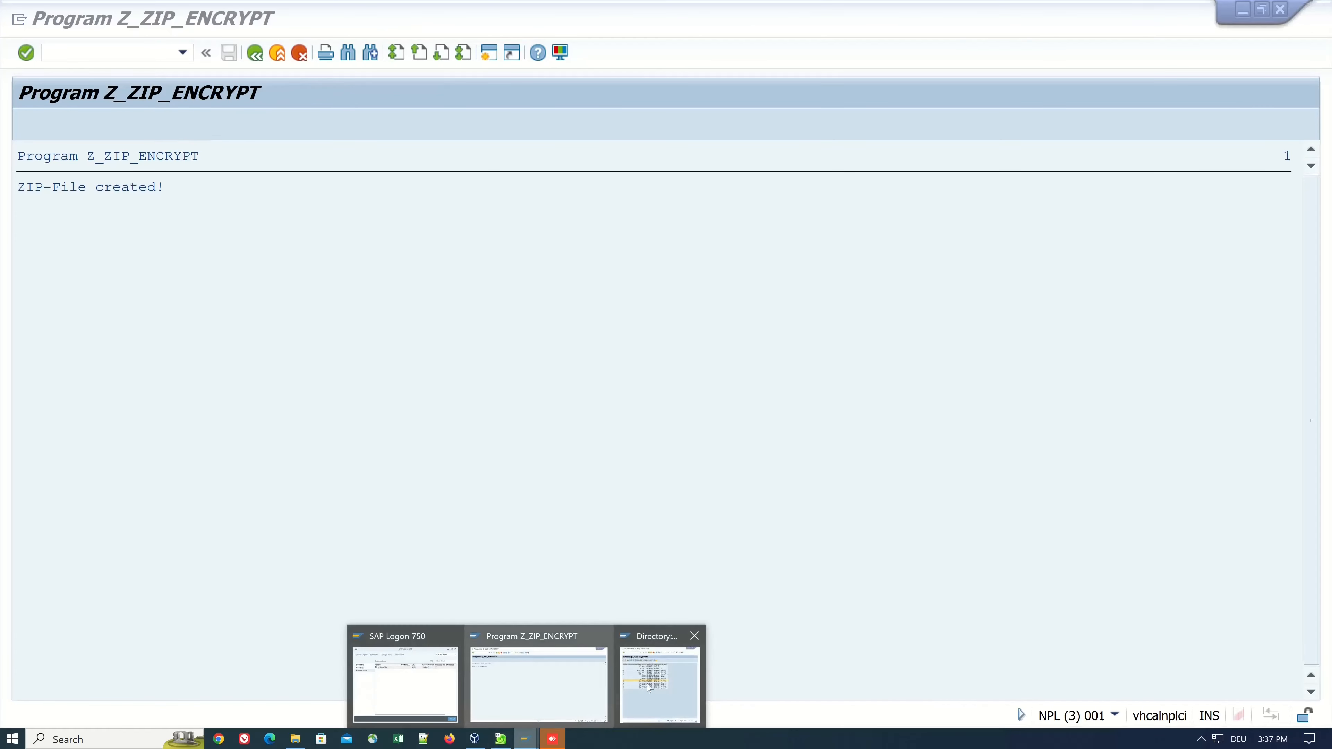
Step: Check the /usr/sap/tmp server listing, then return to the Z_ZIP_ENCRYPT editor
click(659, 680)
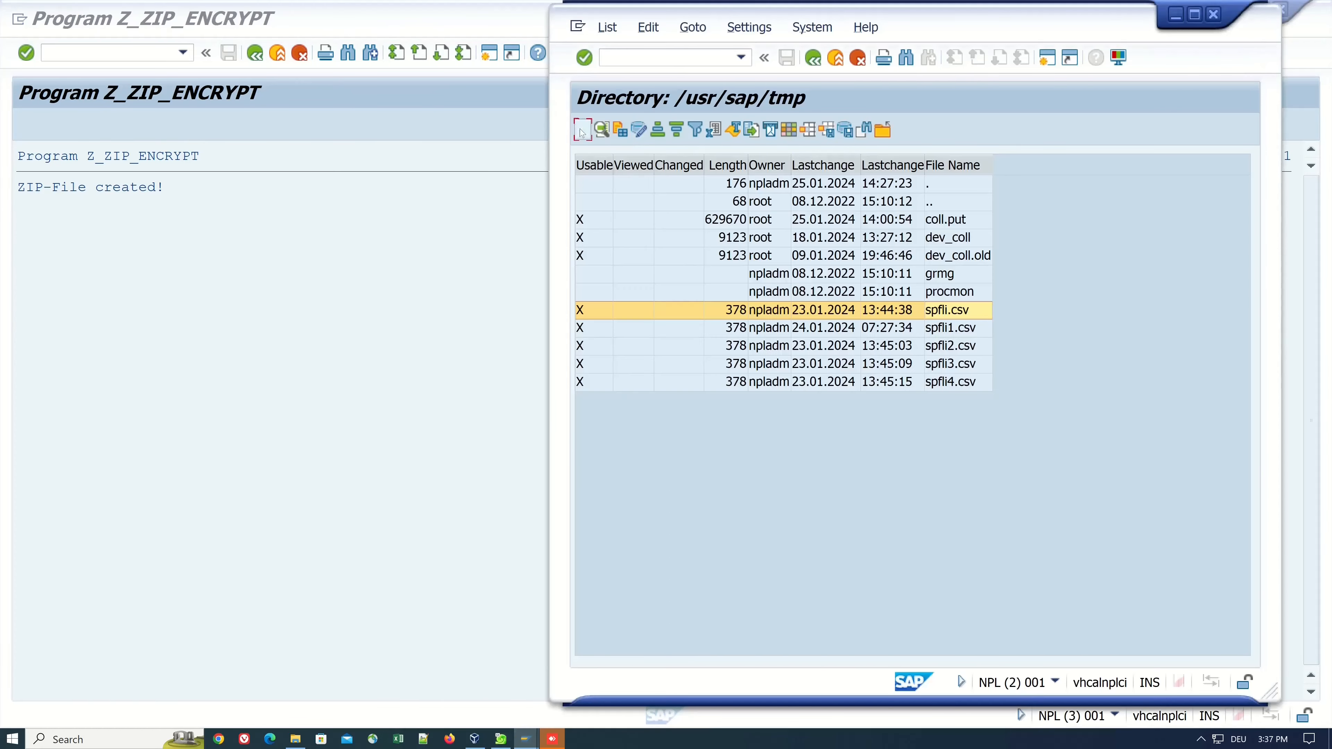
click(583, 129)
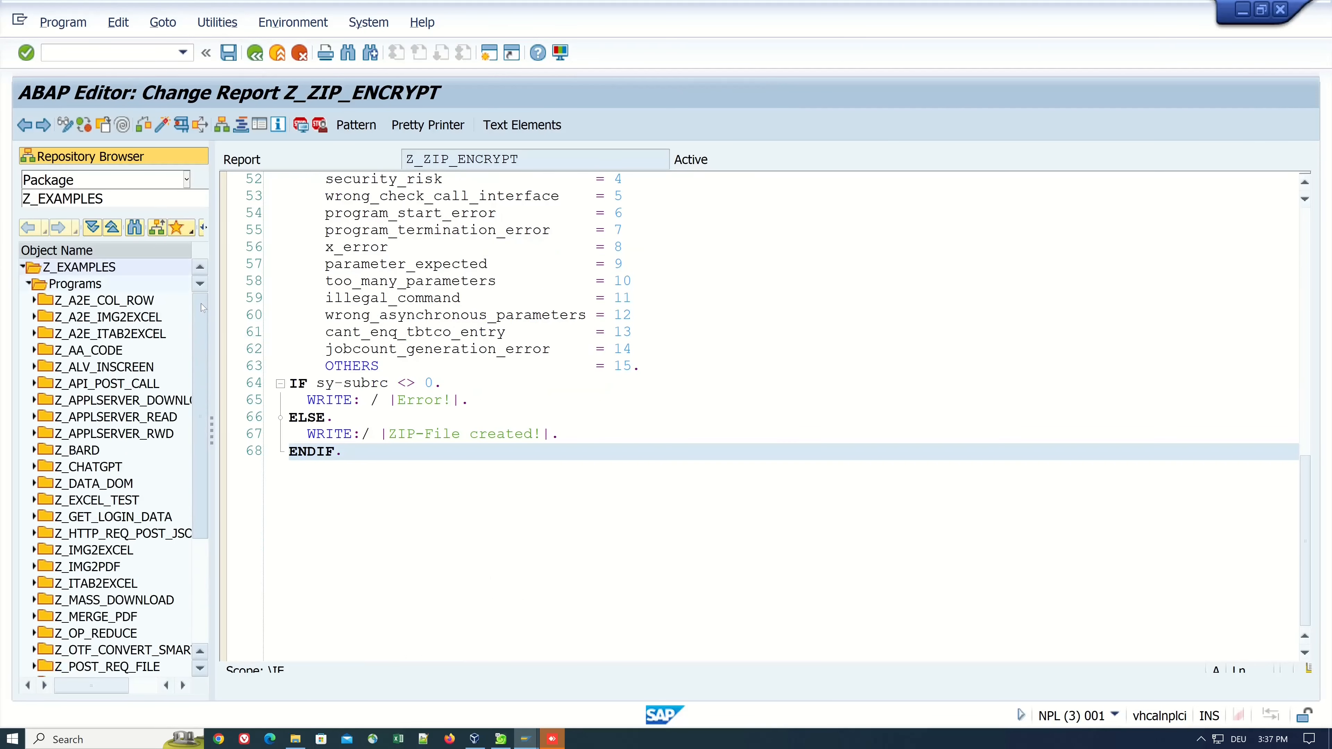
Step: Run Z_APPLSERVER_DOWNLOAD to fetch the 353-byte spfli.zip, then reopen Z_ZIP_ENCRYPT
double_click(114, 400)
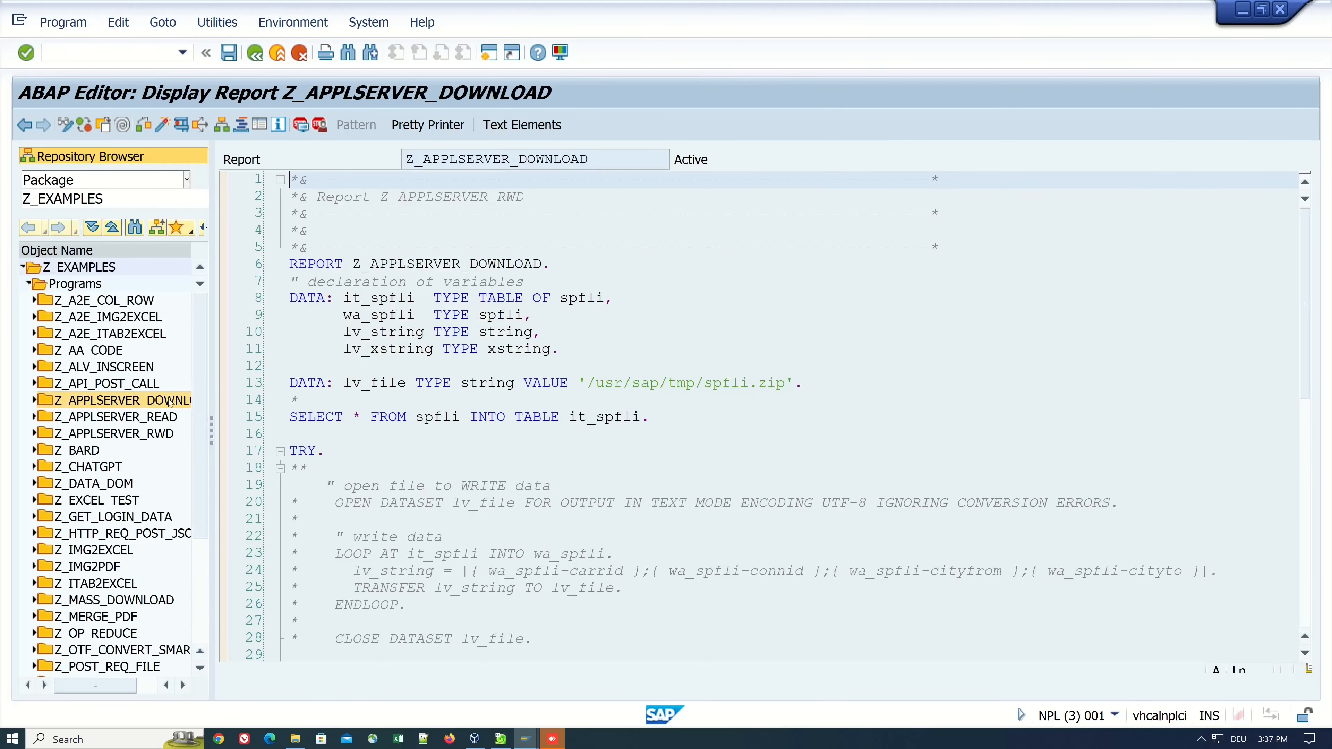
mouse_move(321, 219)
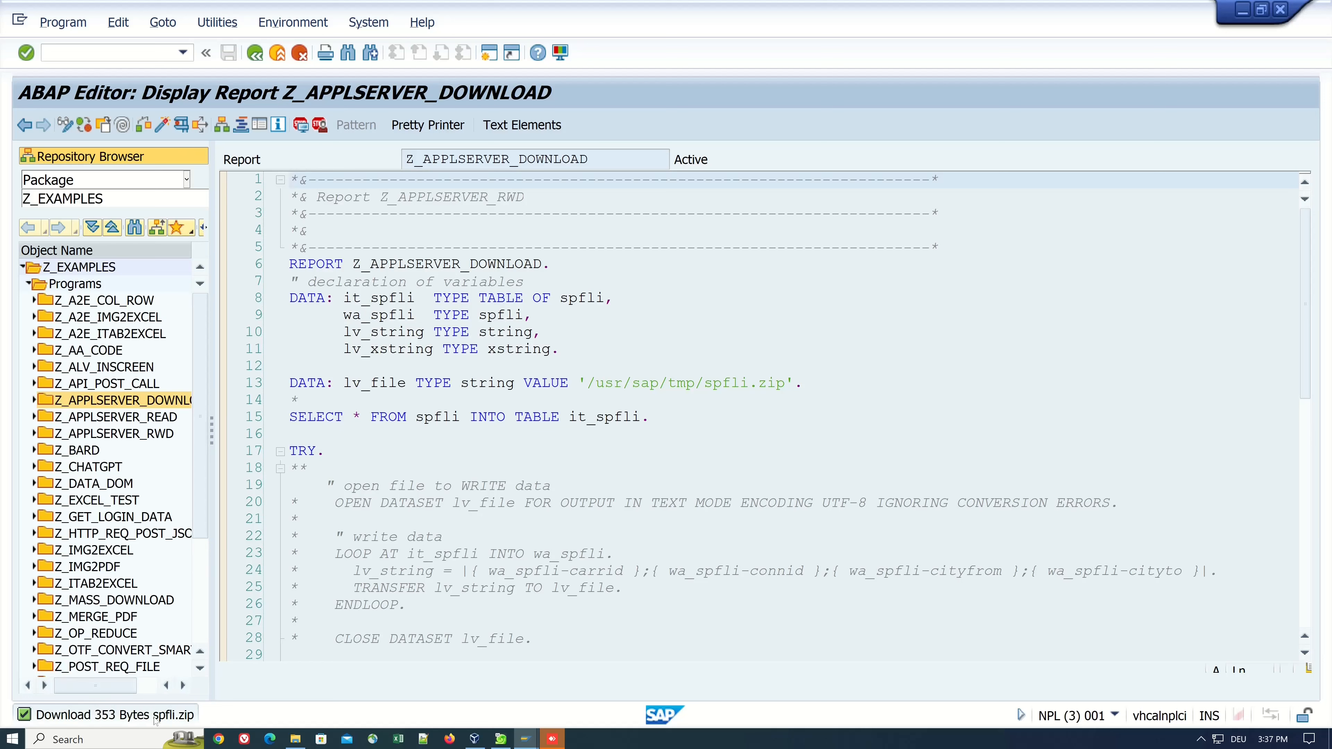
scroll(down, 3)
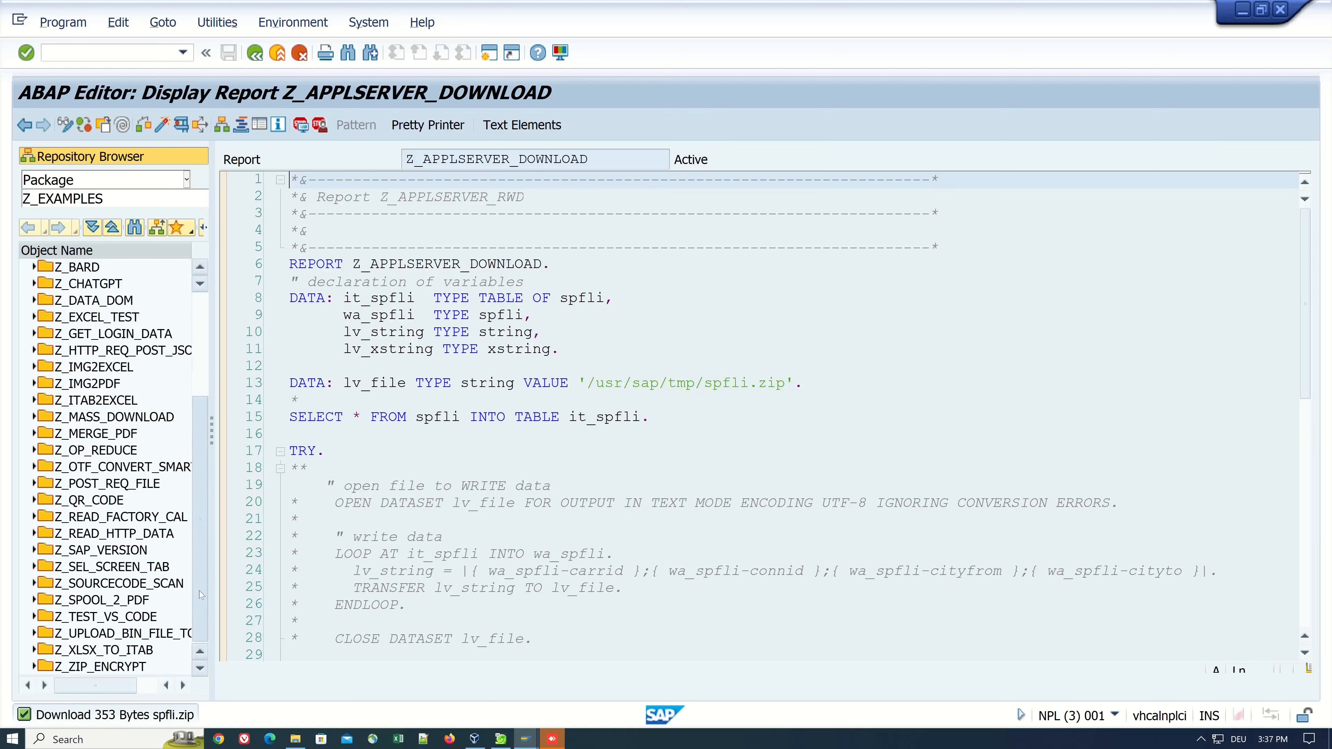
double_click(94, 667)
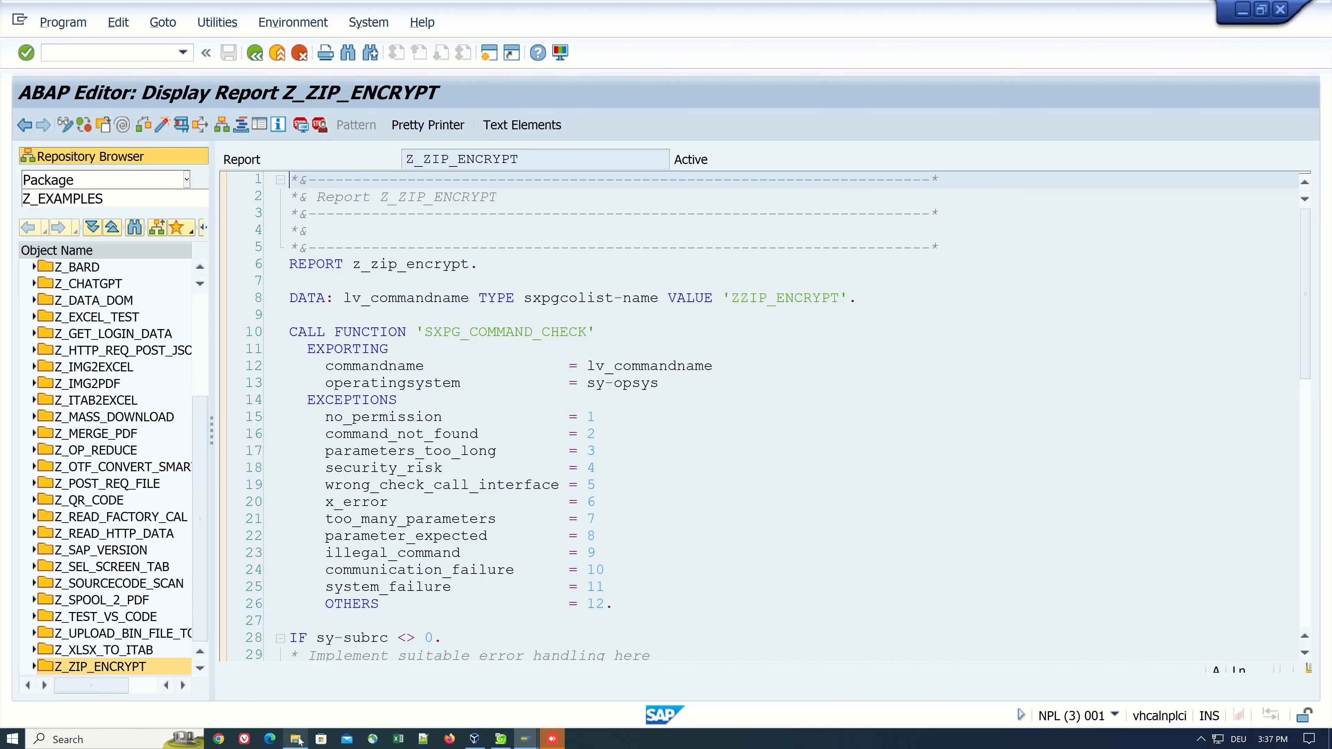
Step: From C:\SAPGUI, open the downloaded spfli.zip and the spfli.csv inside it
click(295, 738)
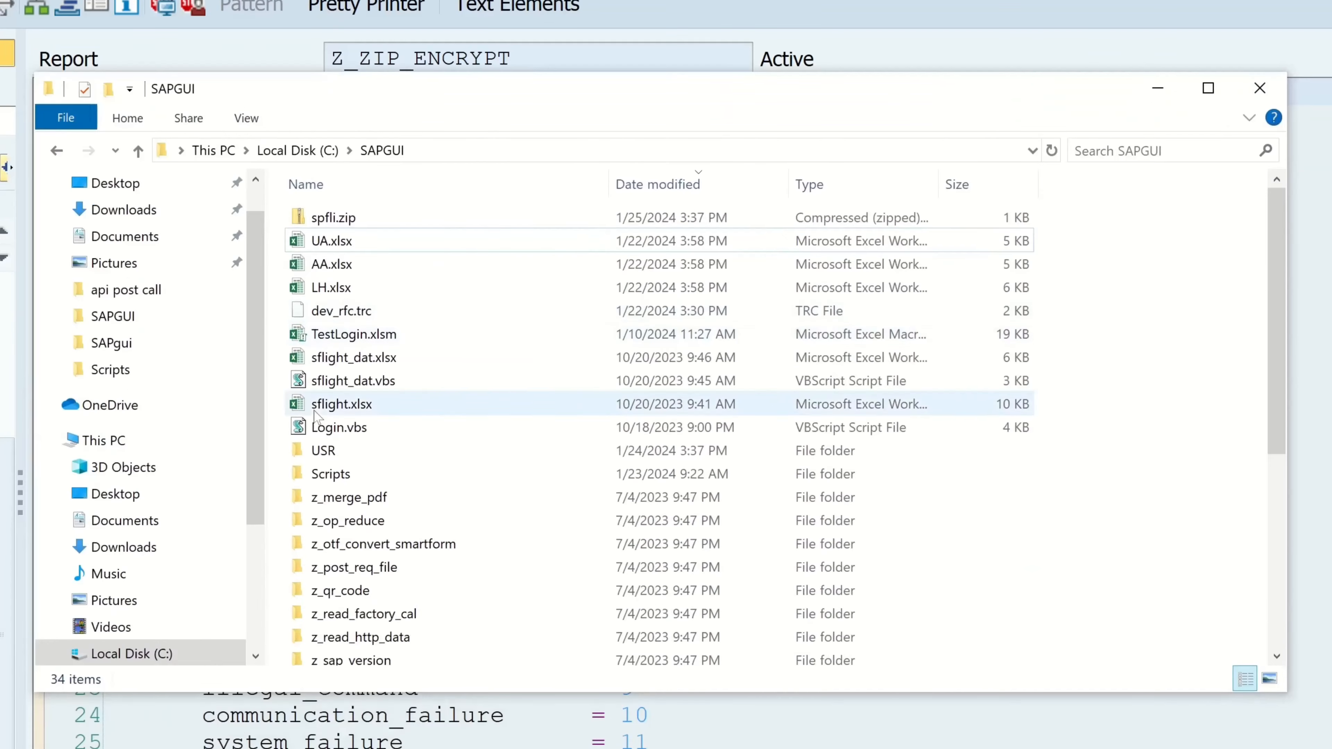
mouse_move(334, 217)
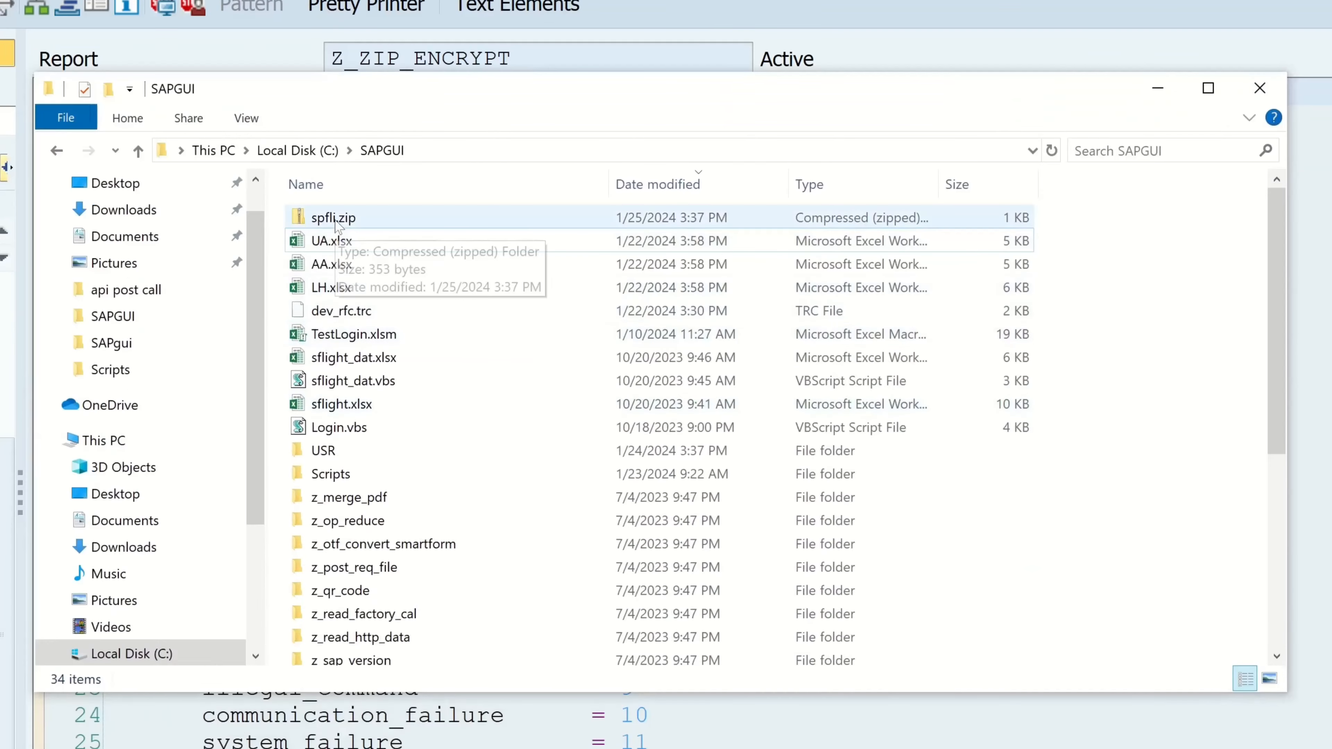
mouse_move(333, 218)
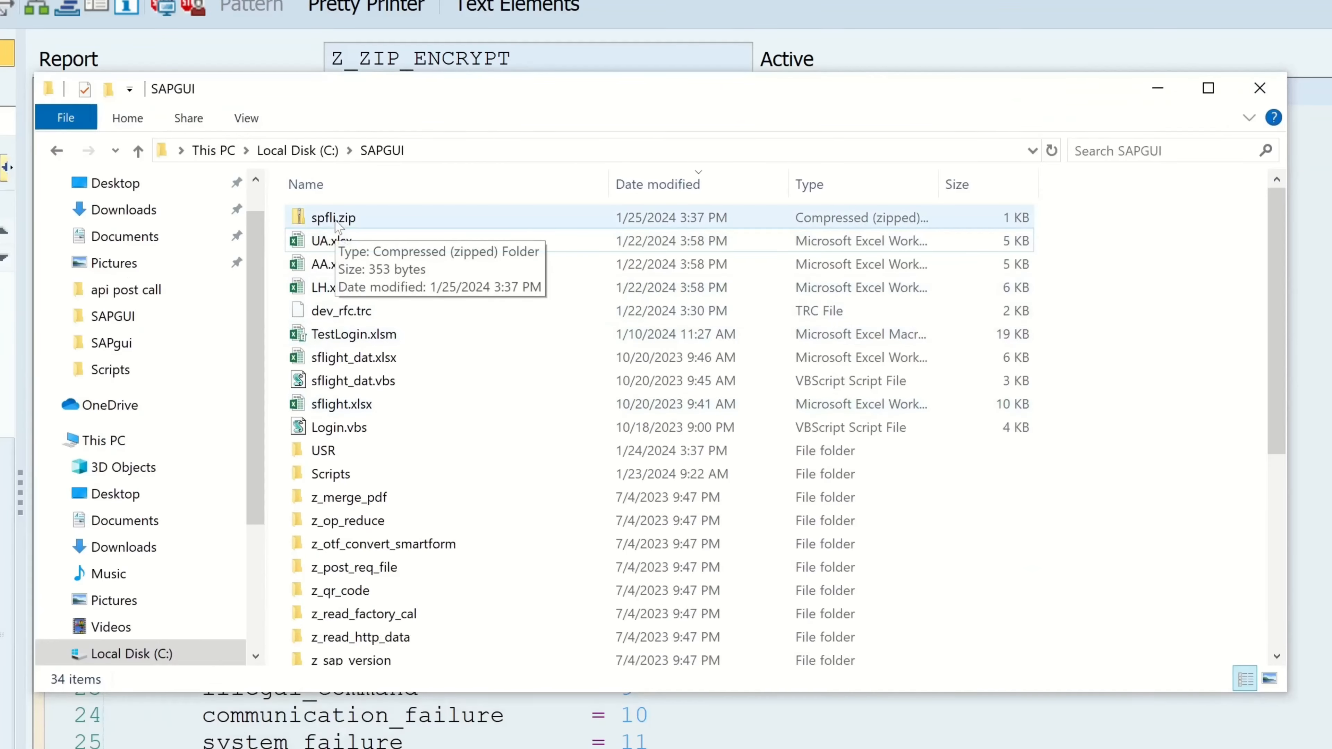
double_click(333, 217)
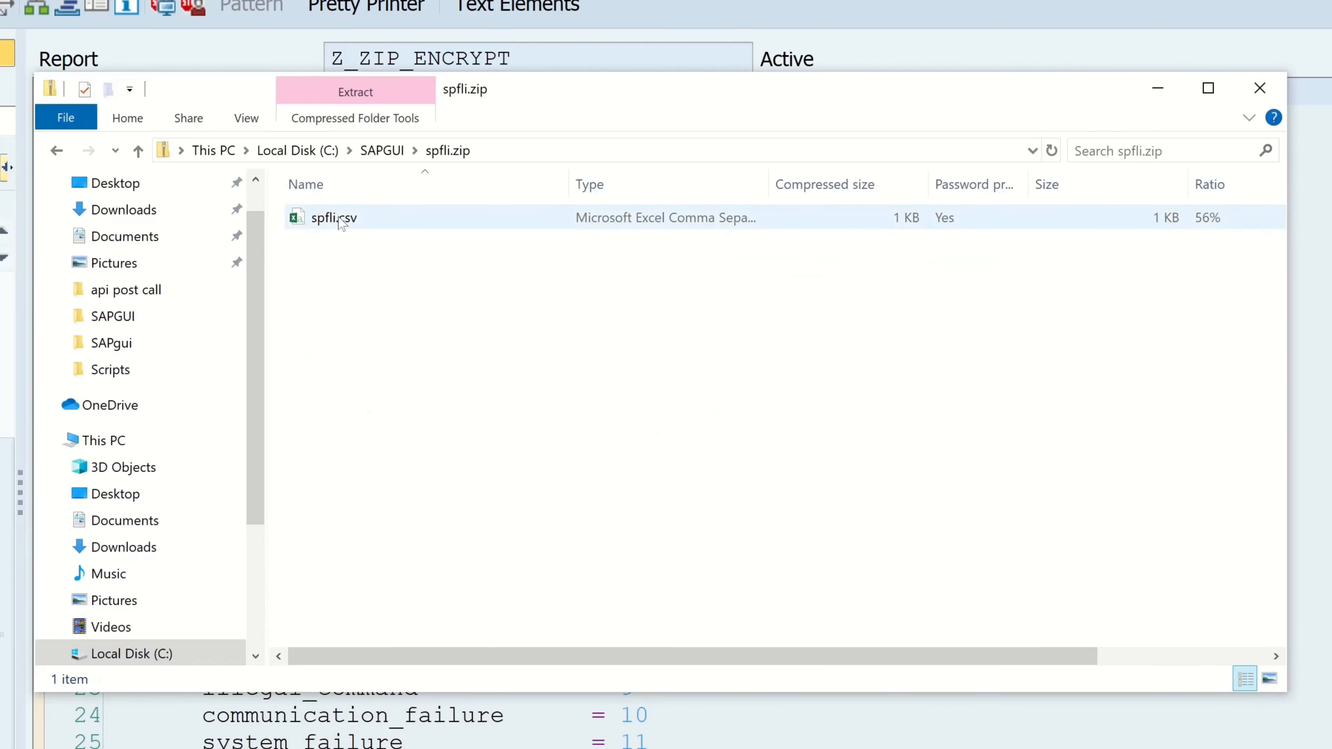
double_click(331, 217)
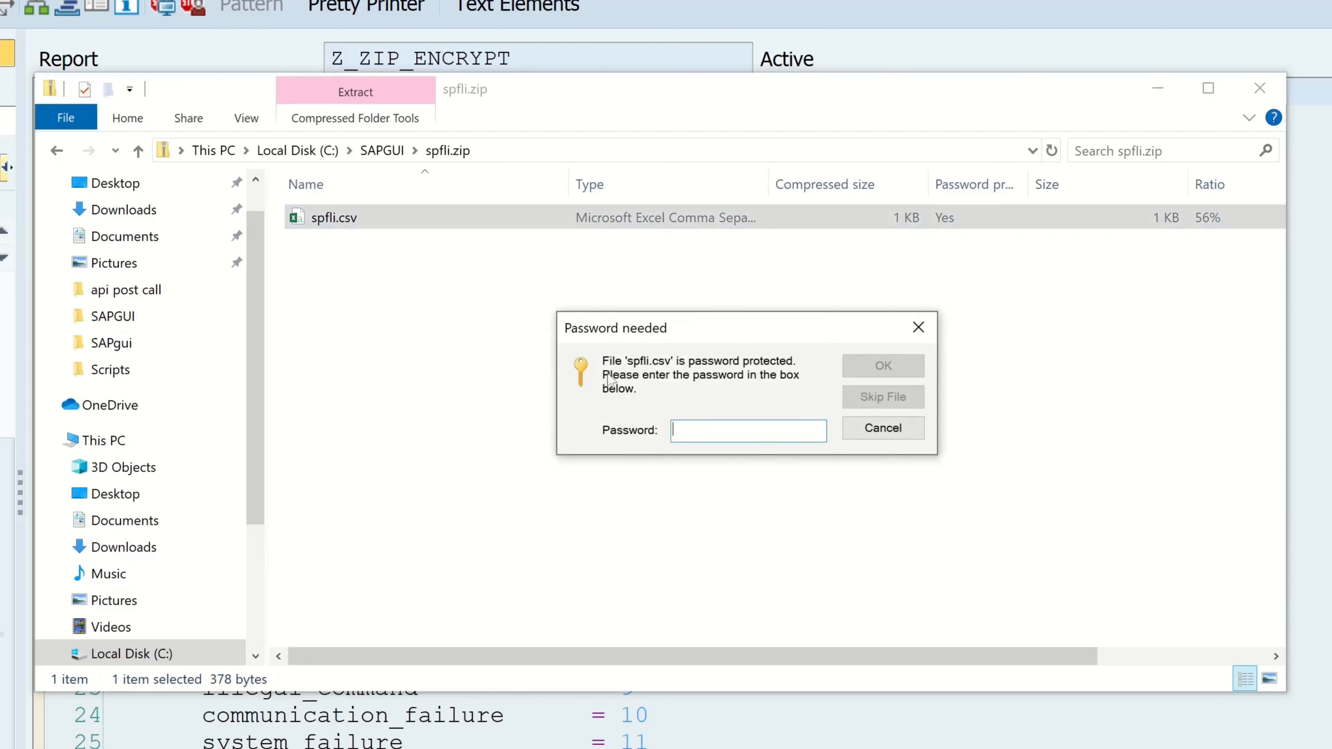
mouse_move(776, 388)
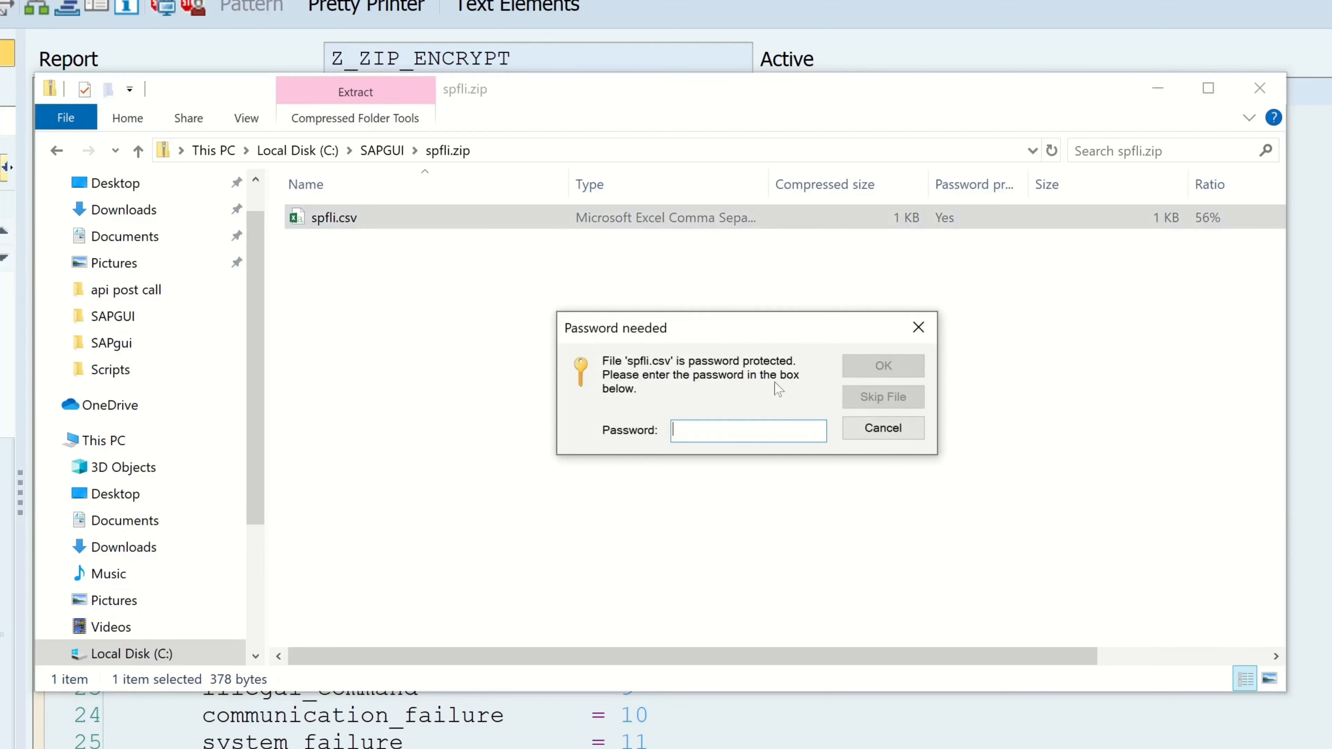
mouse_move(749, 430)
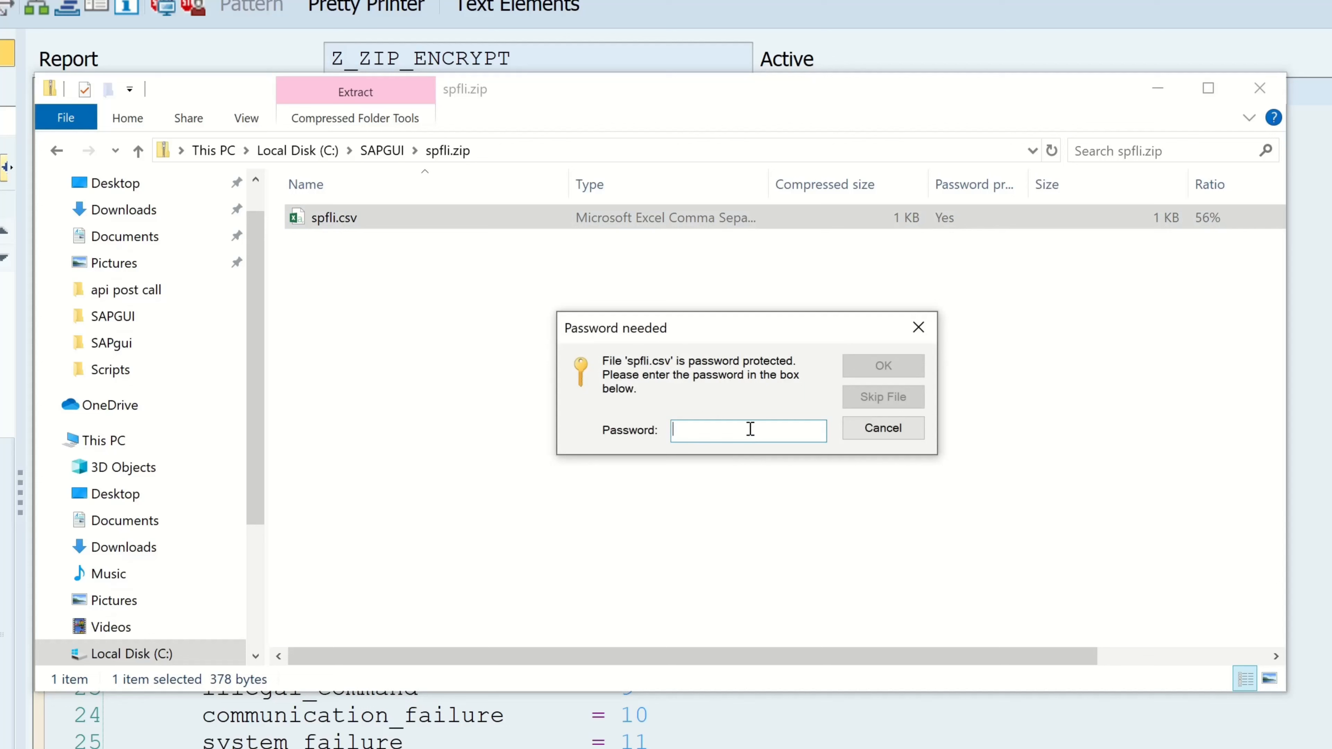
Step: Unlock spfli.csv with the zip password to view the flight rows in Excel, then close it
text(•)
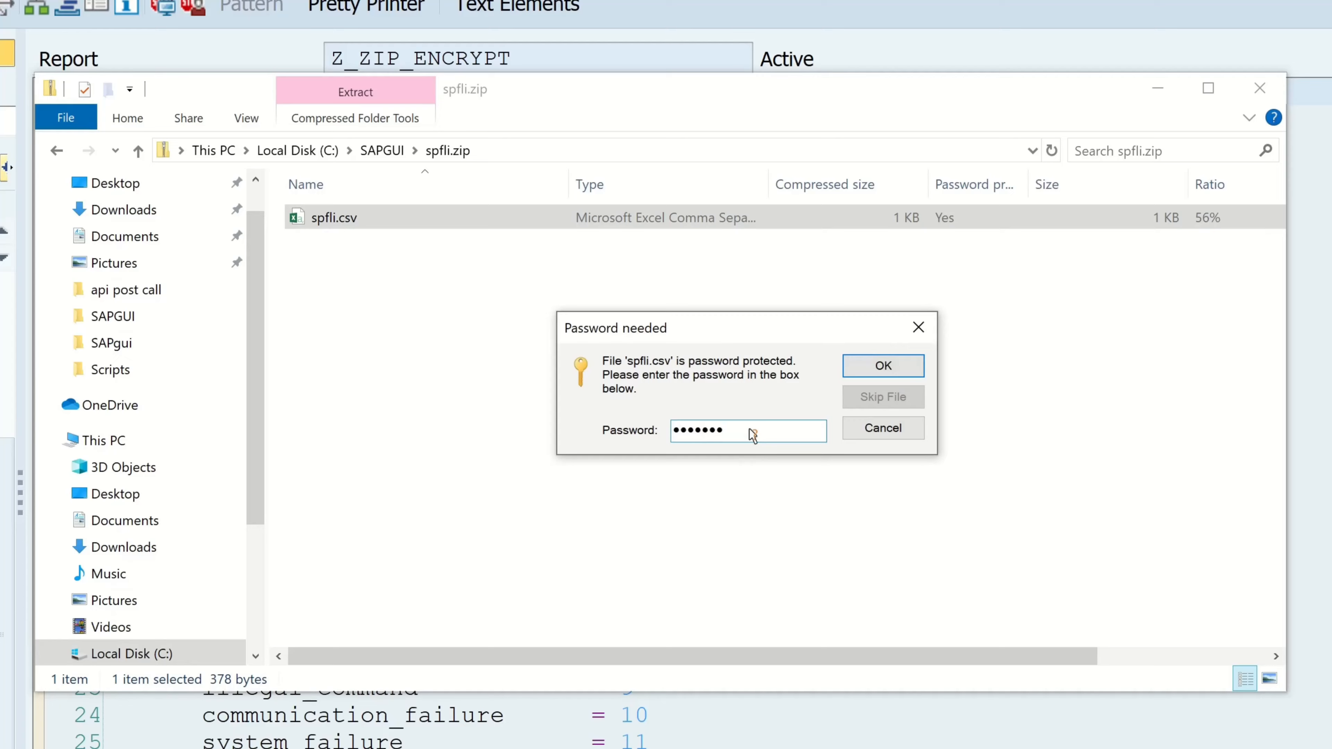
click(882, 365)
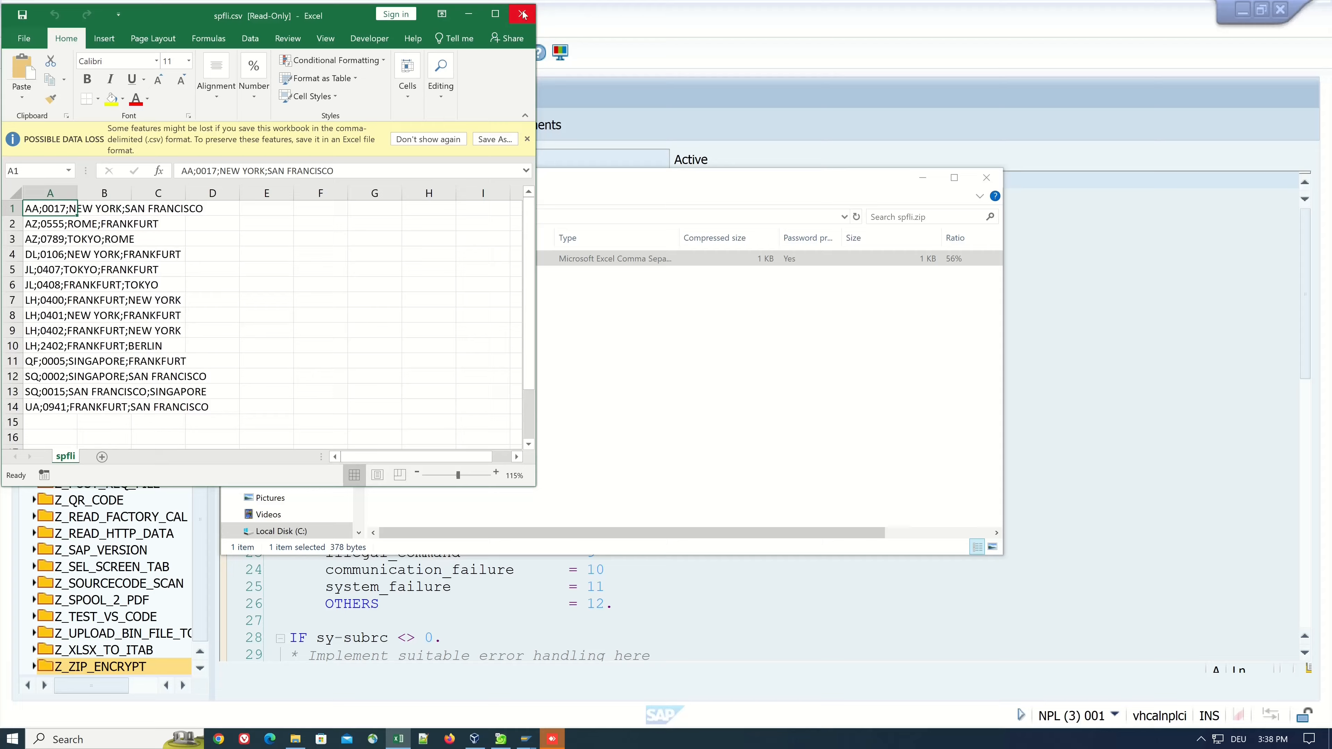
click(523, 14)
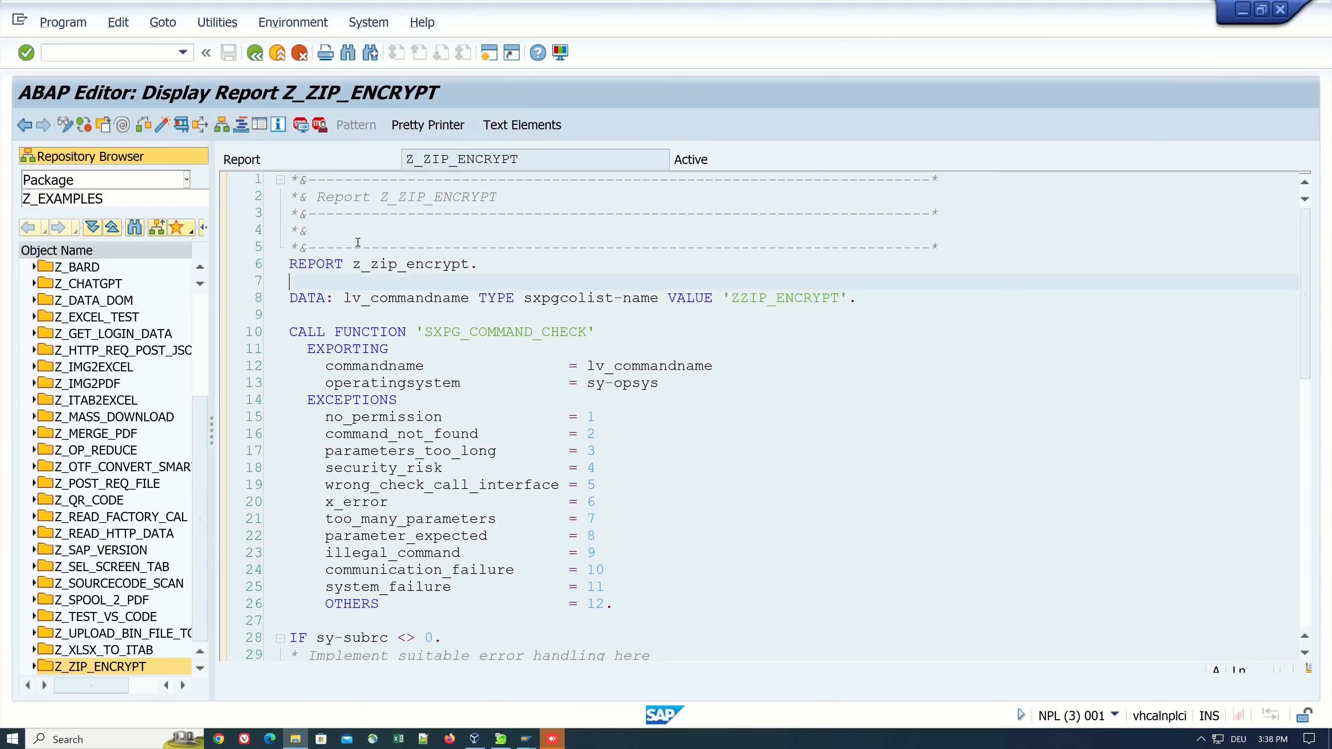
Step: Change lv_file_zip to /usr/sap/tmp1/spfli.zip and run to the breakpoint at IF sy-subrc
scroll(down, 3)
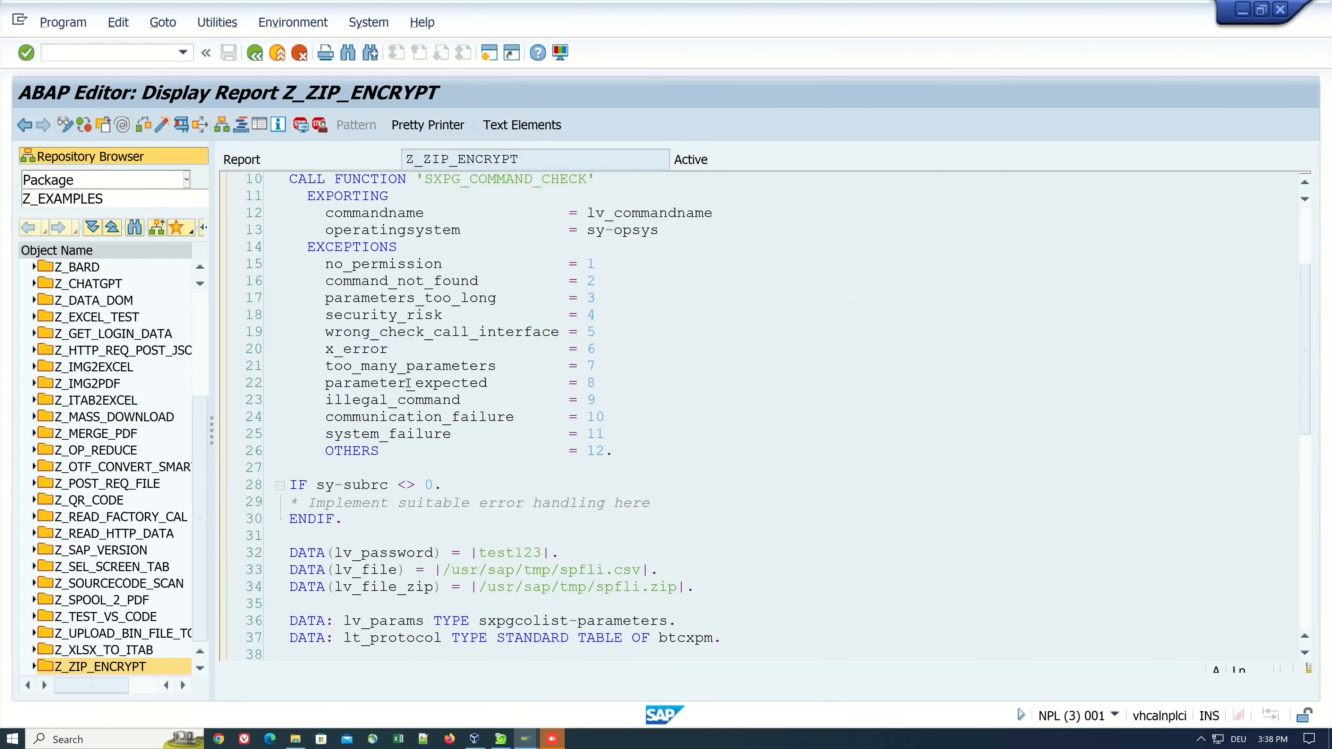
scroll(down, 3)
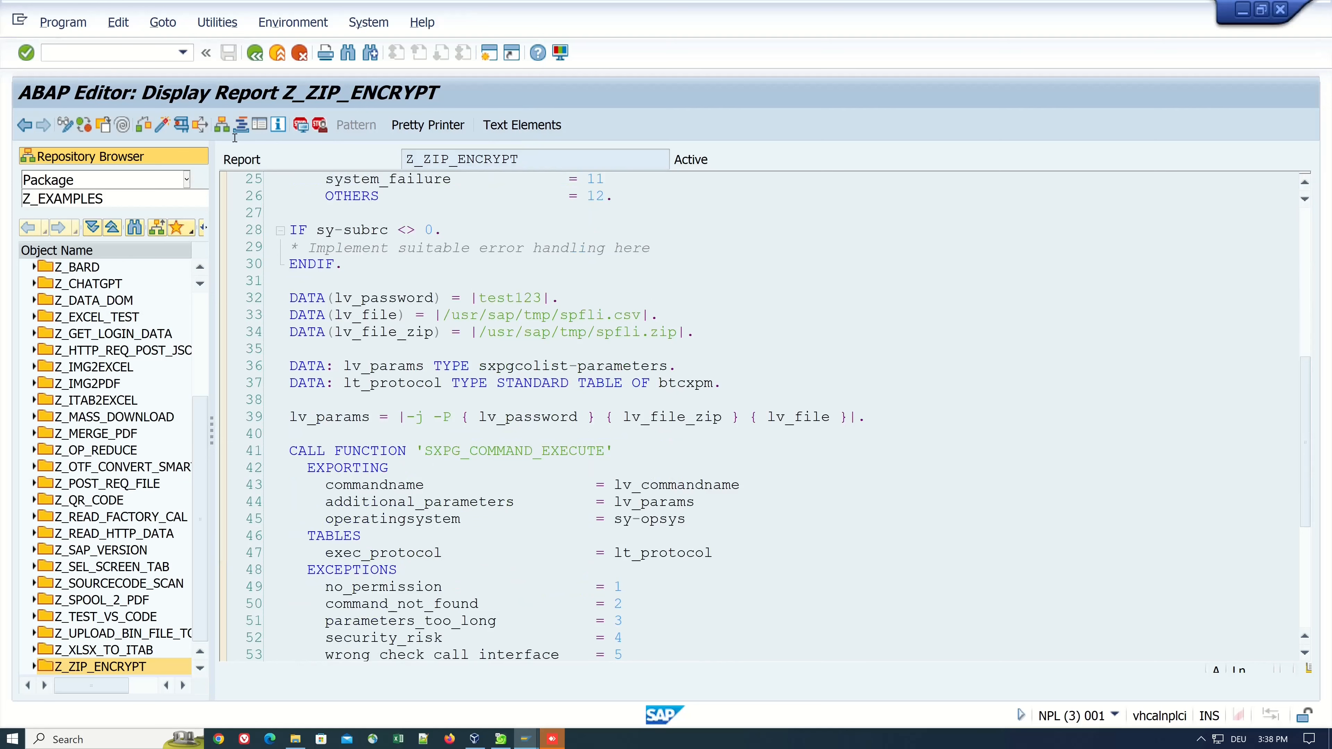
click(160, 125)
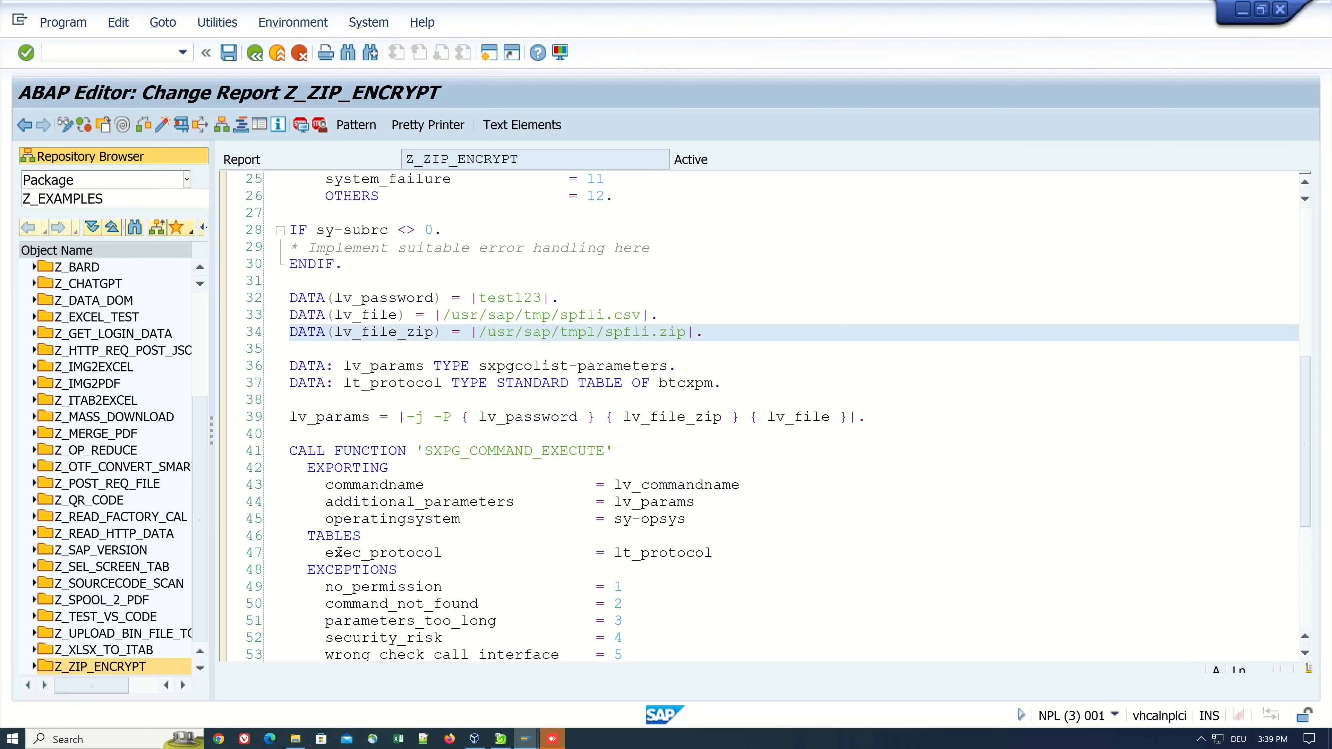
scroll(down, 3)
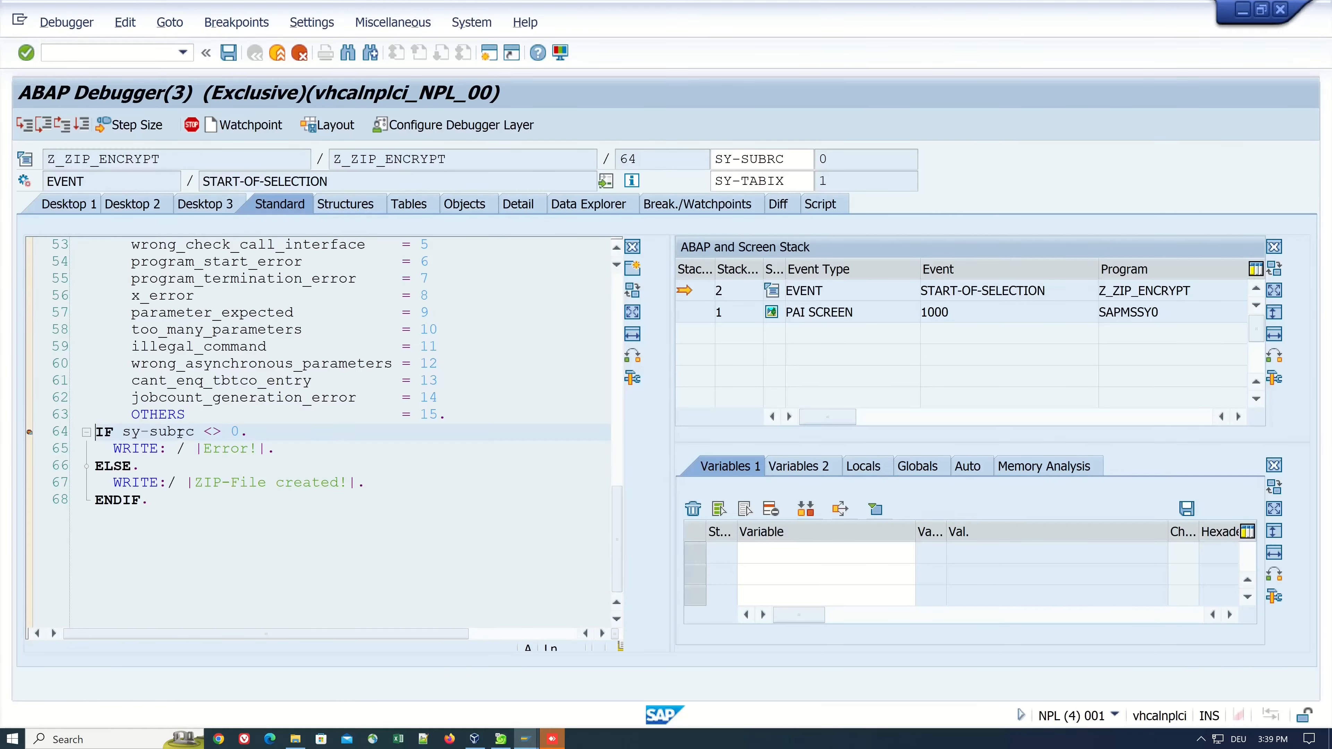
Step: Inspect sy-subrc = 0 and the lt_protocol zip errors about /usr/sap/tmp1, then return to Desktop 3
double_click(164, 432)
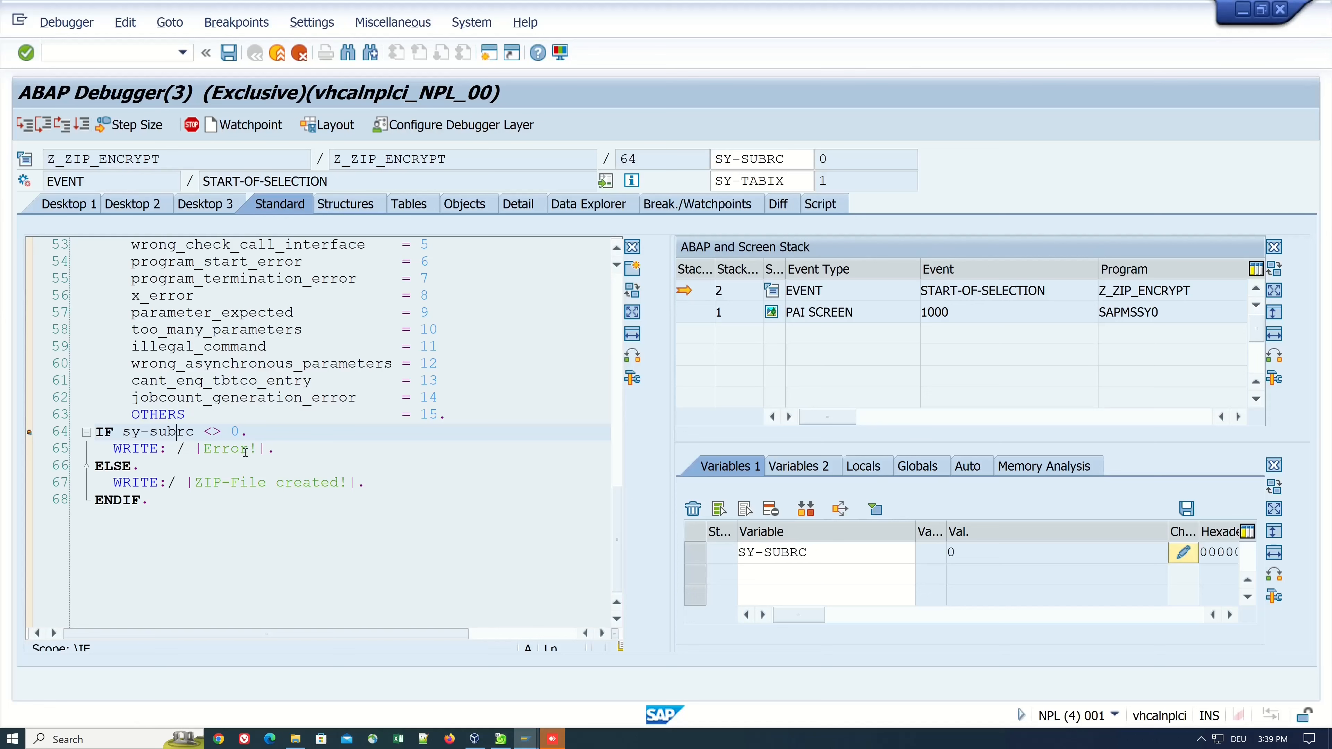
scroll(up, 3)
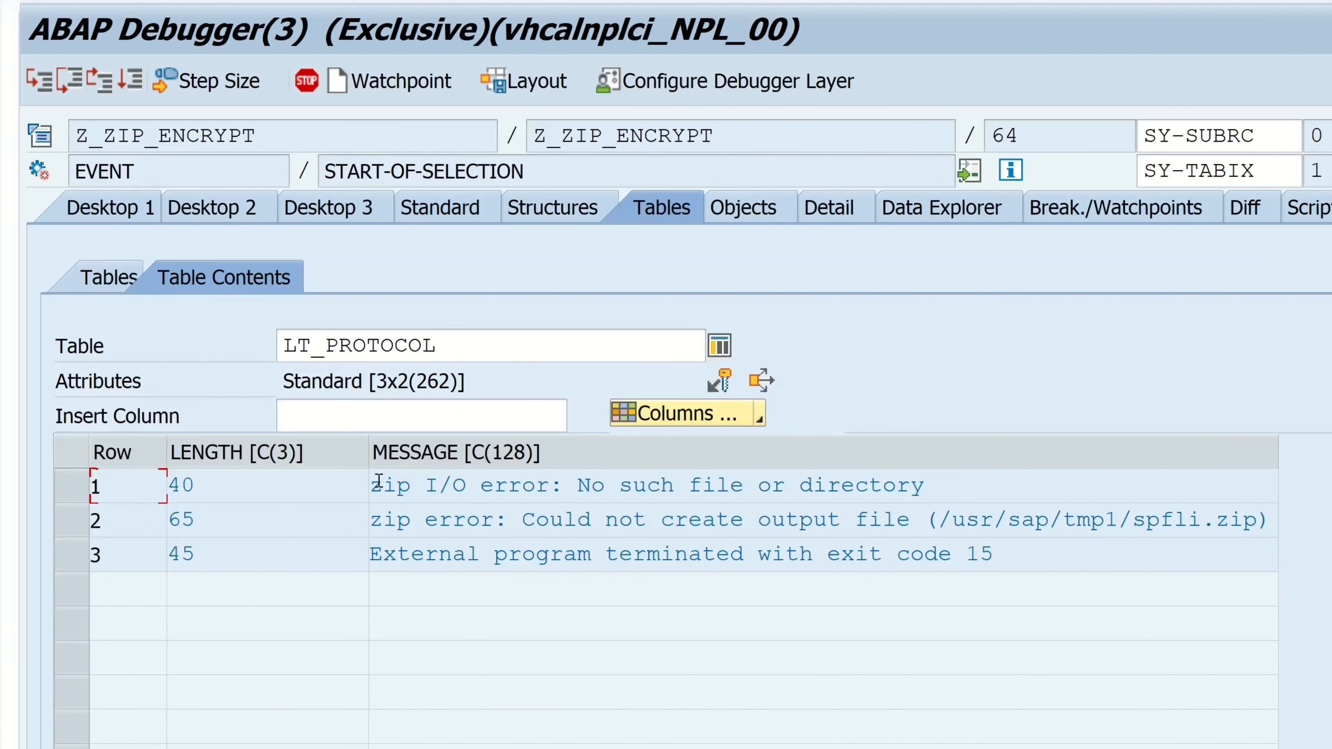
mouse_move(499, 509)
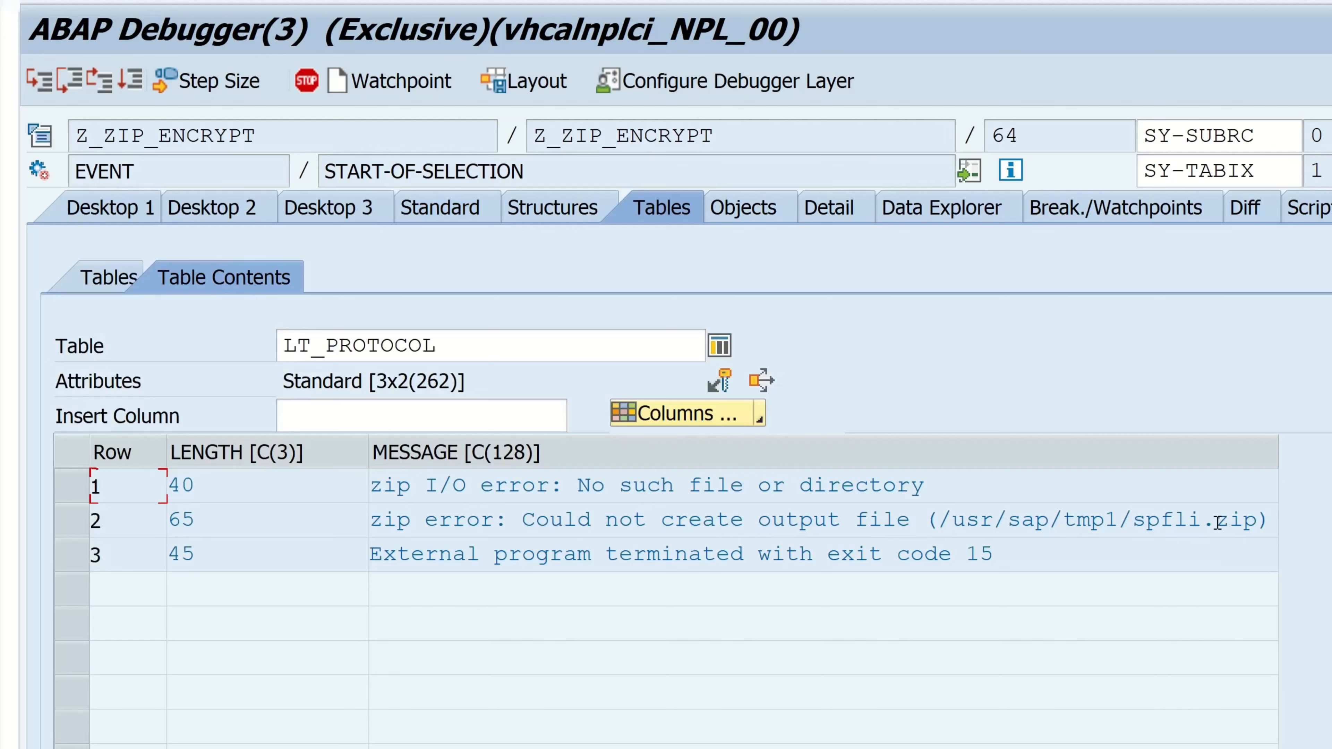
mouse_move(922, 557)
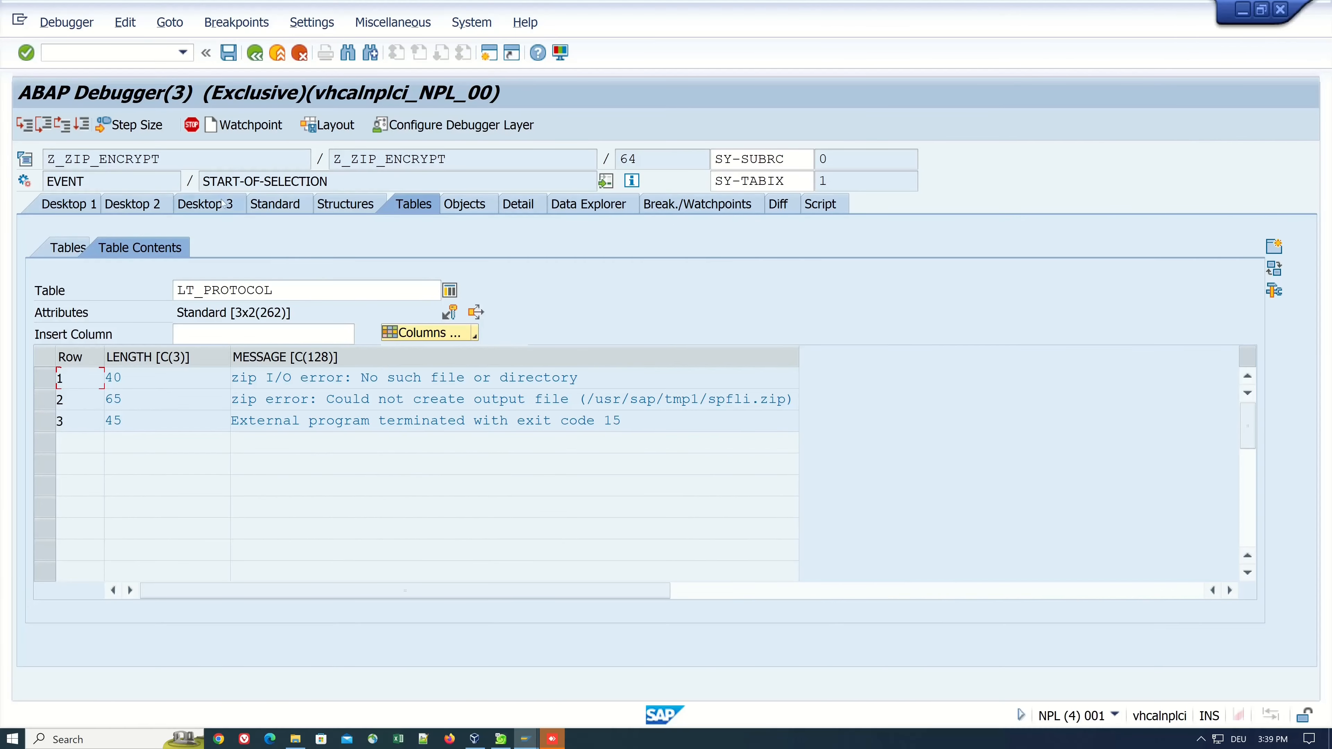
click(207, 204)
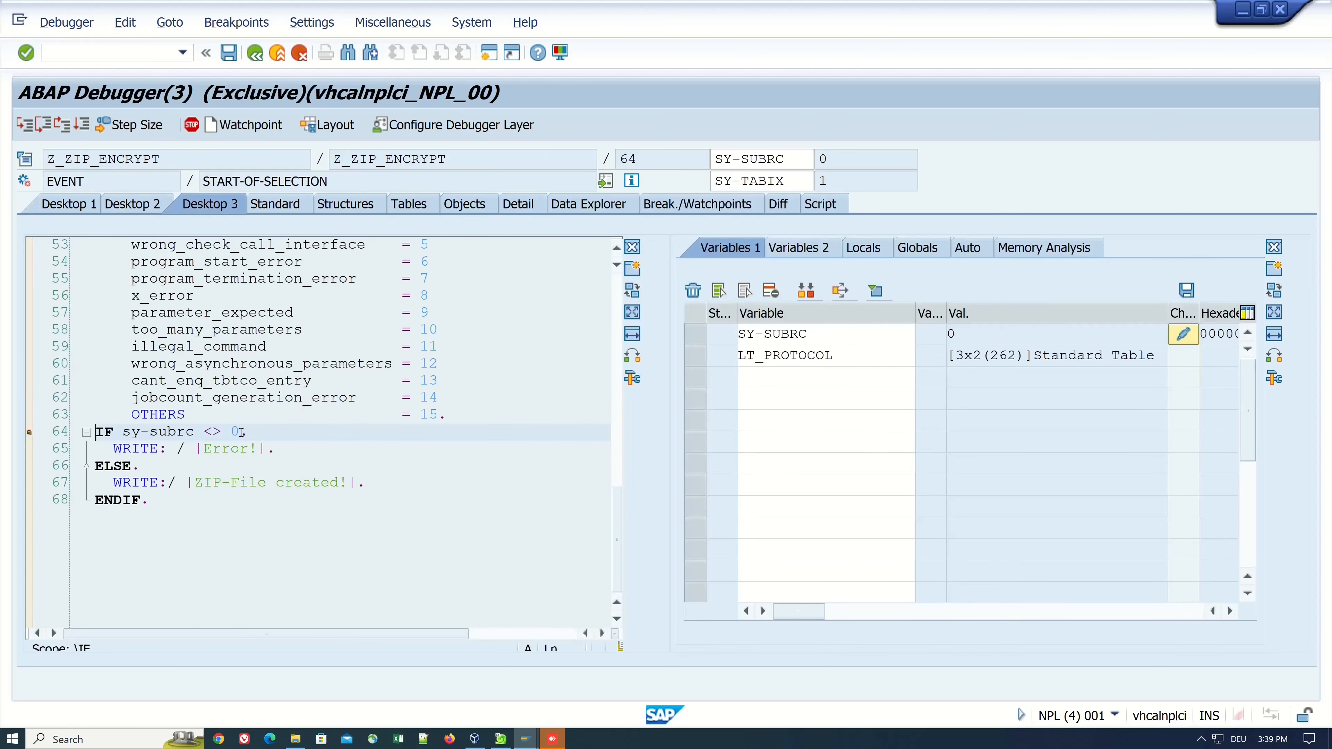
scroll(up, 3)
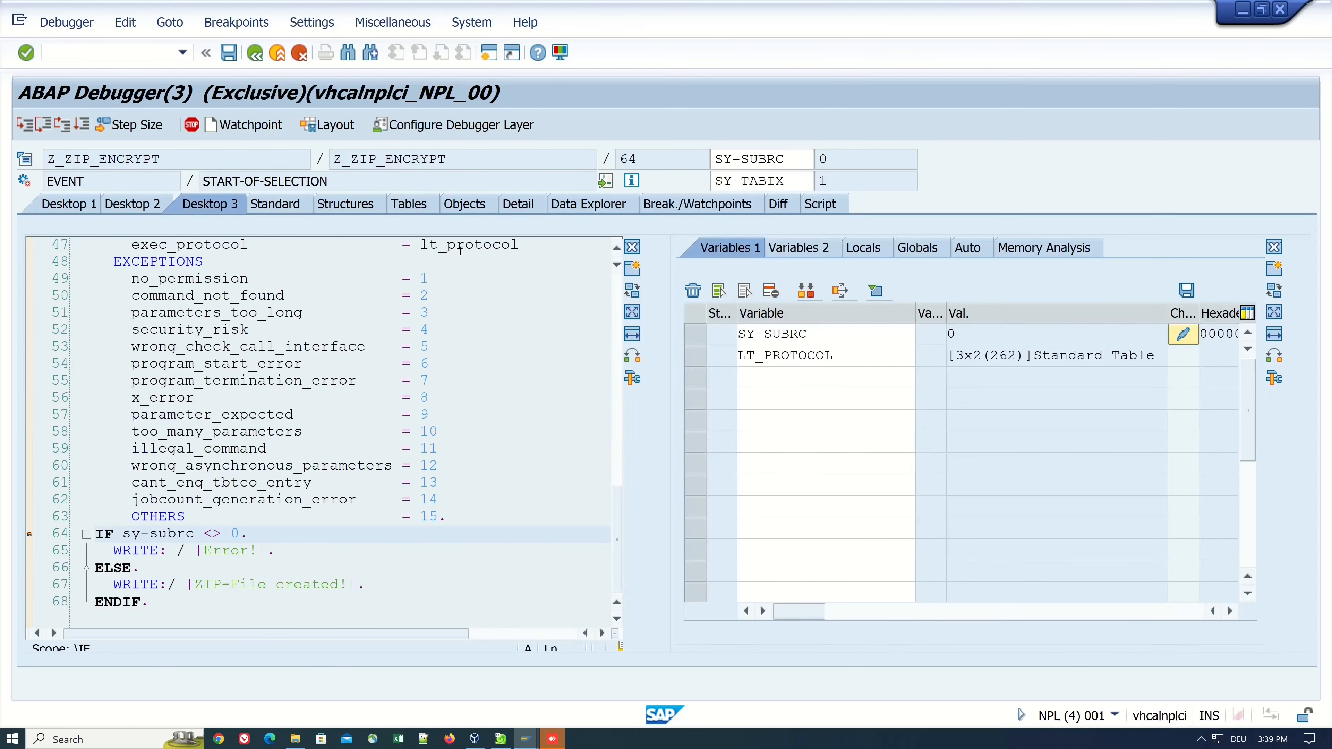
mouse_move(244, 512)
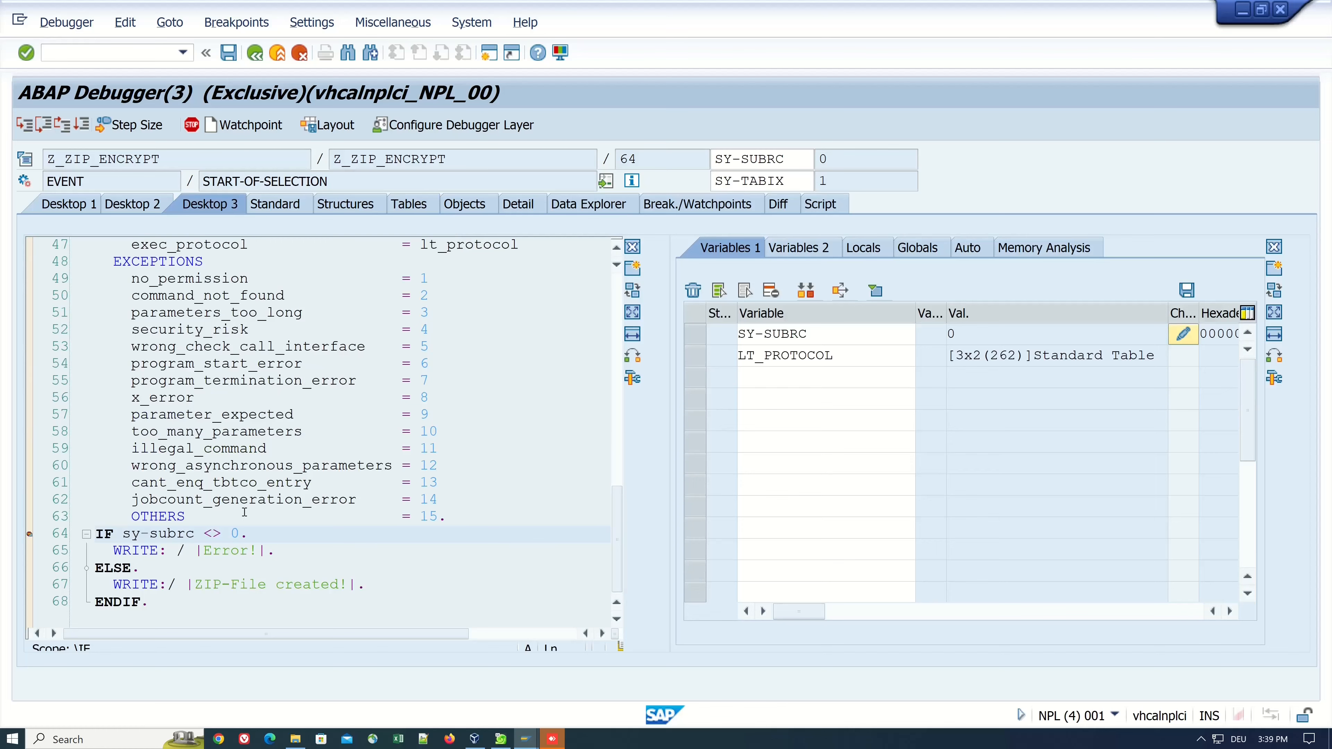